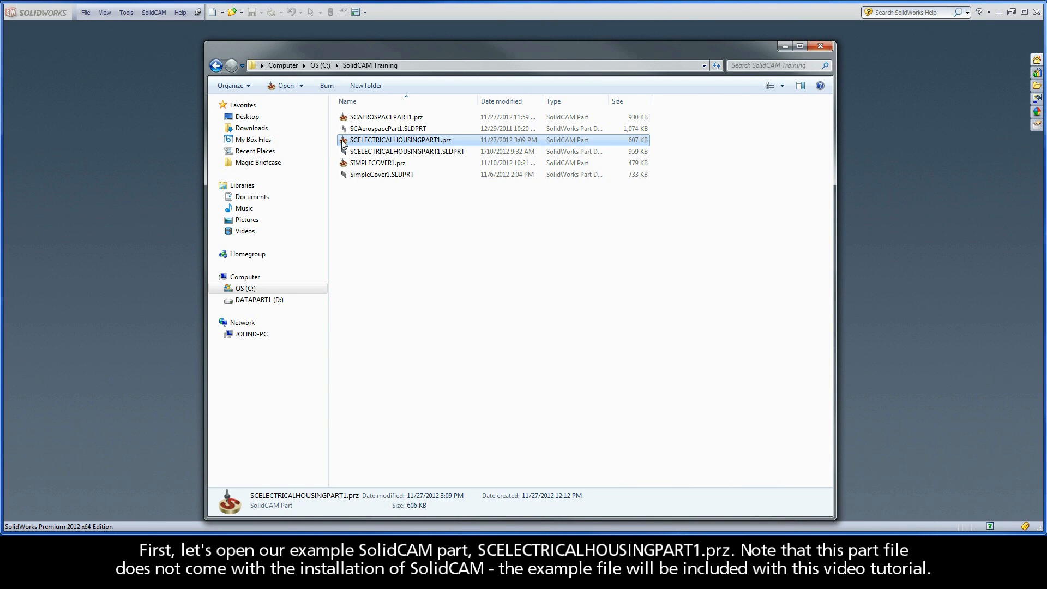
pyautogui.moveTo(416, 144)
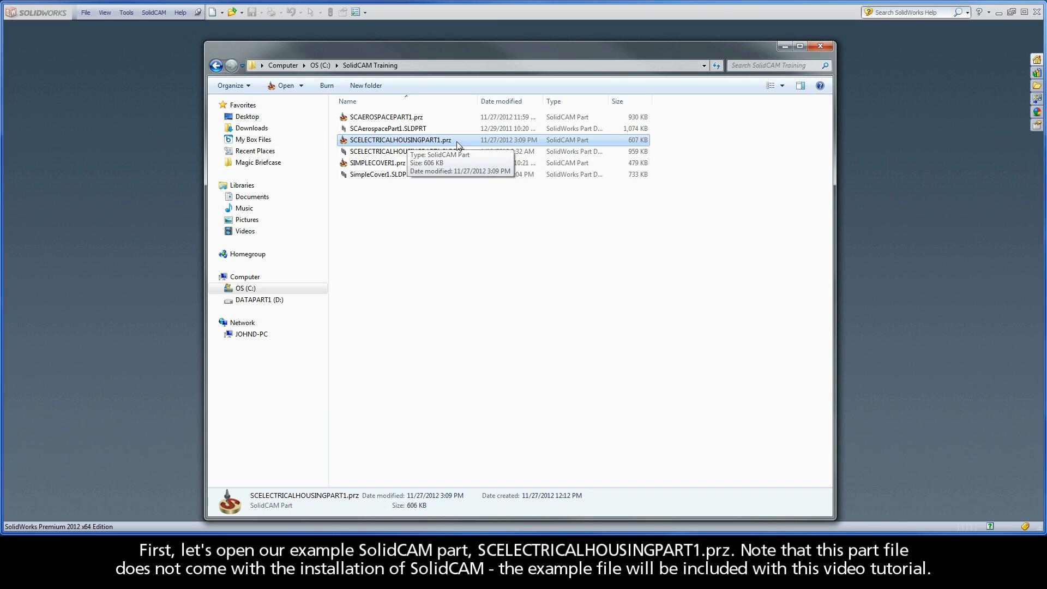
# Open SCELECTRICALHOUSINGPART1.prz from the SolidCAM Training folder
pyautogui.doubleClick(400, 140)
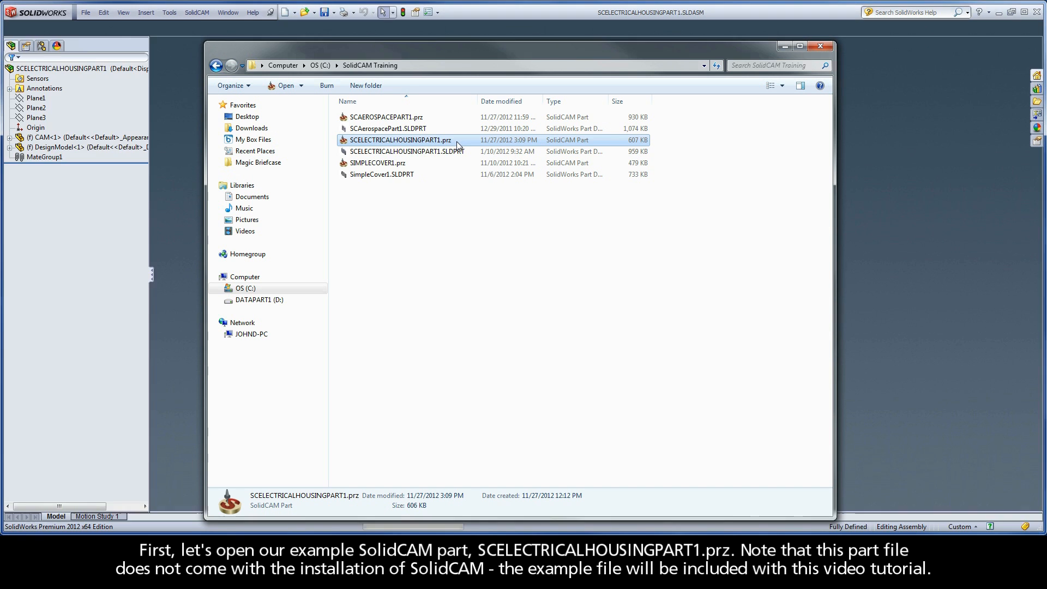
# Open the housing part and review its machine, stock and target definitions in the CAM tree
pyautogui.doubleClick(399, 140)
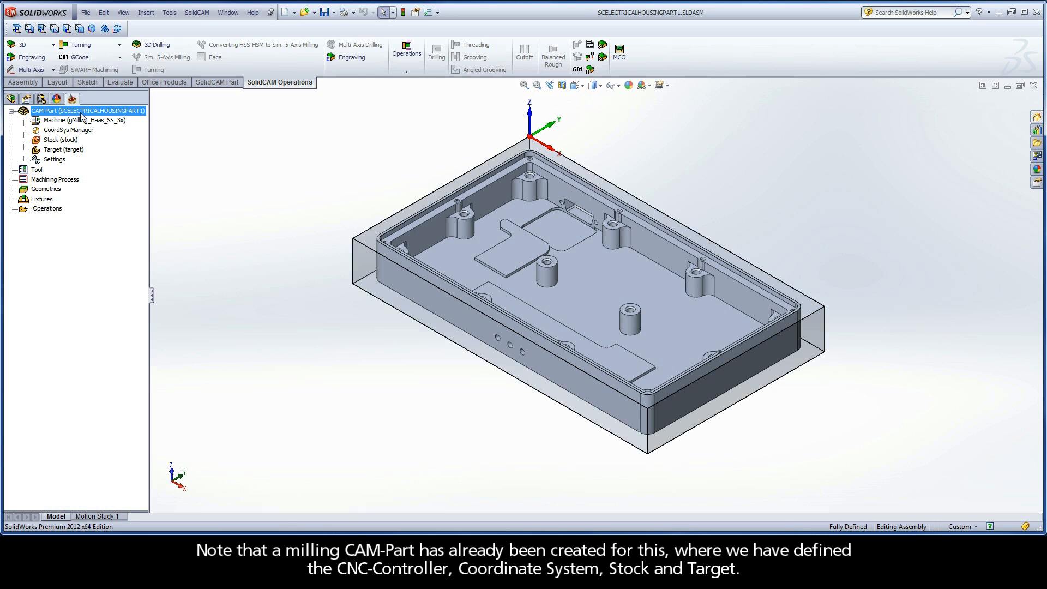
pyautogui.moveTo(83, 121)
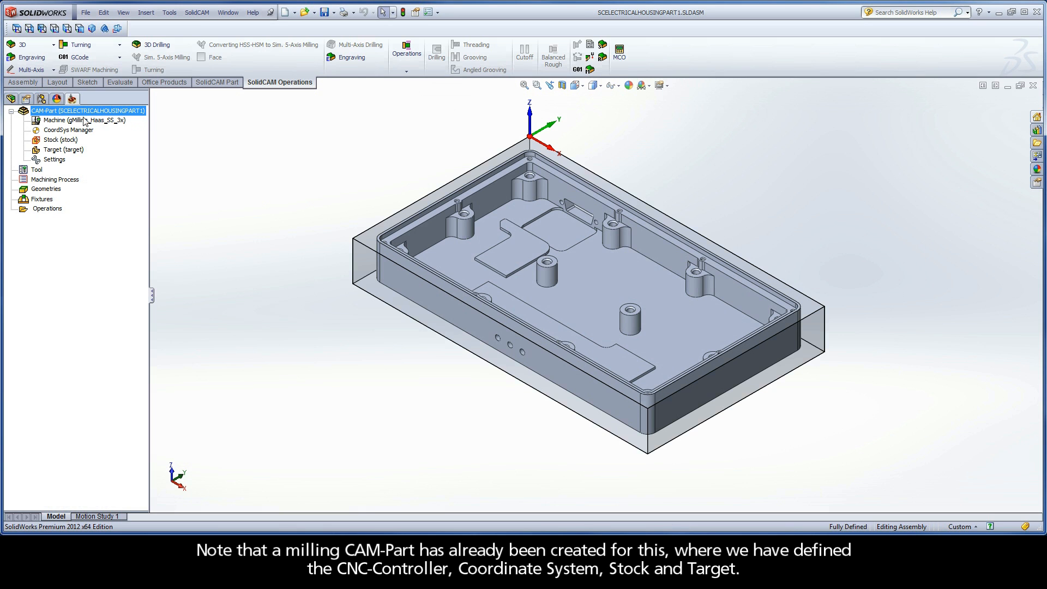
pyautogui.click(84, 119)
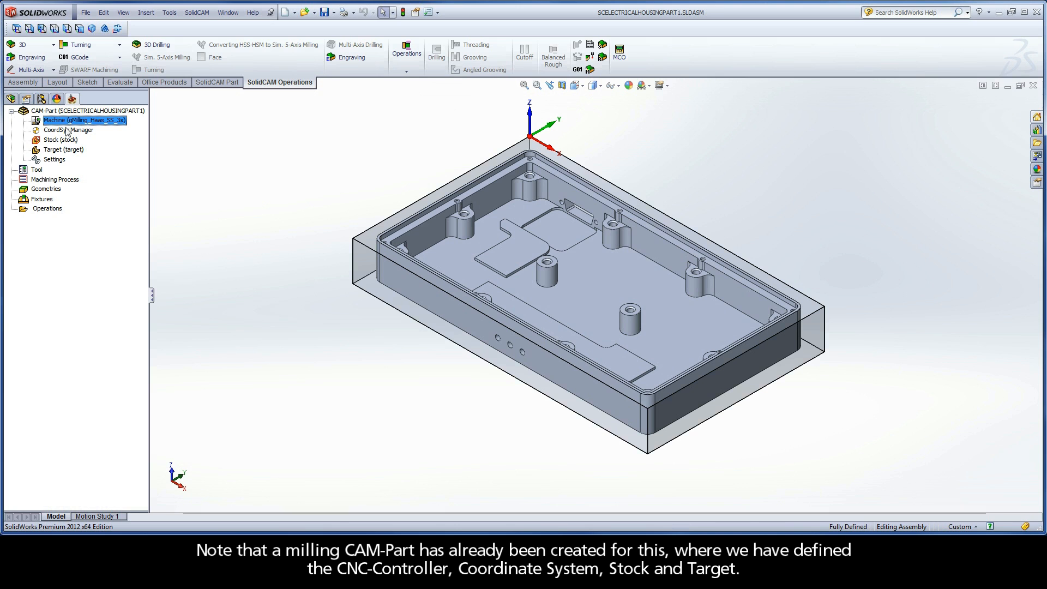
pyautogui.click(59, 140)
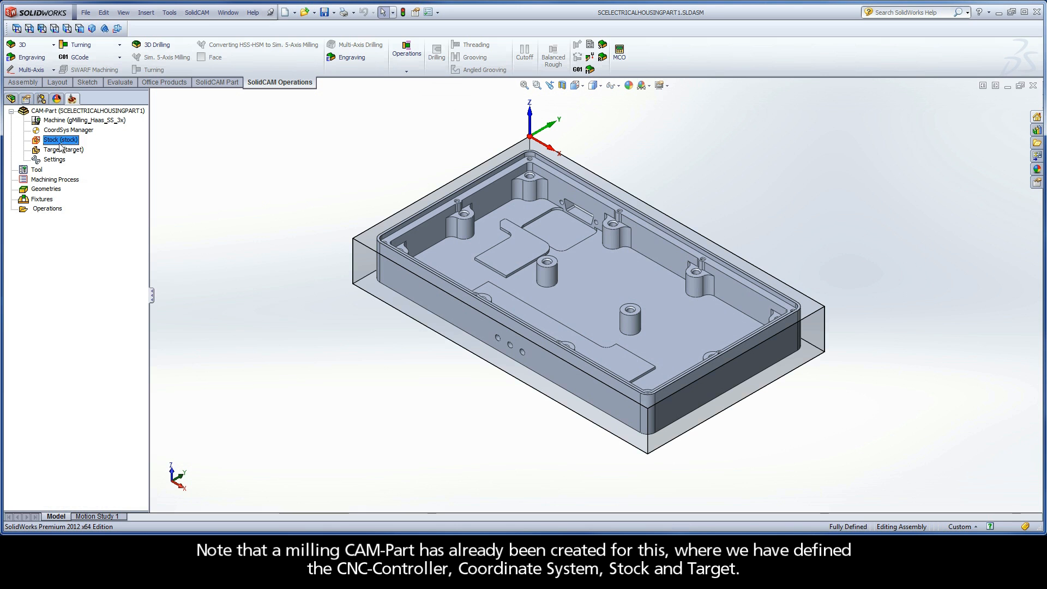
pyautogui.click(64, 150)
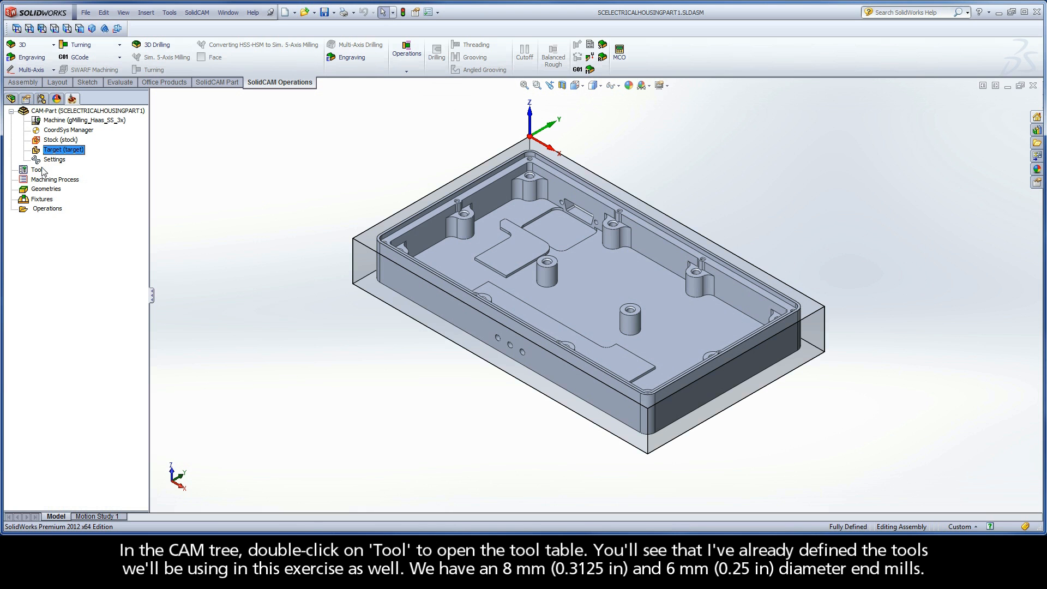
pyautogui.doubleClick(37, 170)
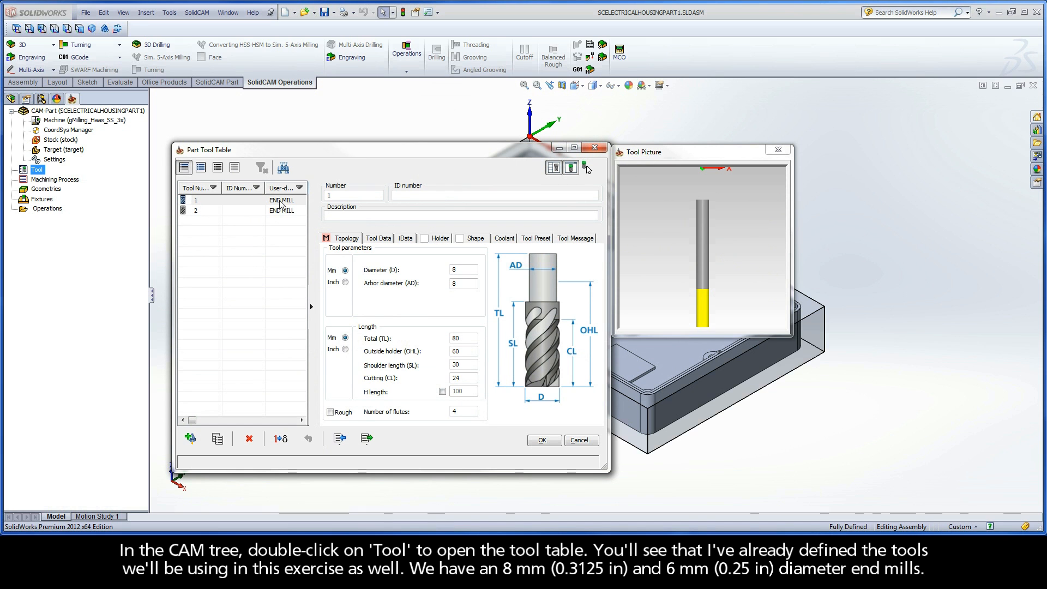
pyautogui.click(233, 209)
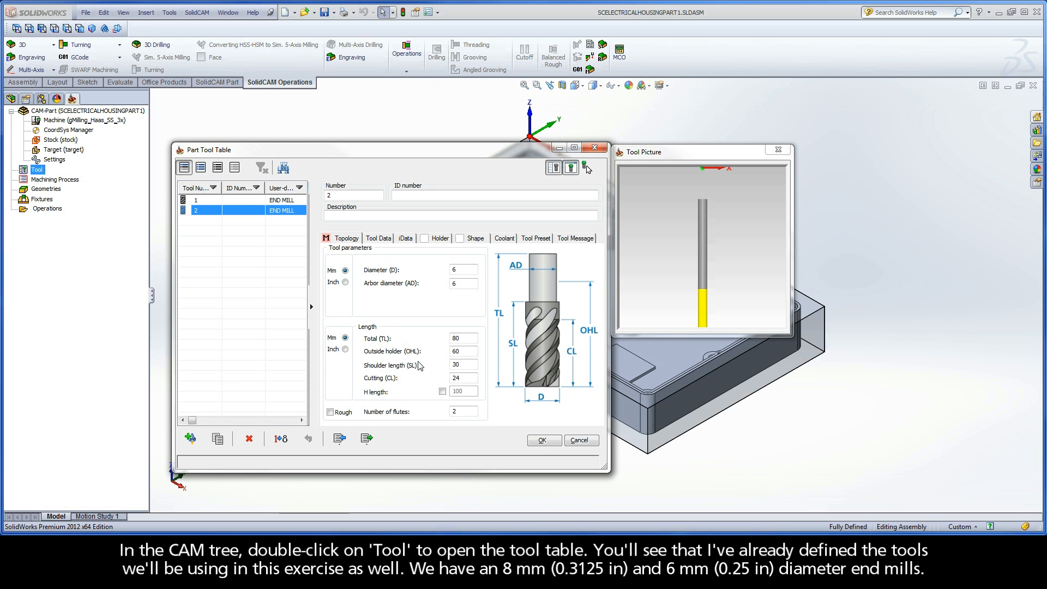
pyautogui.click(543, 439)
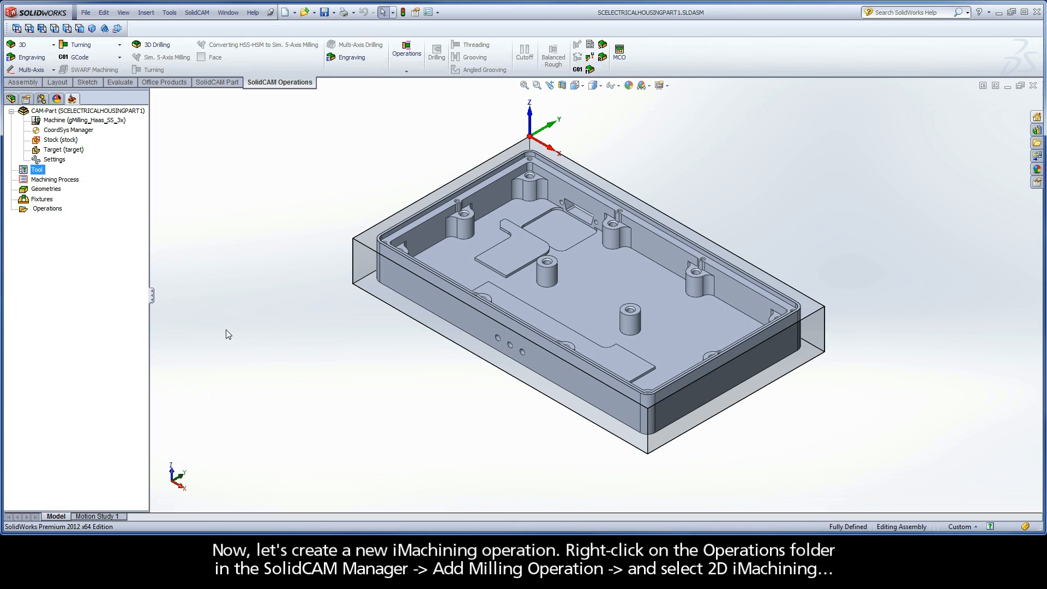
pyautogui.moveTo(57, 214)
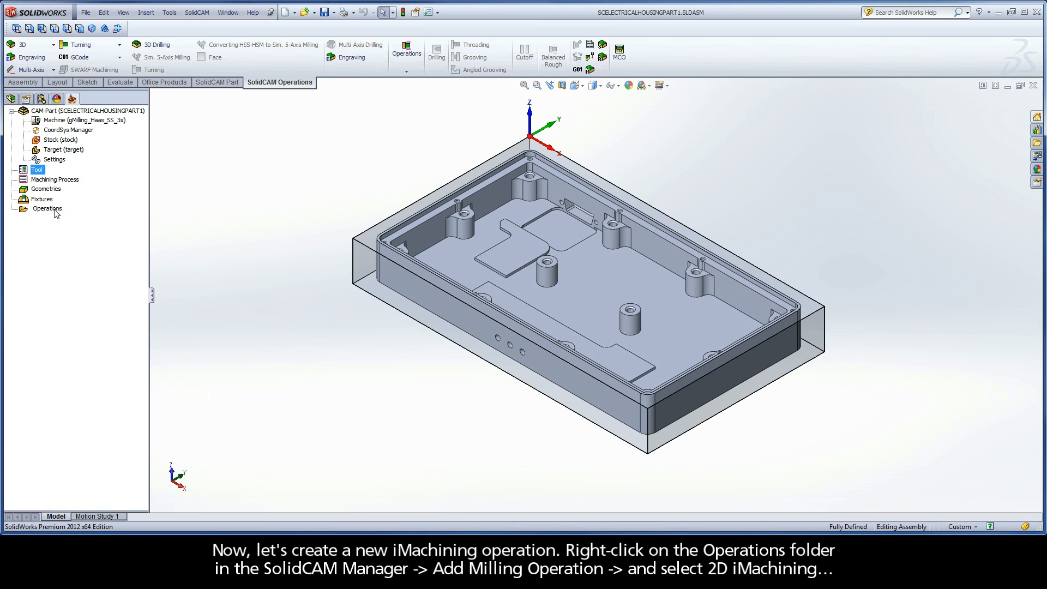
# Add a new 2D iMachining operation with the default iRough technology
pyautogui.rightClick(47, 209)
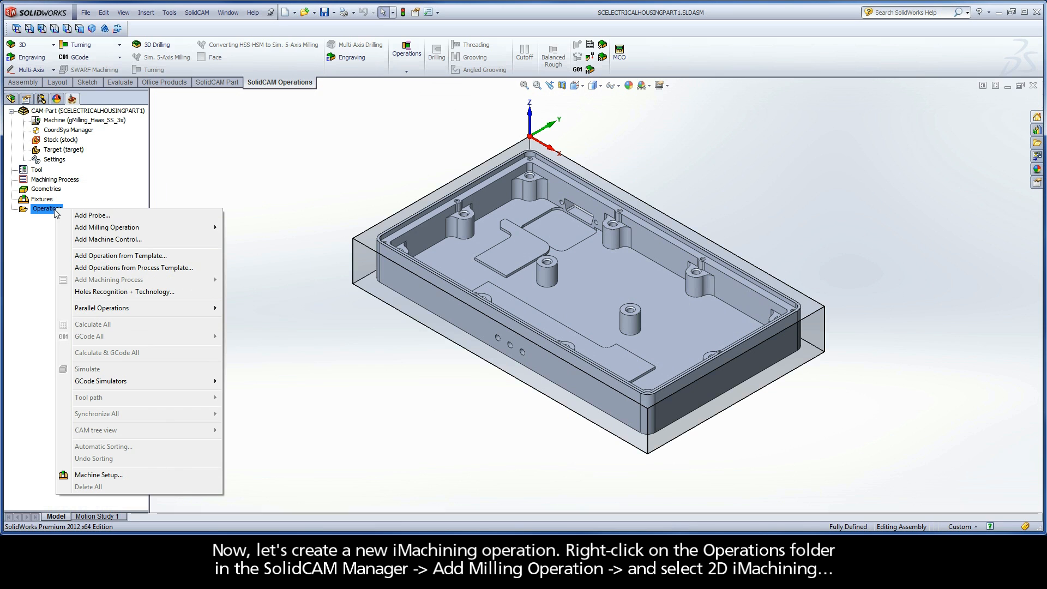
pyautogui.moveTo(106, 227)
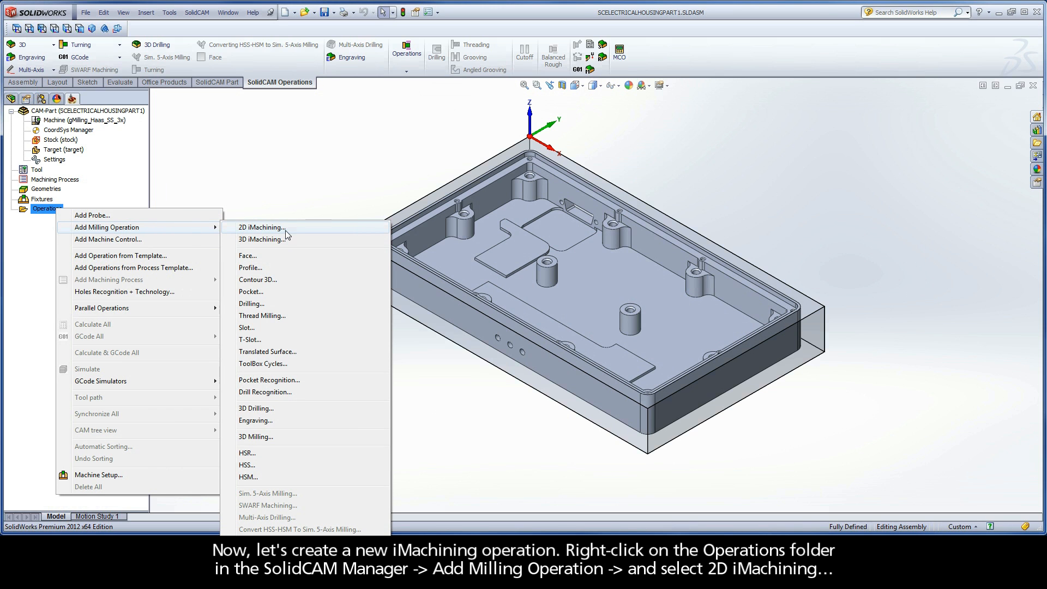
pyautogui.click(261, 226)
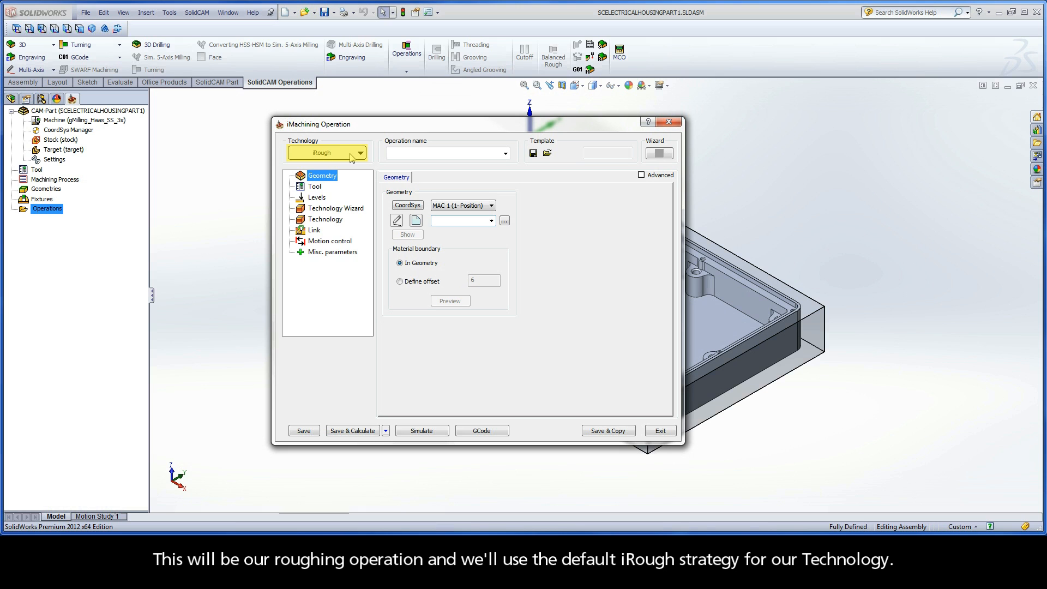
pyautogui.moveTo(353, 158)
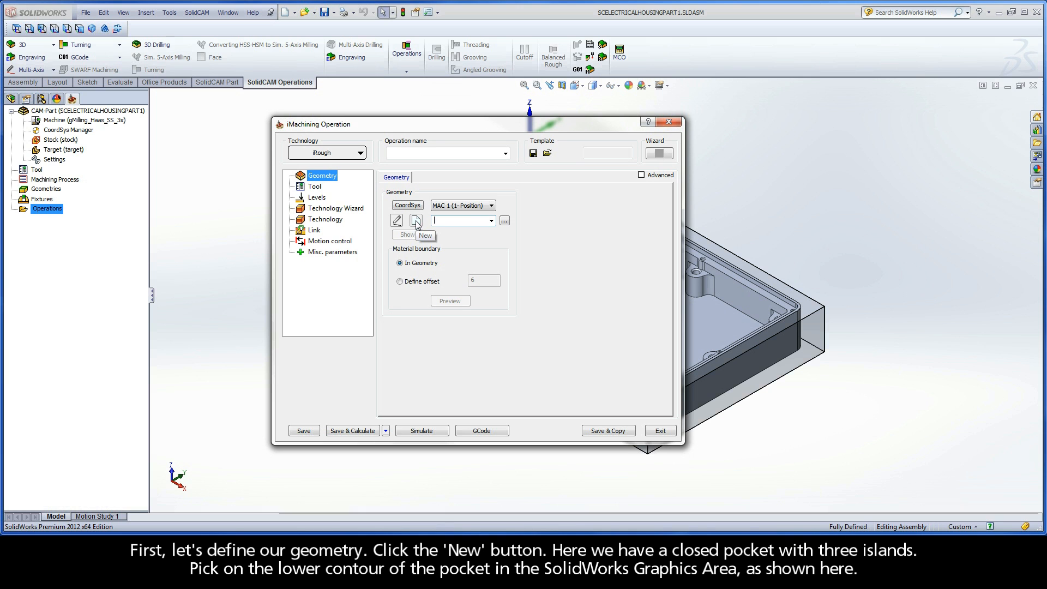
# Start a new geometry and auto-chain the pocket's lower contour at constant Z to the target point
pyautogui.click(415, 220)
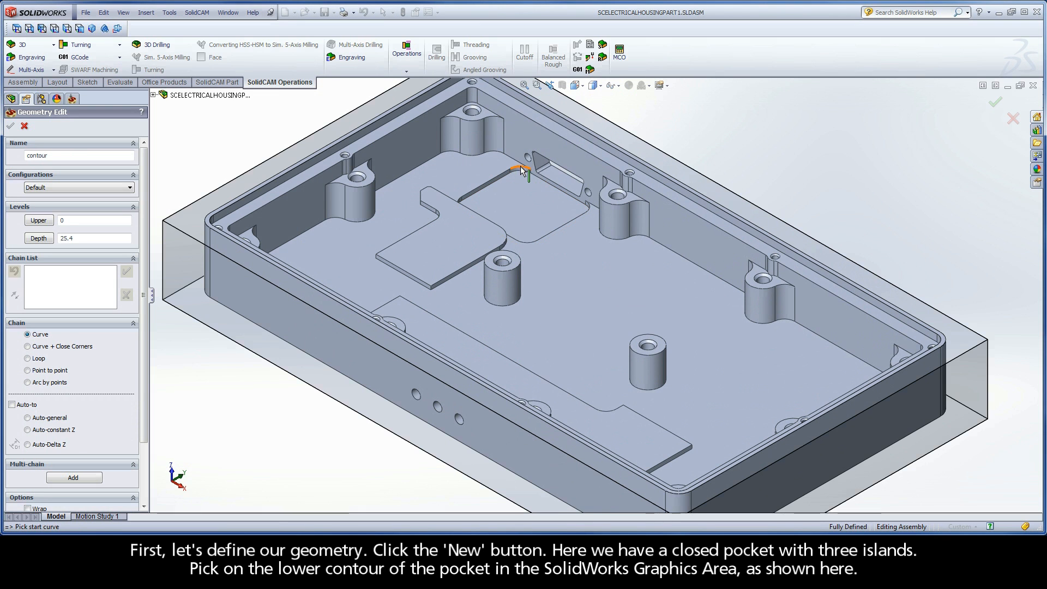
pyautogui.click(521, 167)
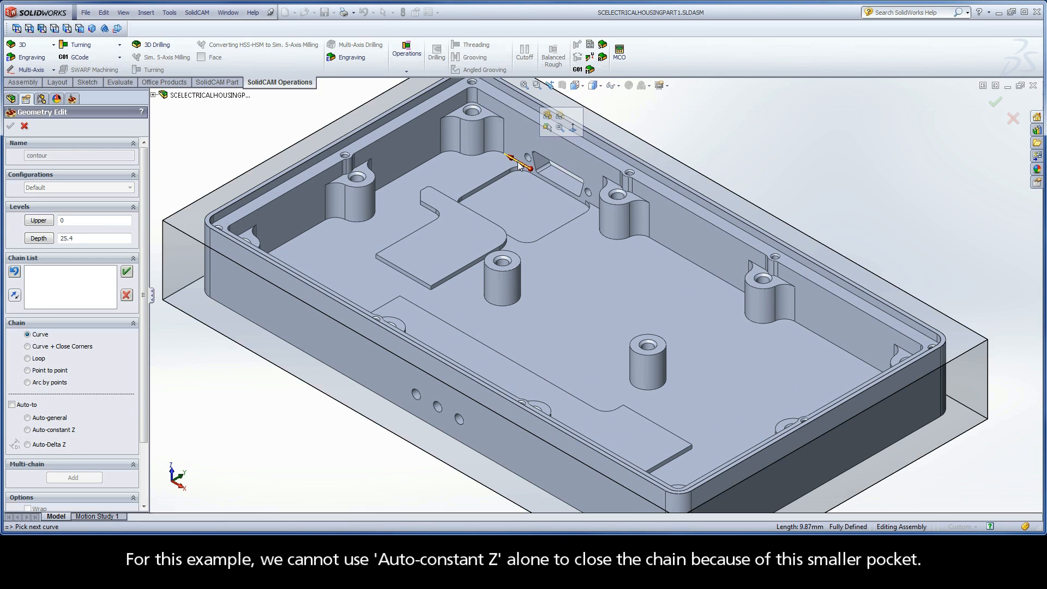
pyautogui.click(524, 167)
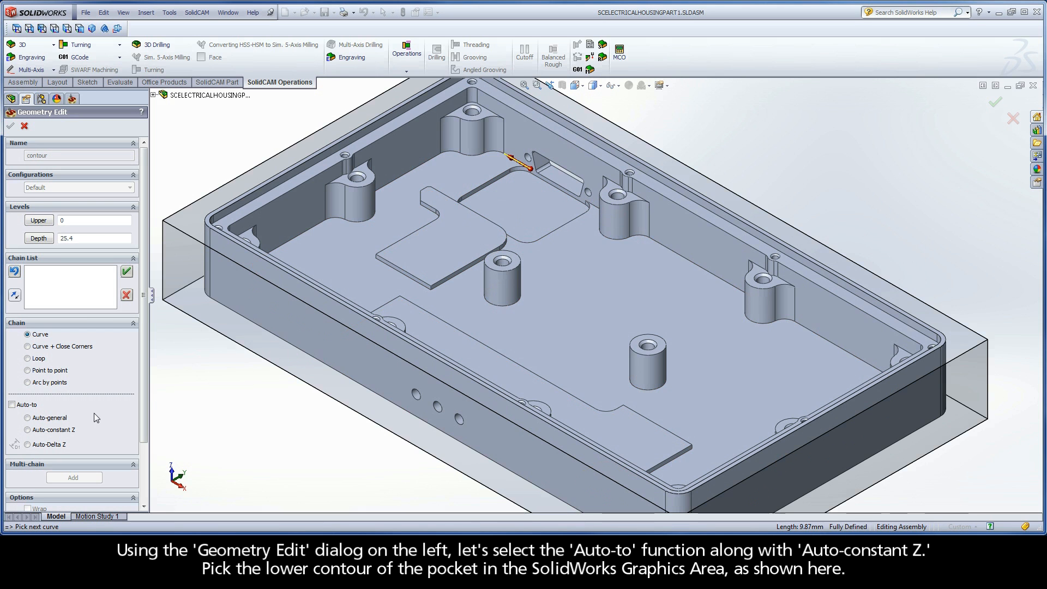
pyautogui.click(12, 404)
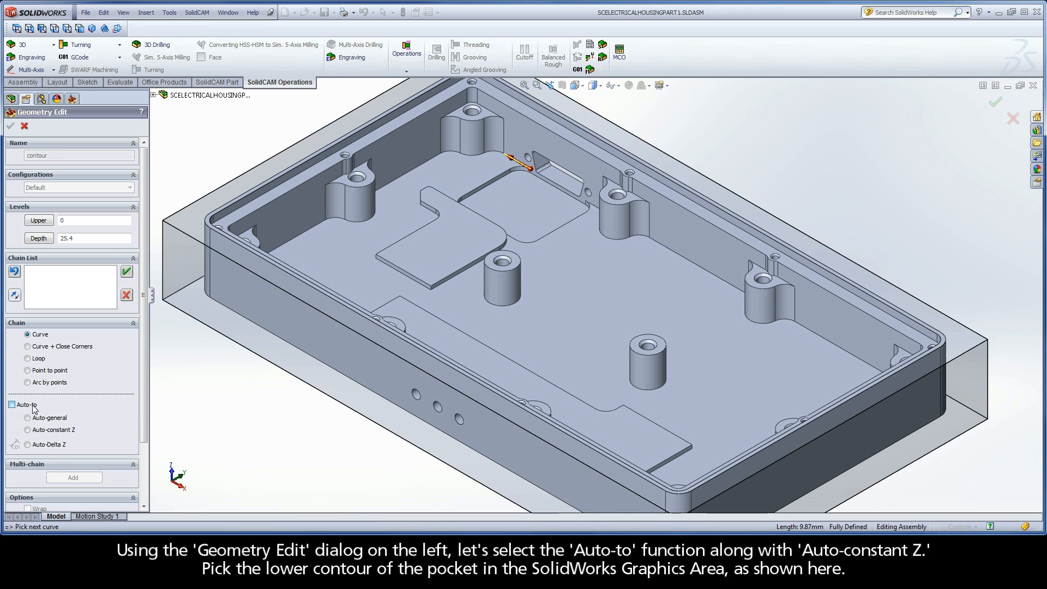
pyautogui.click(11, 404)
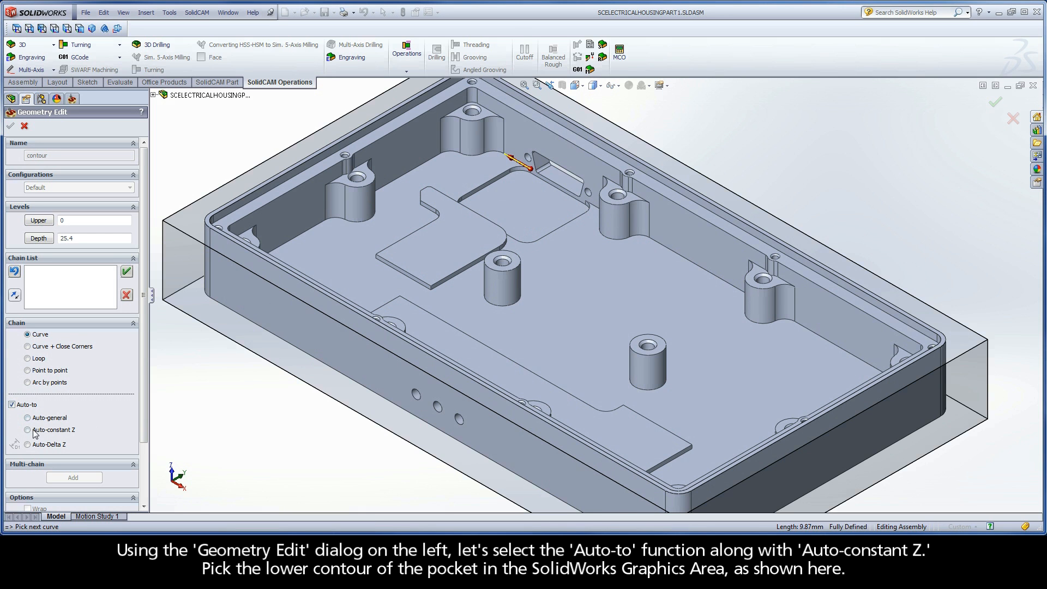
pyautogui.click(27, 430)
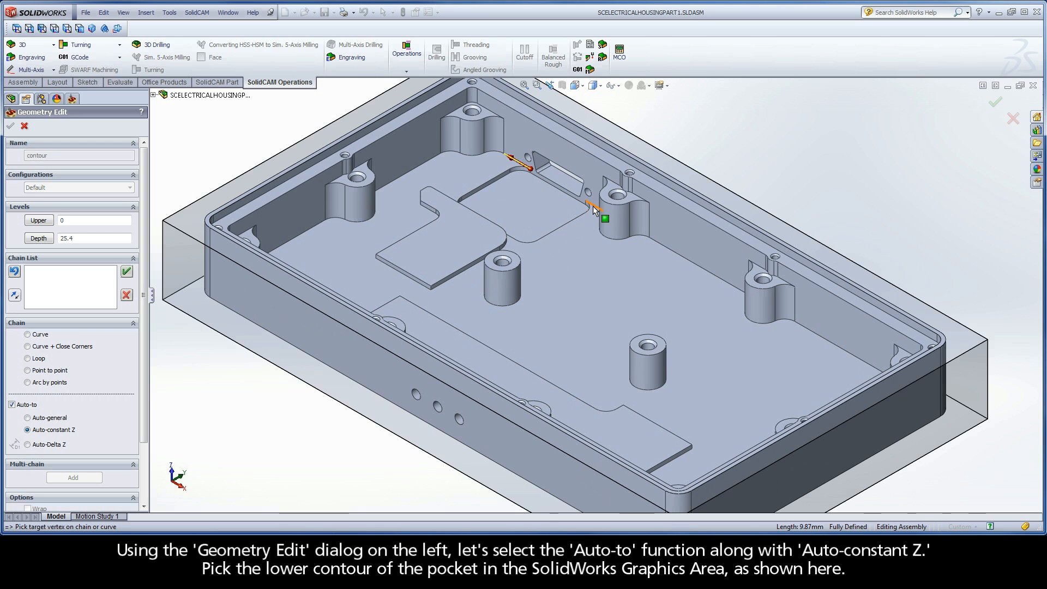
pyautogui.click(594, 209)
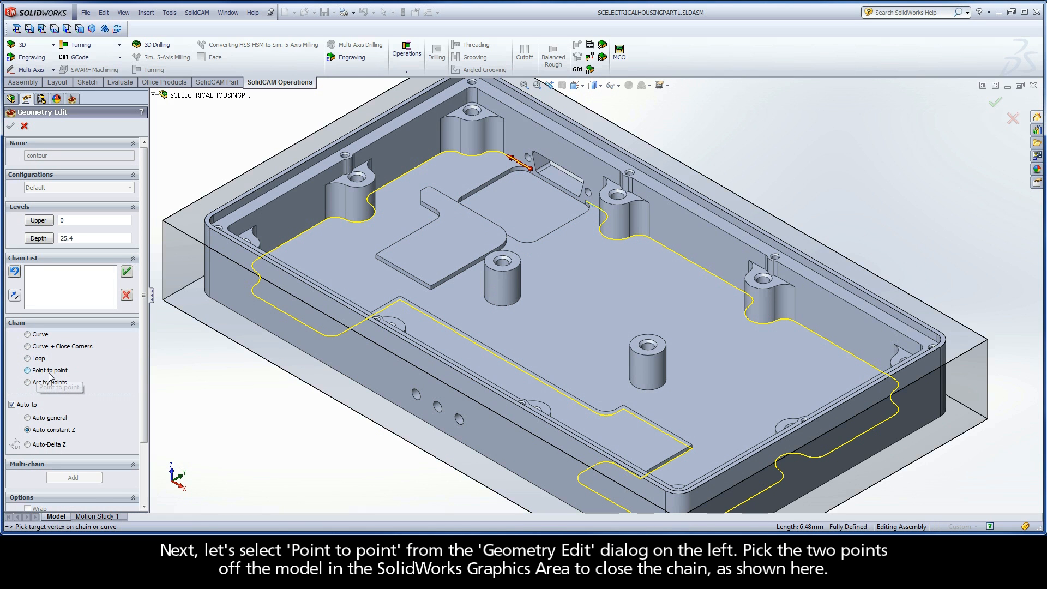
# Close the pocket contour chain point to point and accept it
pyautogui.click(27, 370)
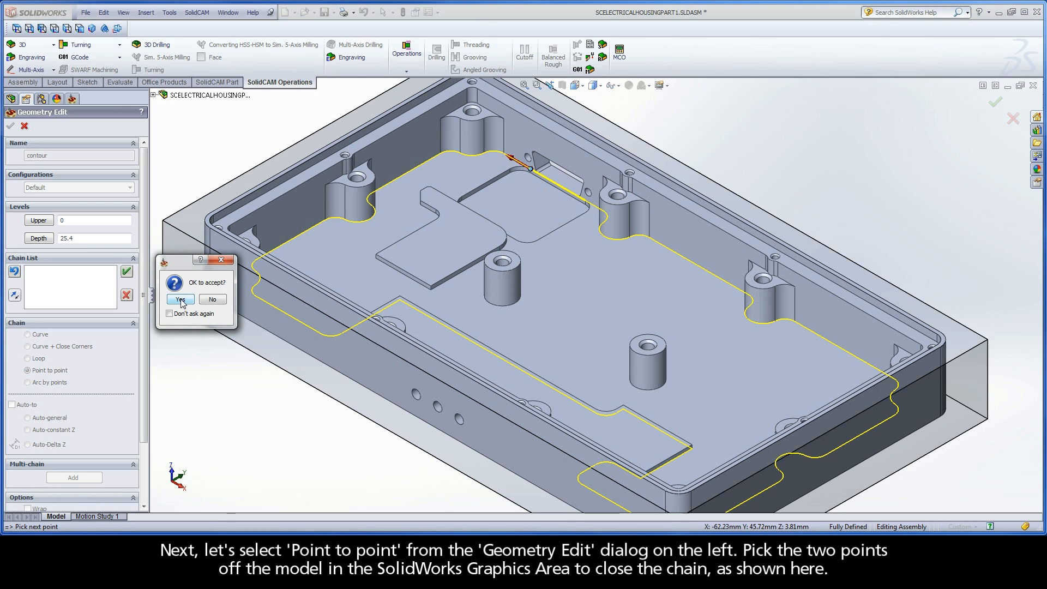
pyautogui.click(179, 299)
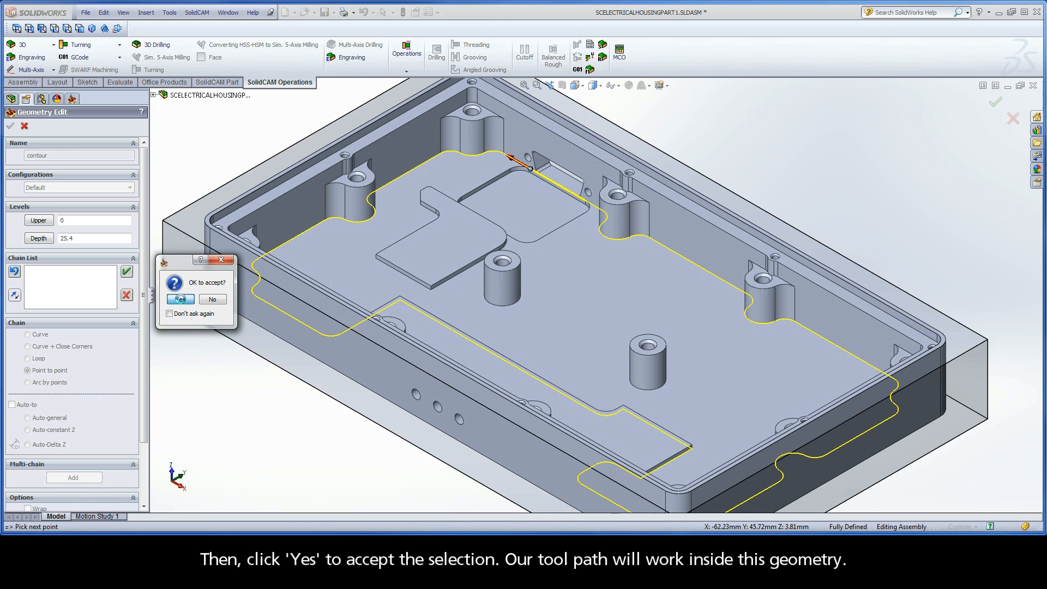
# Add the raised plate and boss island chains and finish the four-chain contour geometry
pyautogui.click(180, 299)
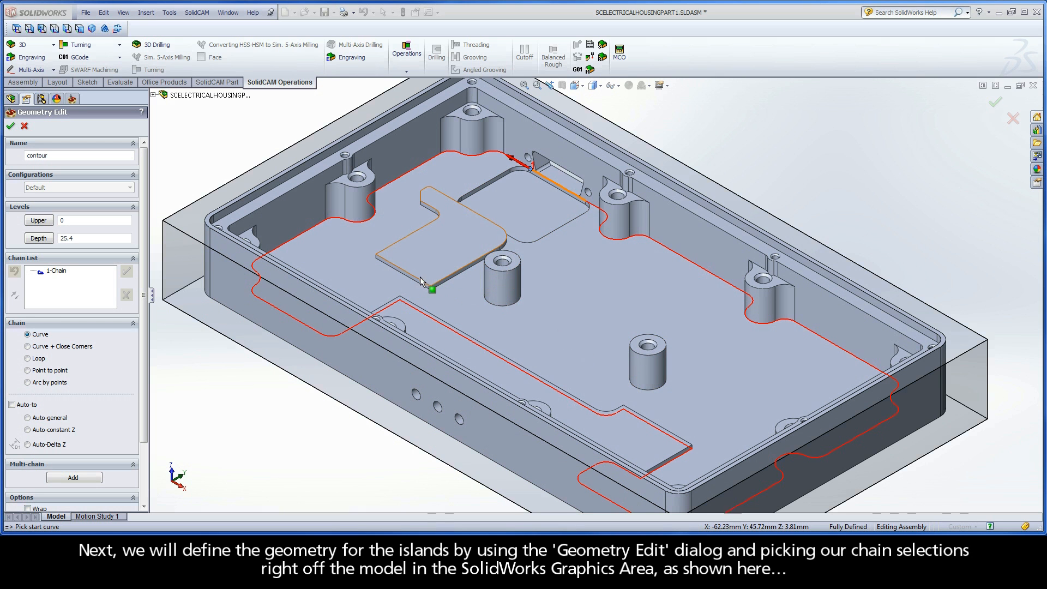
pyautogui.click(418, 276)
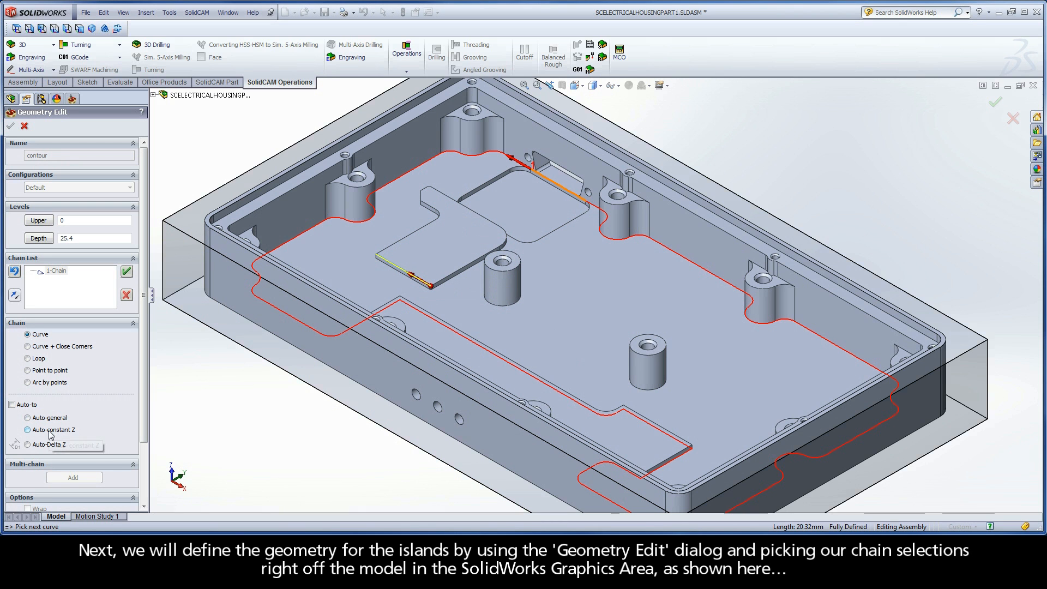
pyautogui.moveTo(53, 434)
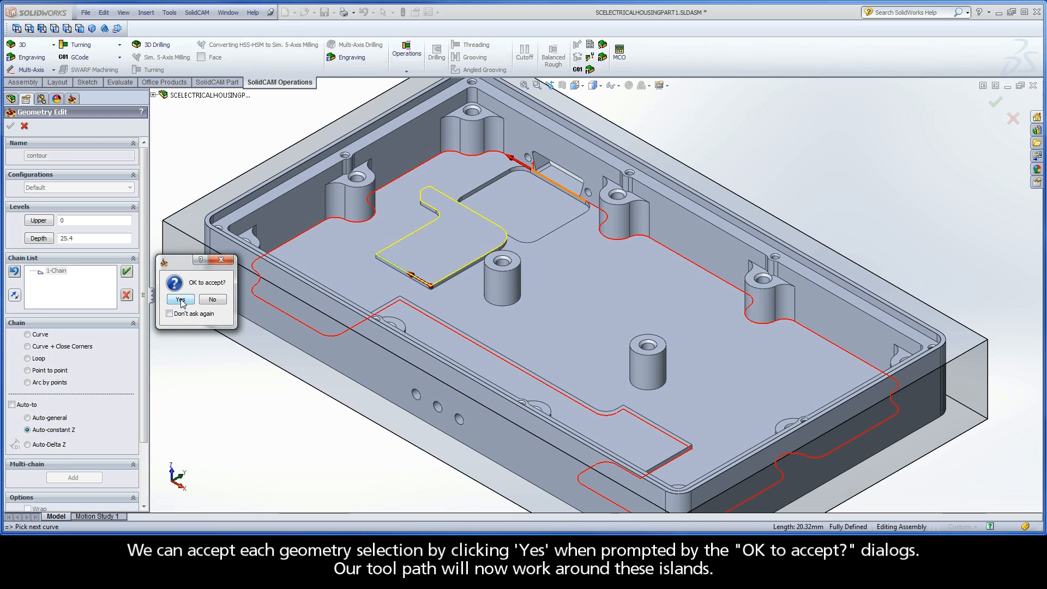
pyautogui.click(180, 299)
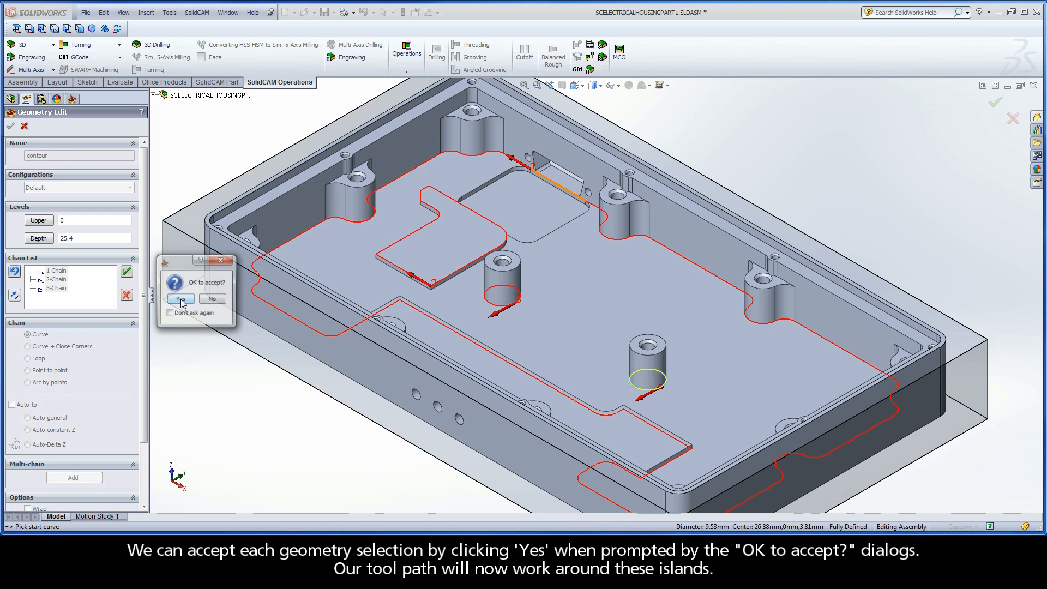
pyautogui.click(179, 298)
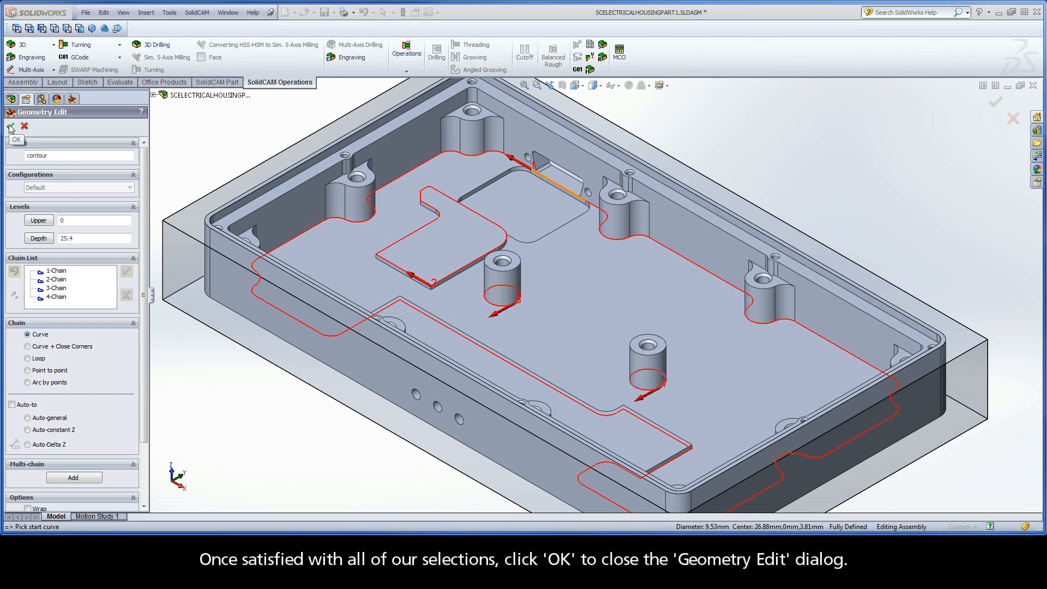
pyautogui.click(11, 126)
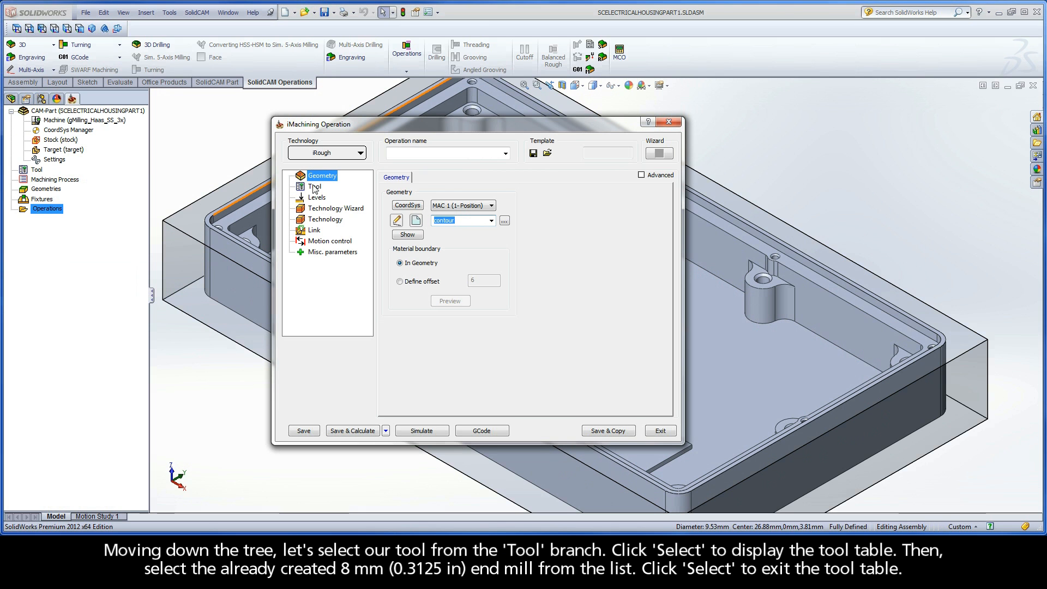
# Assign the 8 mm end mill (tool 1) to iRough_contour and show its milling levels
pyautogui.click(314, 186)
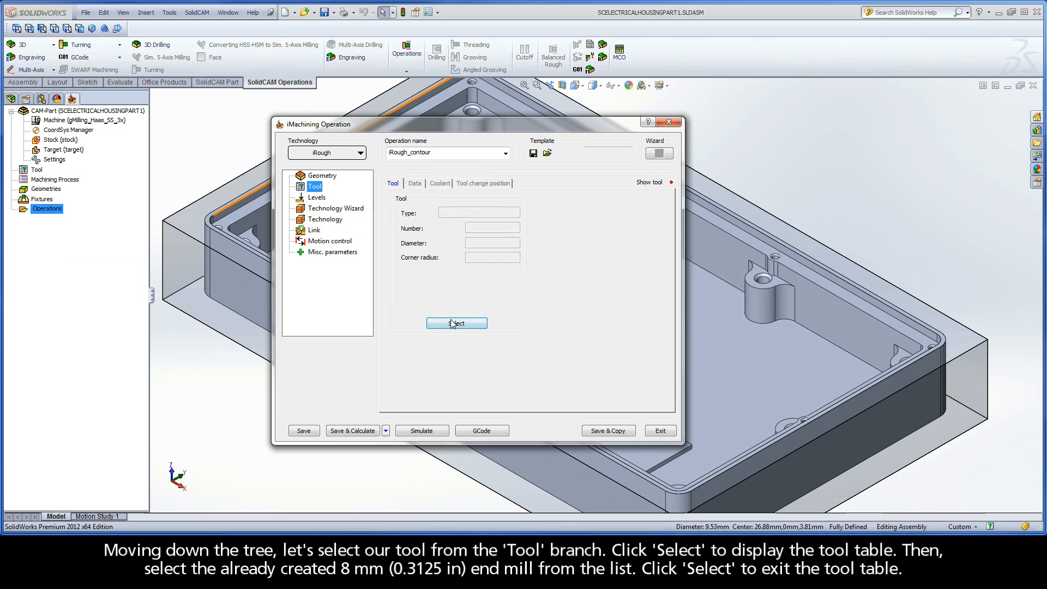
pyautogui.click(457, 322)
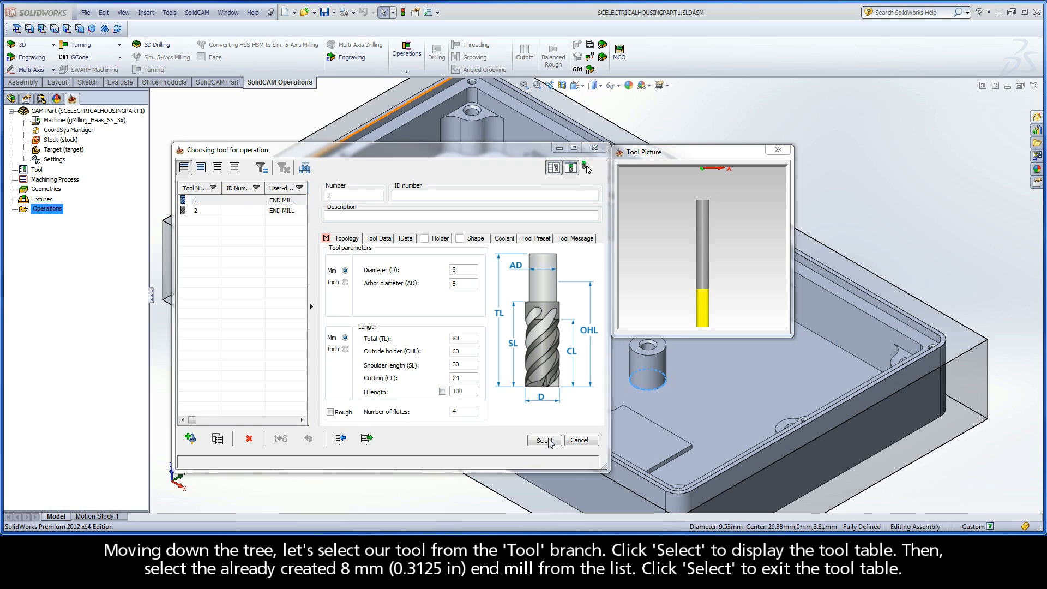
pyautogui.click(543, 439)
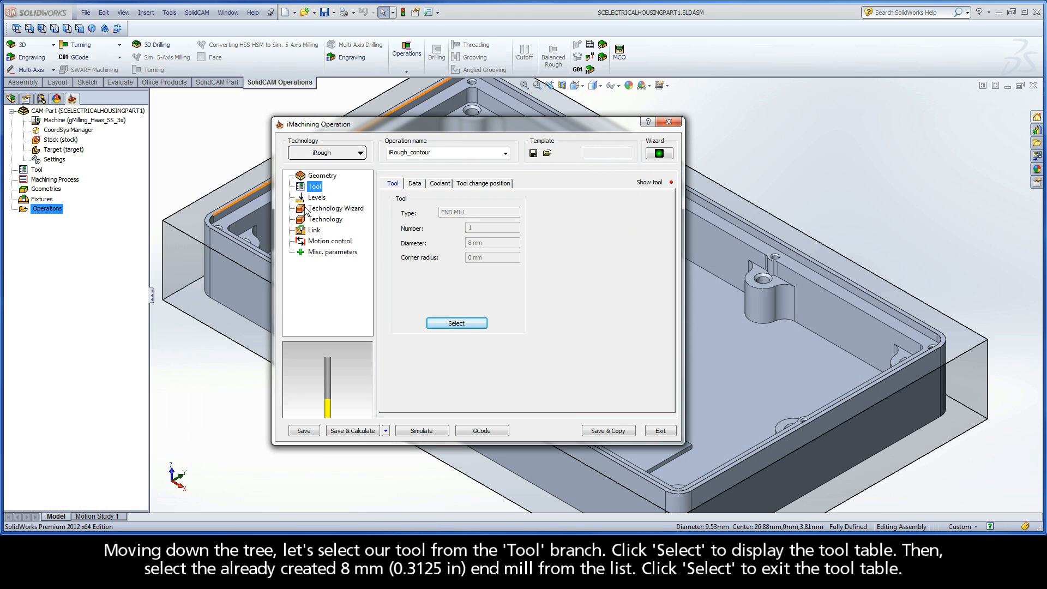
pyautogui.click(317, 197)
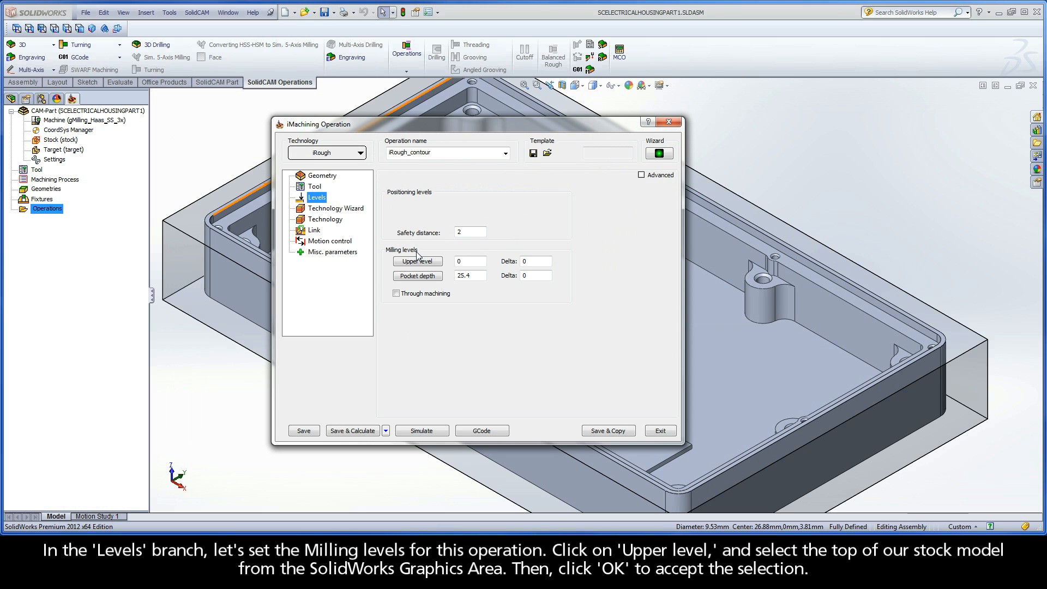
# Pick upper level 0 at the stock top and pocket depth 18.415 at the pocket floor
pyautogui.click(416, 261)
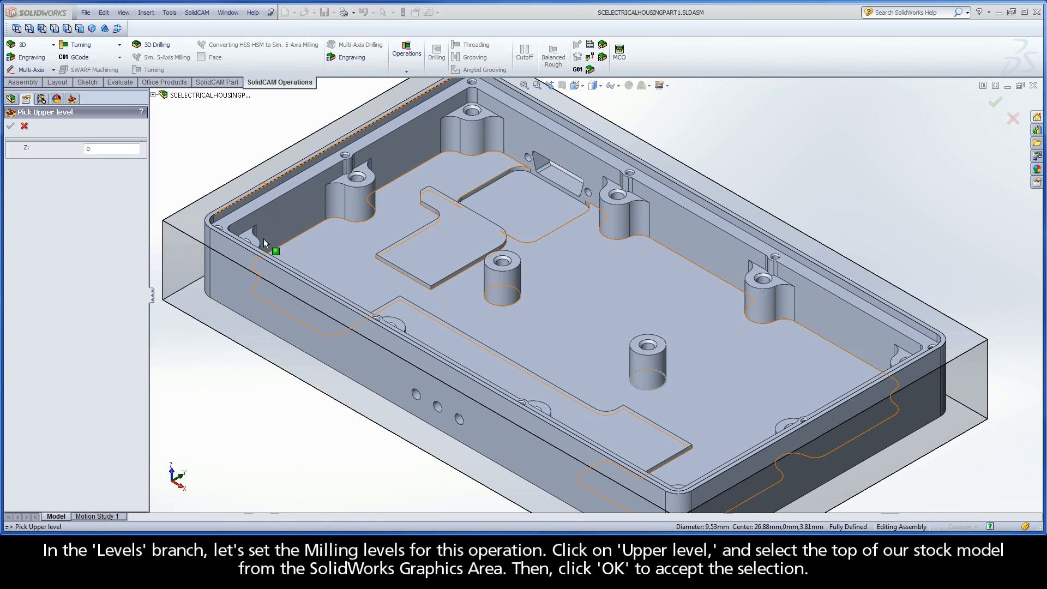
pyautogui.click(193, 223)
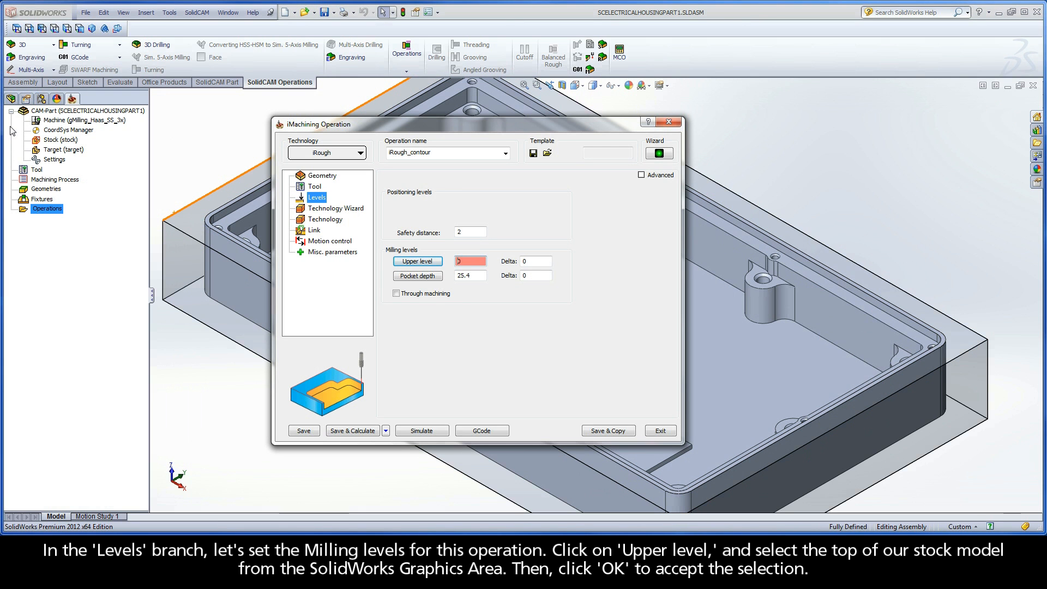
pyautogui.click(416, 276)
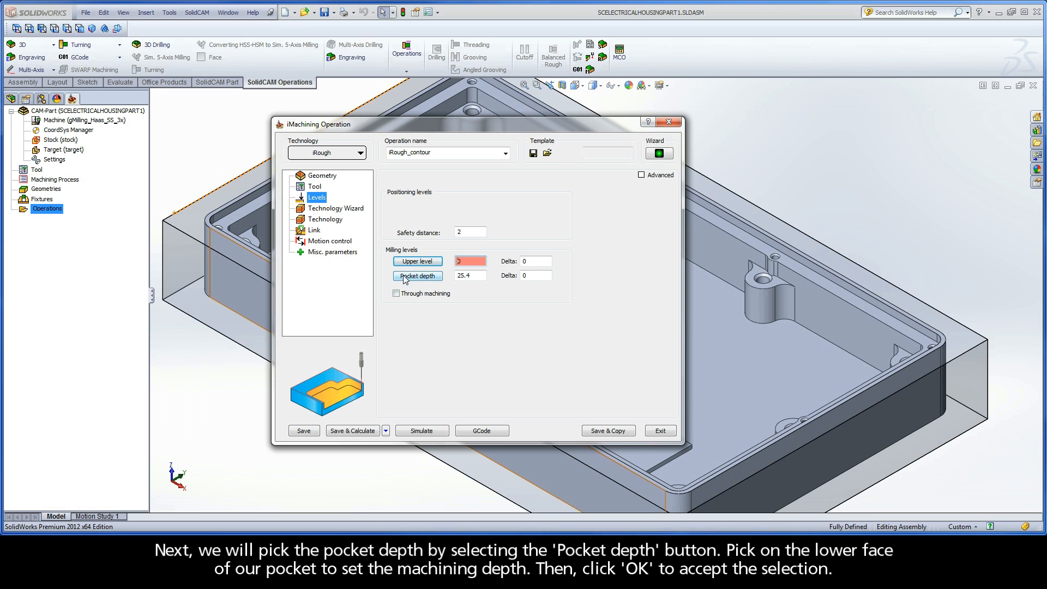
pyautogui.moveTo(433, 280)
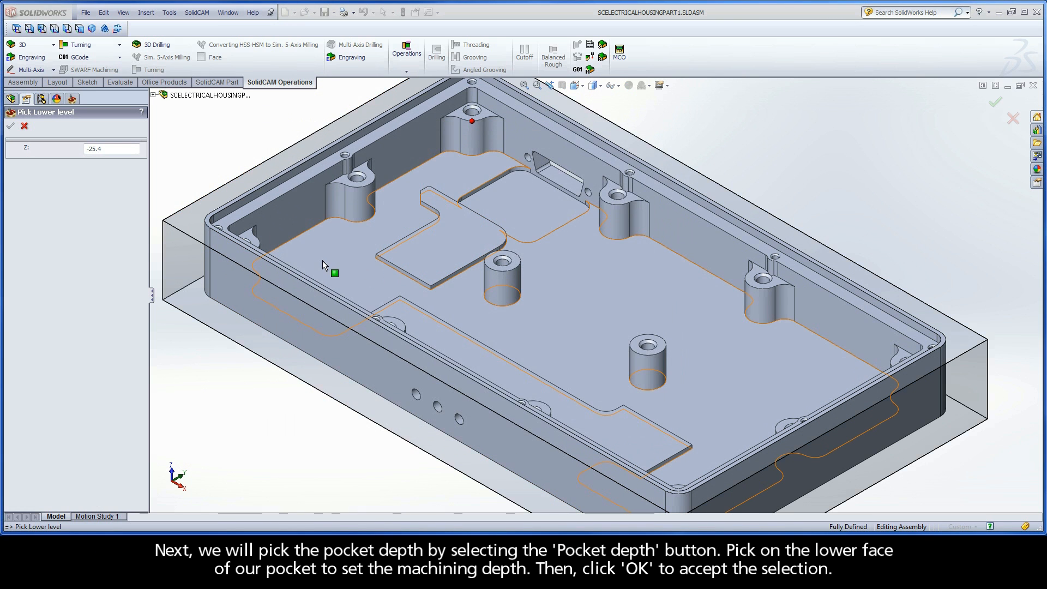
pyautogui.click(322, 261)
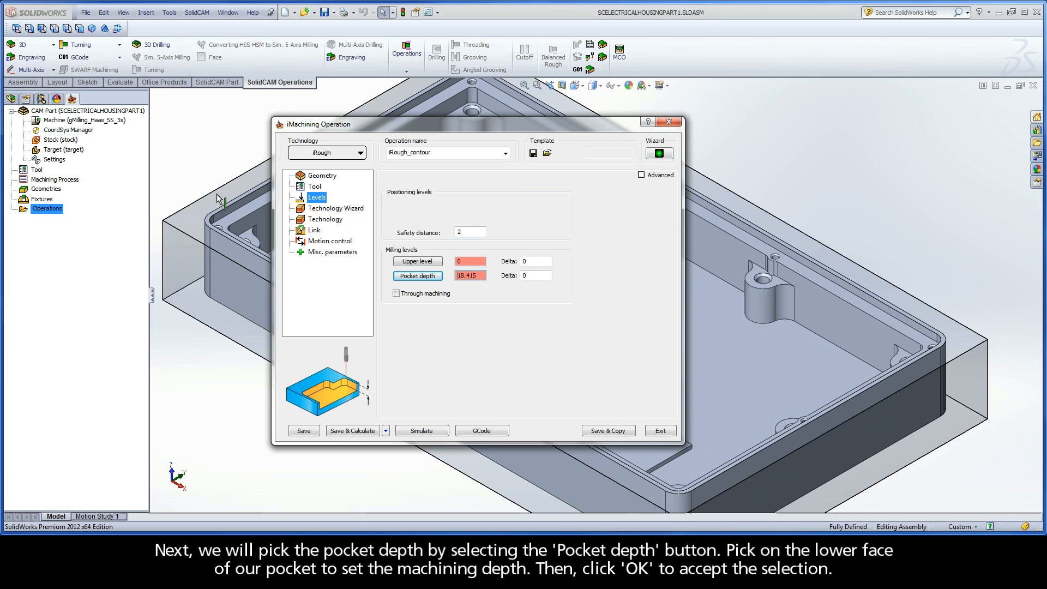
# Keep the Technology Wizard at machining level 3 and show the technology parameters
pyautogui.click(337, 207)
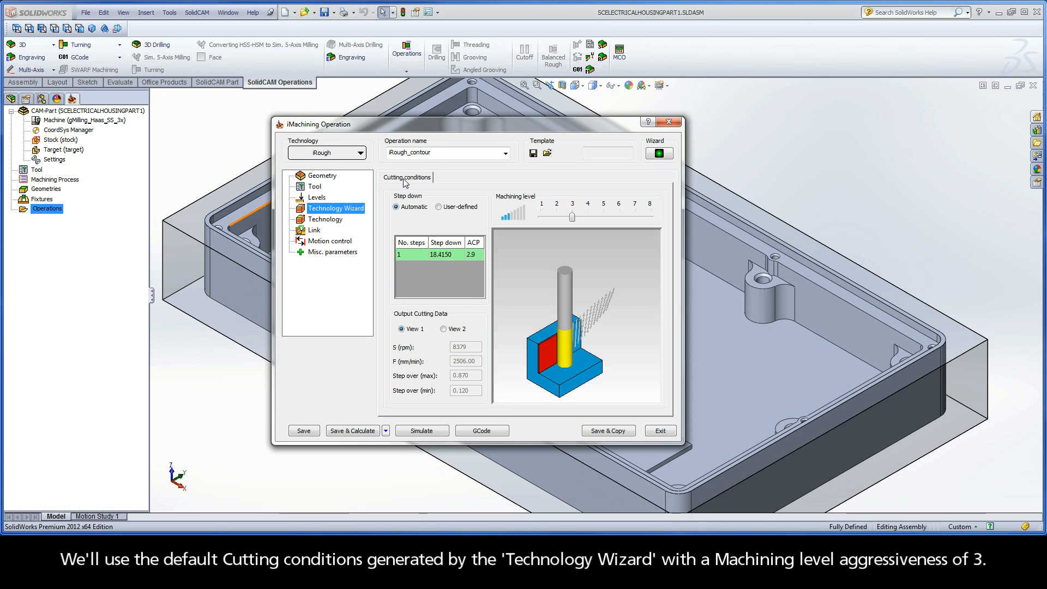
pyautogui.moveTo(570, 218)
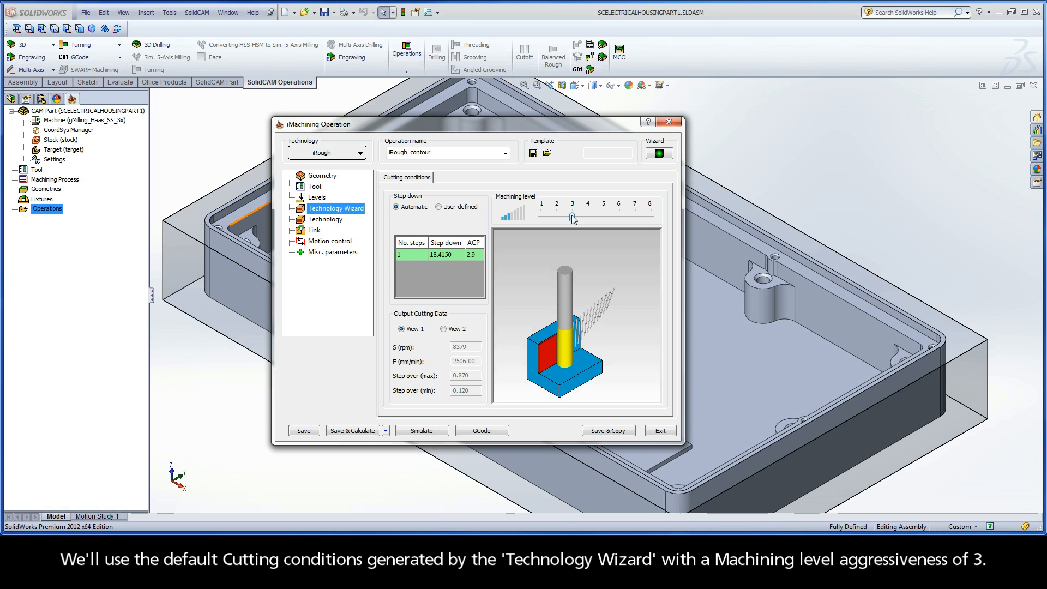
pyautogui.click(326, 219)
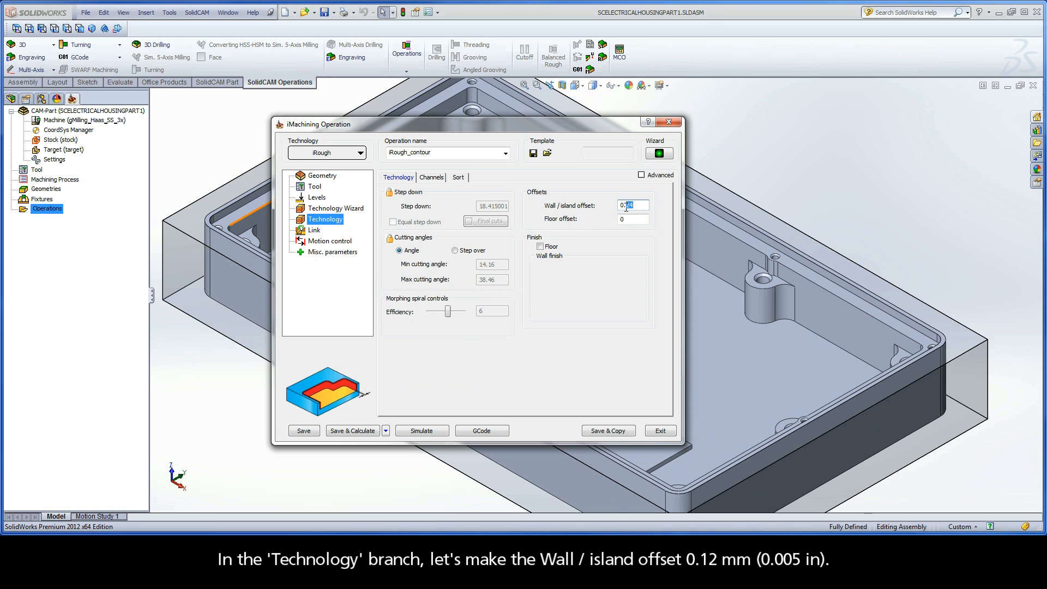
# Set a 0.12 wall/island offset, then save and calculate iRough_contour
pyautogui.write('0.12')
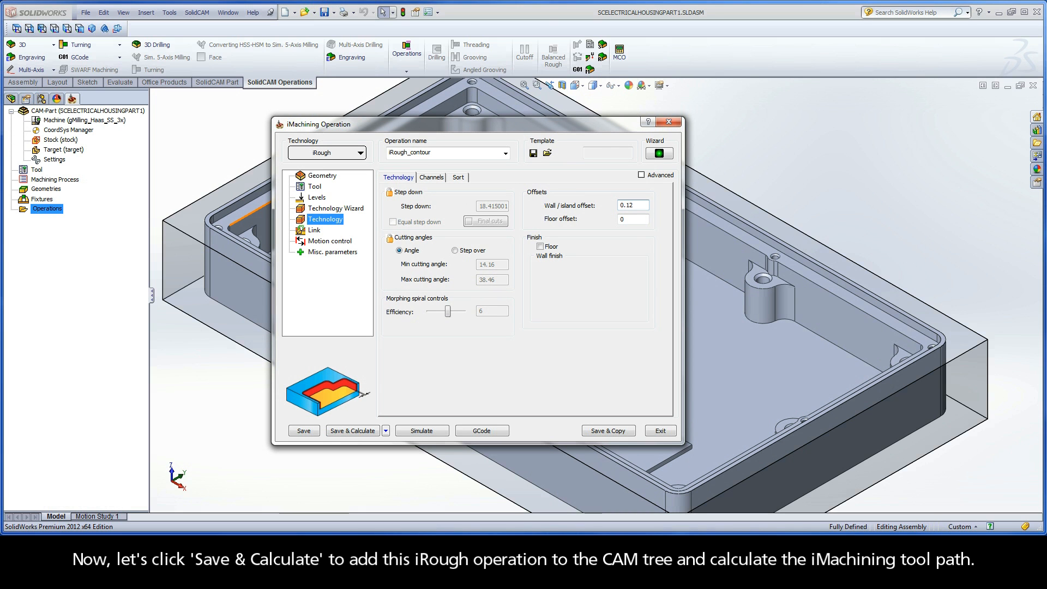
pyautogui.click(352, 430)
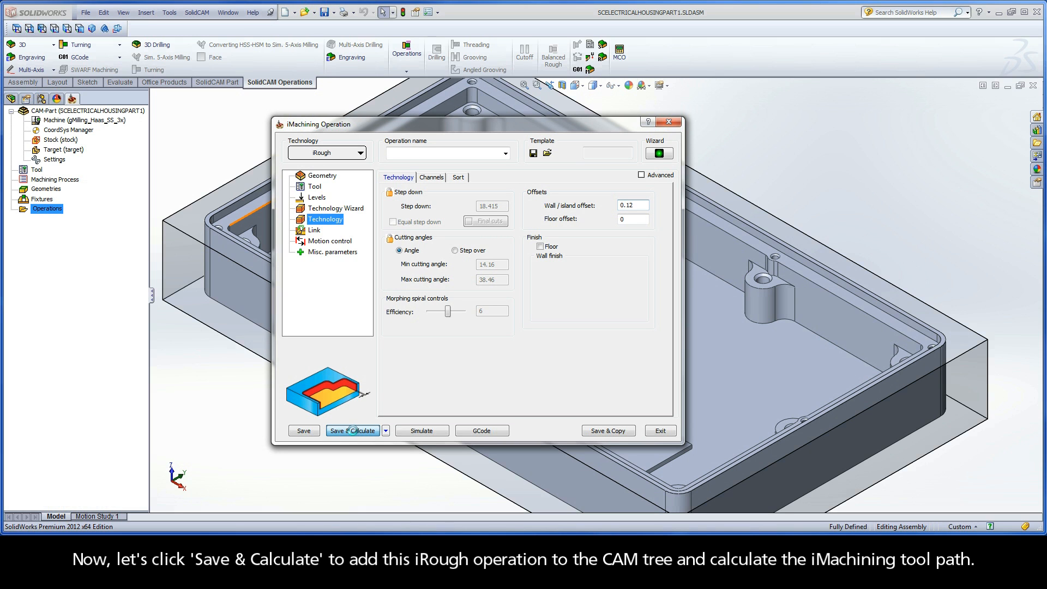
pyautogui.click(353, 429)
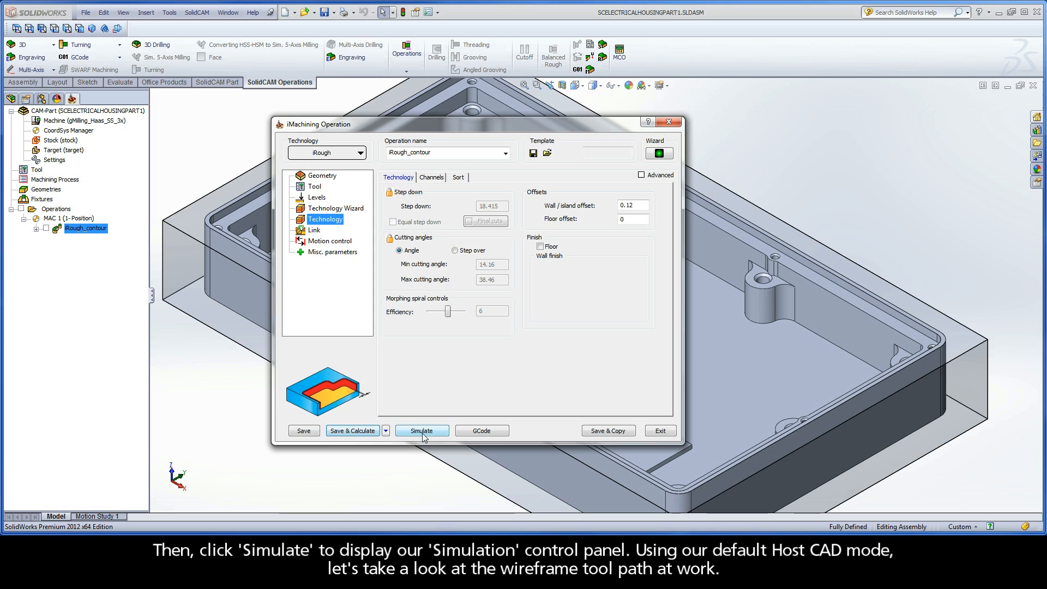
# Play the Host CAD simulation of the iRough_contour toolpath across both pocket areas
pyautogui.click(421, 430)
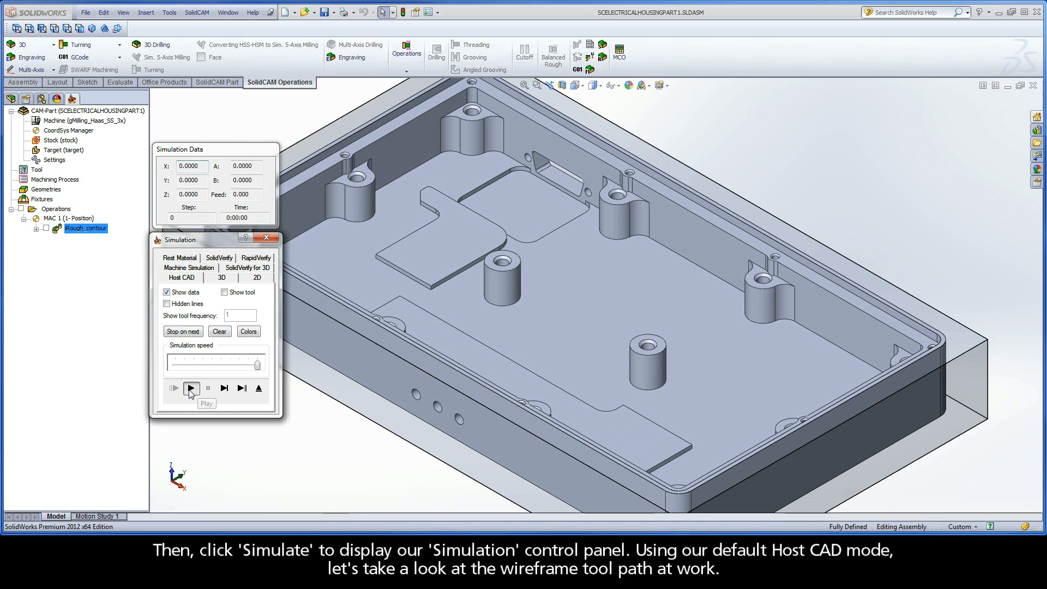
pyautogui.click(191, 388)
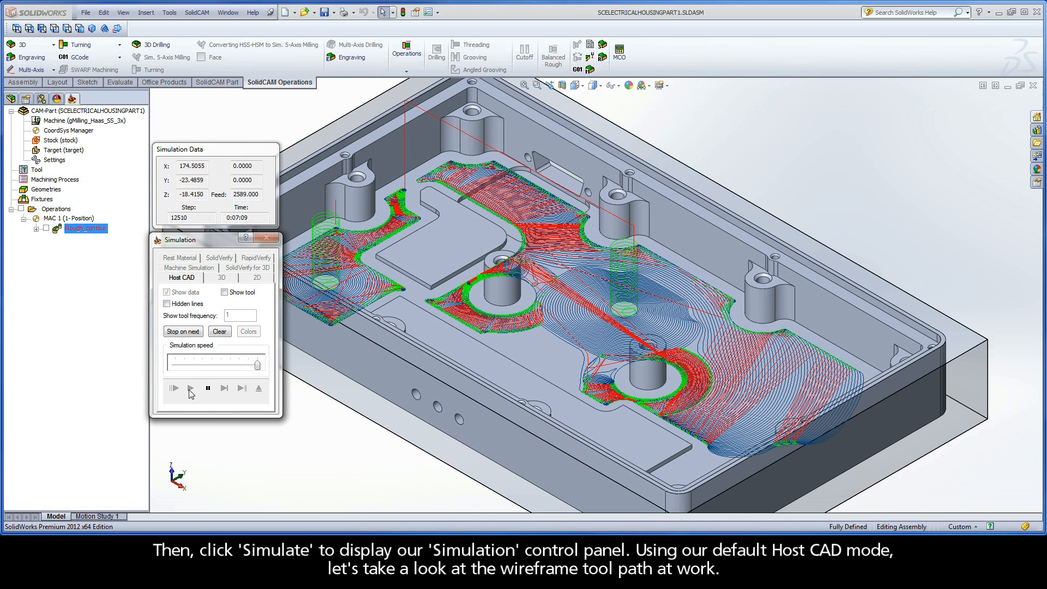
pyautogui.click(174, 388)
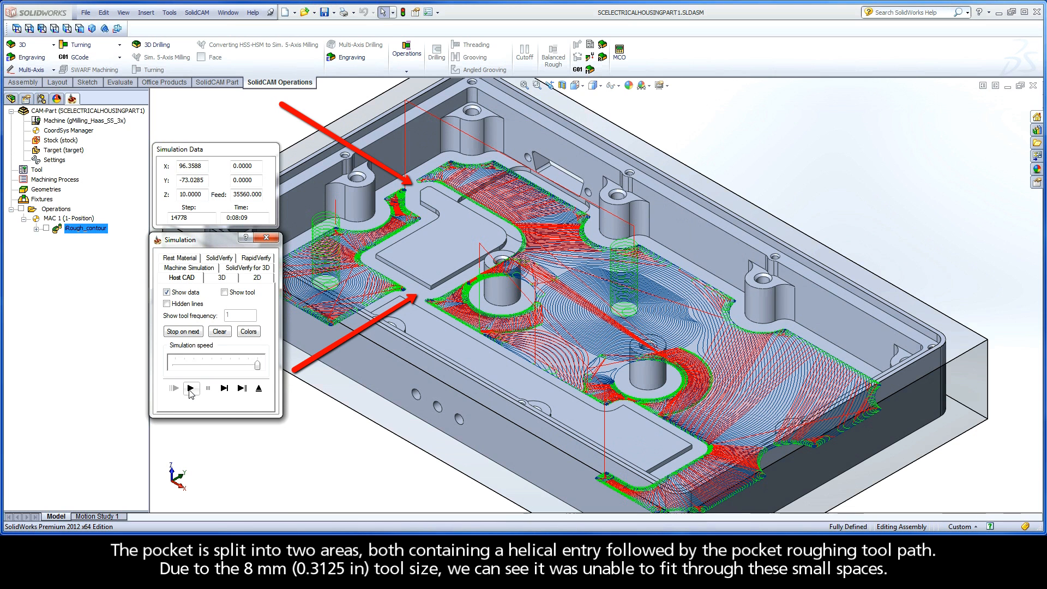
pyautogui.click(190, 388)
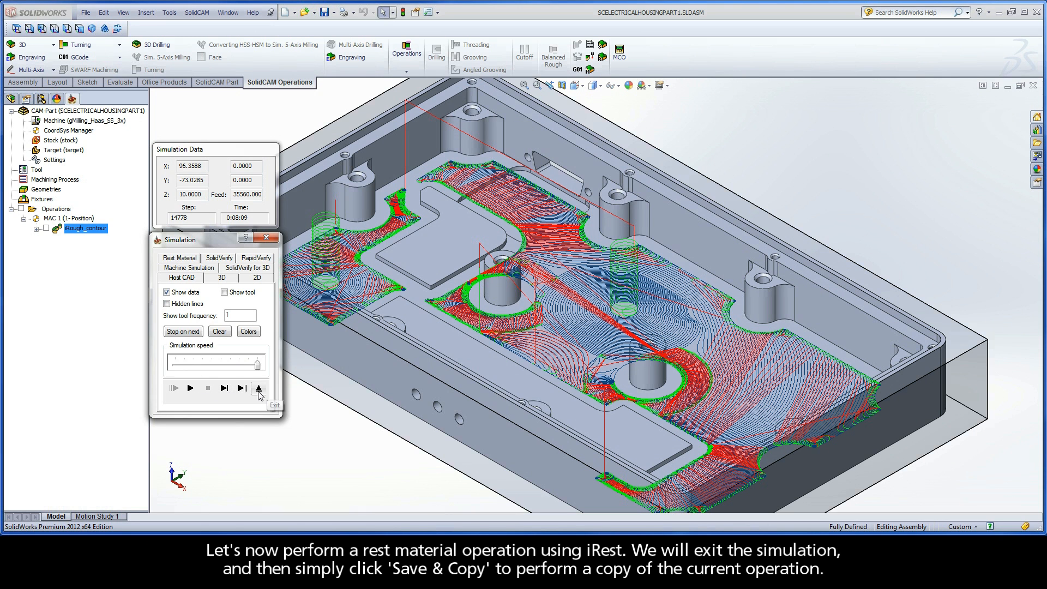
# Leave the simulation, duplicate iRough_contour via Save & Copy and switch the copy to iRest
pyautogui.click(258, 388)
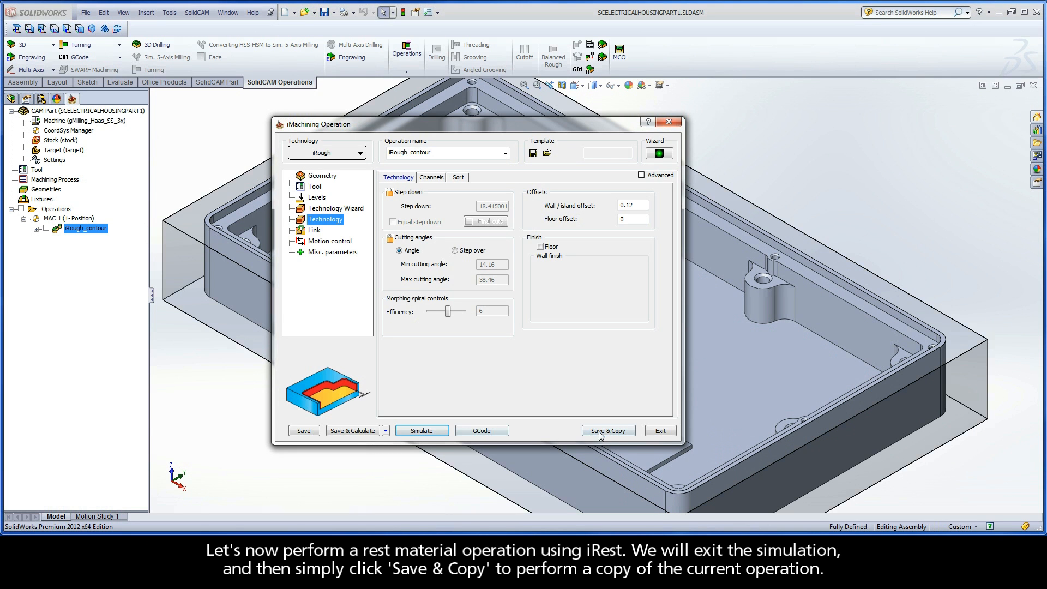
pyautogui.click(606, 430)
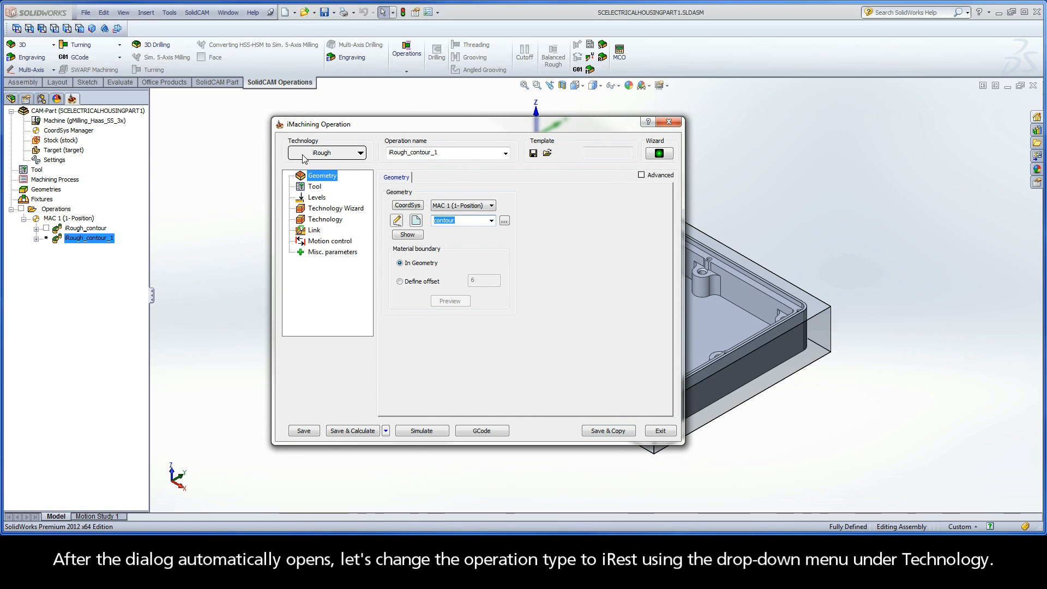
pyautogui.click(324, 152)
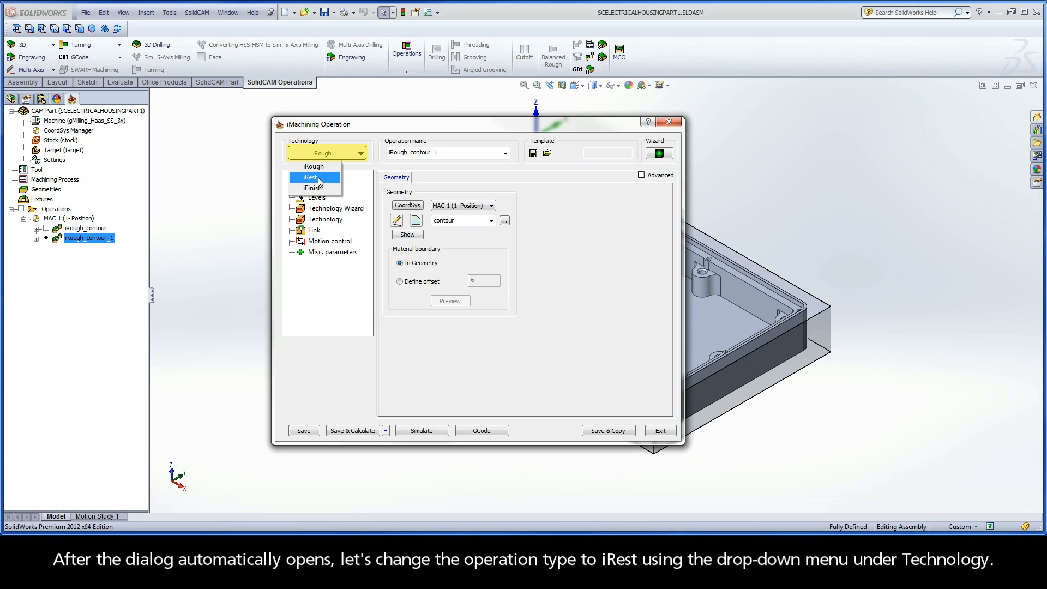
pyautogui.click(309, 176)
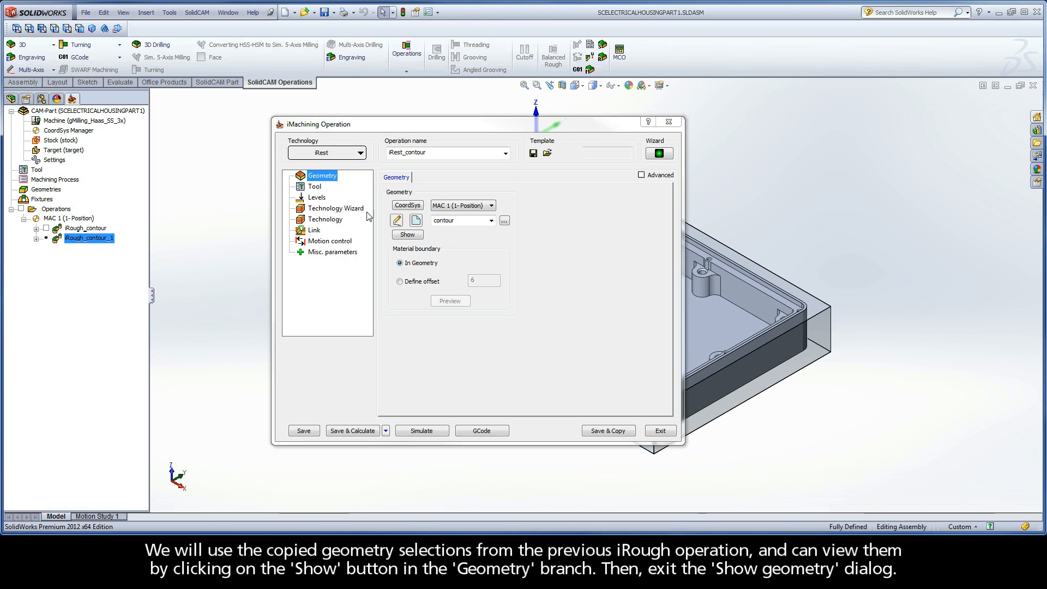
pyautogui.click(406, 235)
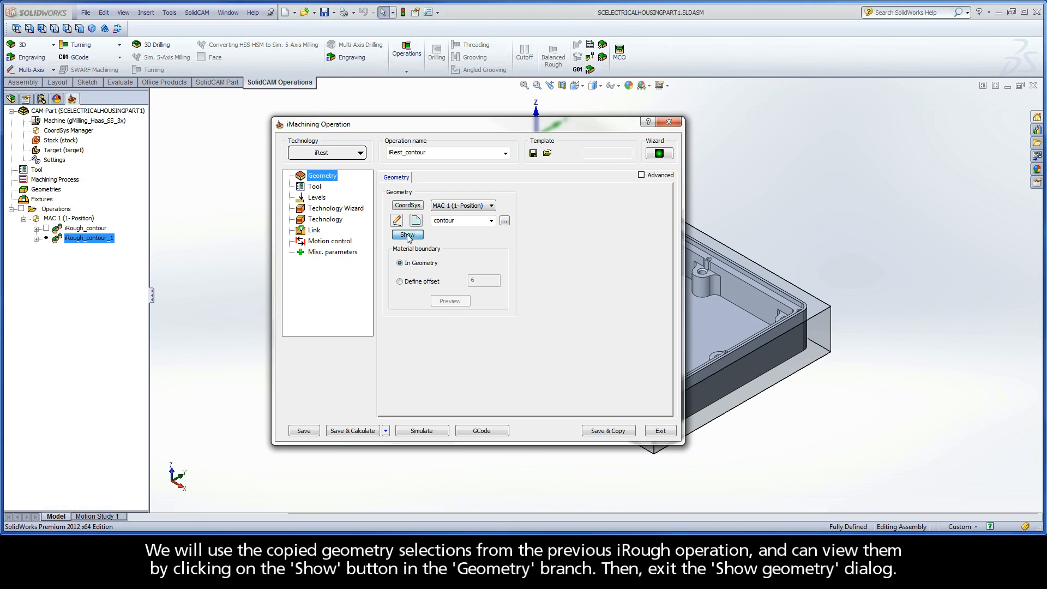
pyautogui.click(407, 234)
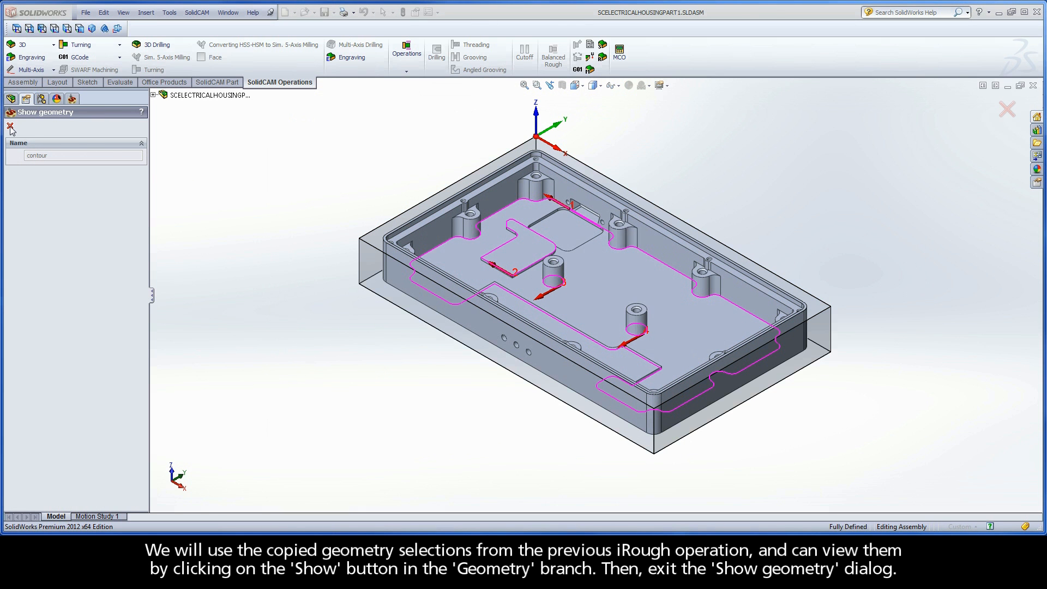
pyautogui.moveTo(10, 128)
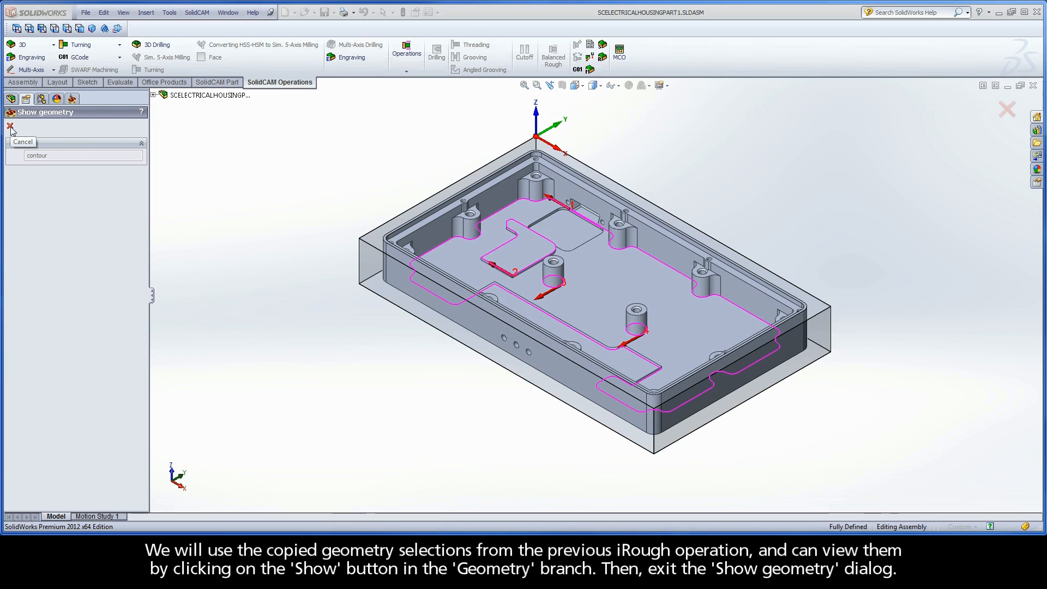
pyautogui.click(22, 142)
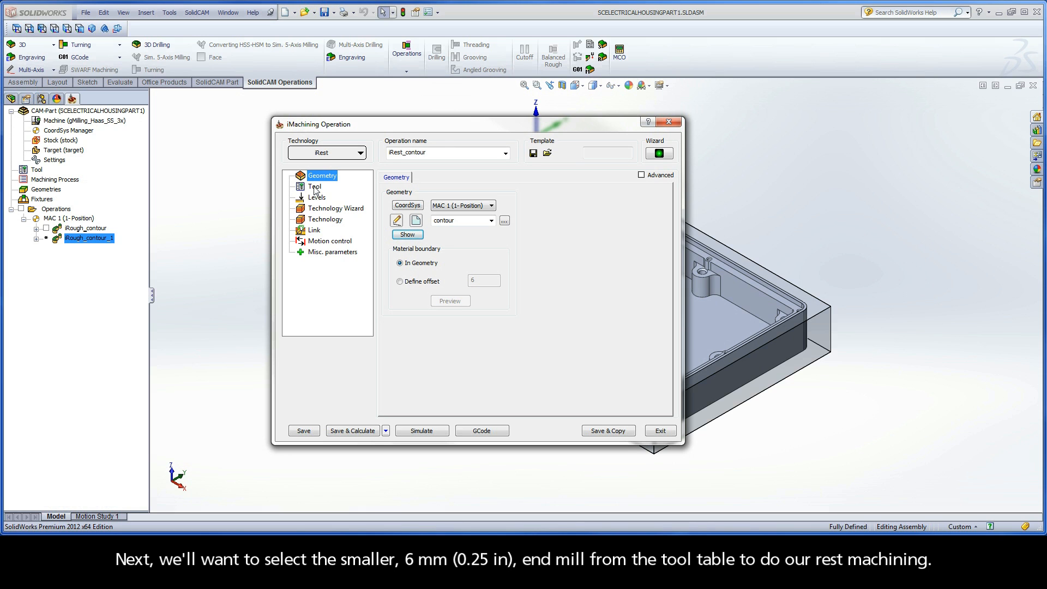
# Assign tool number 2, the 6 mm end mill, to iRest_contour from the tool table
pyautogui.click(314, 185)
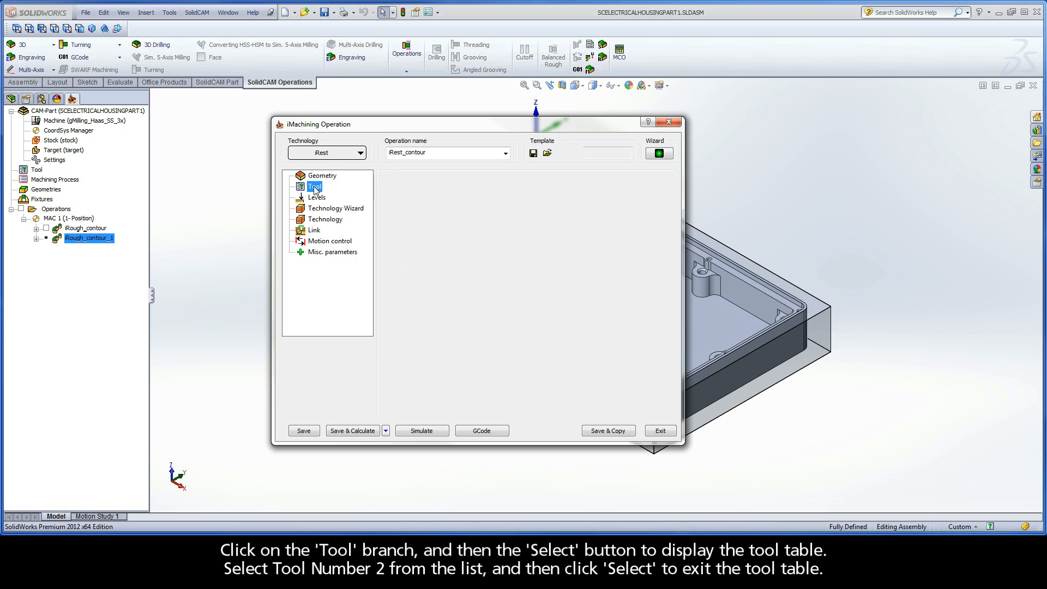
pyautogui.click(314, 185)
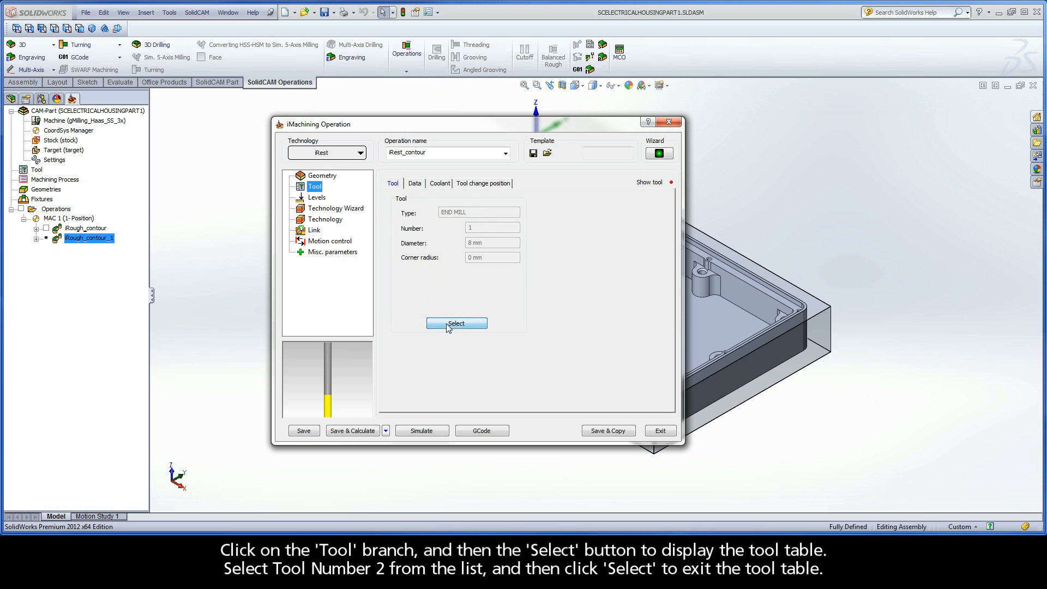
pyautogui.click(456, 323)
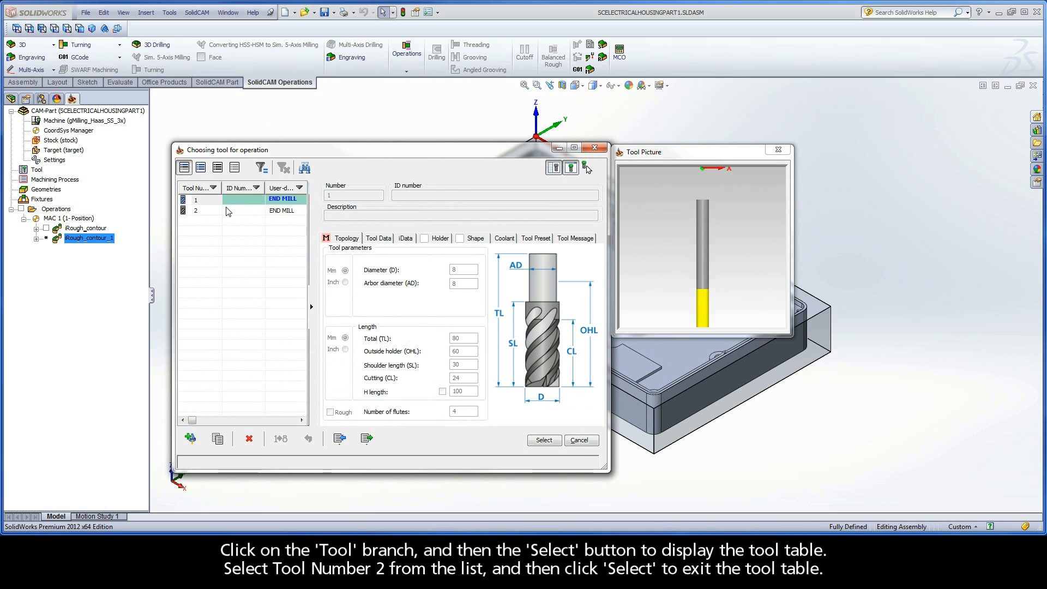
pyautogui.click(234, 210)
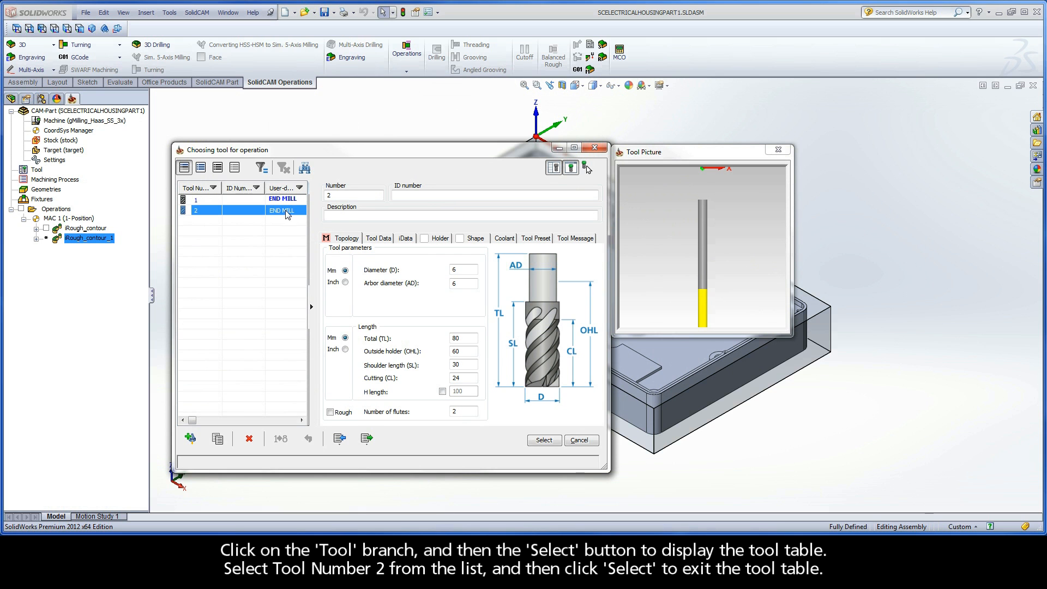
pyautogui.click(543, 439)
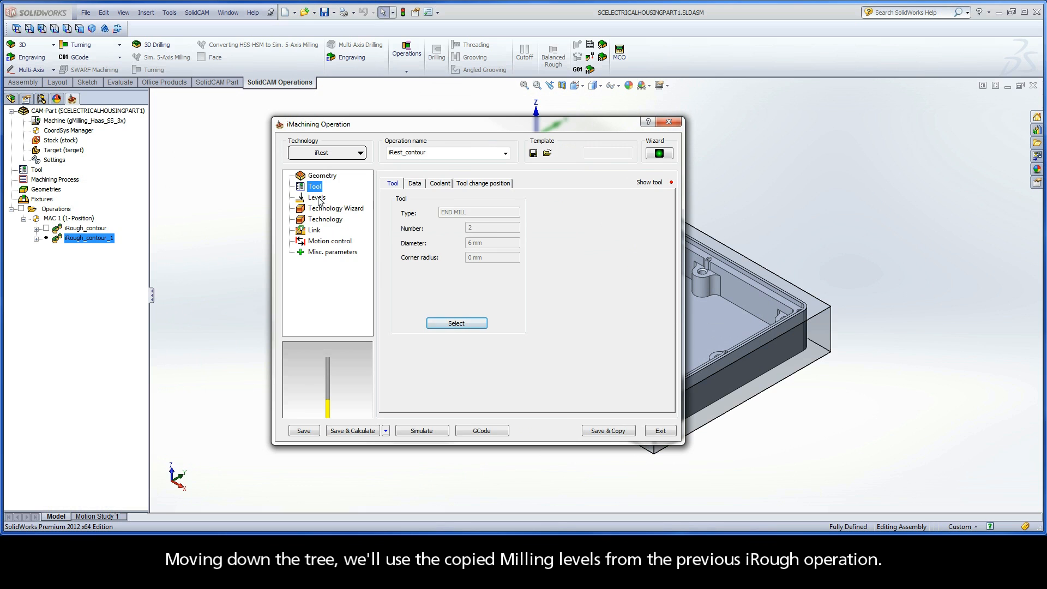
# Review the copied milling levels and bring up the iRest technology parameters
pyautogui.click(316, 197)
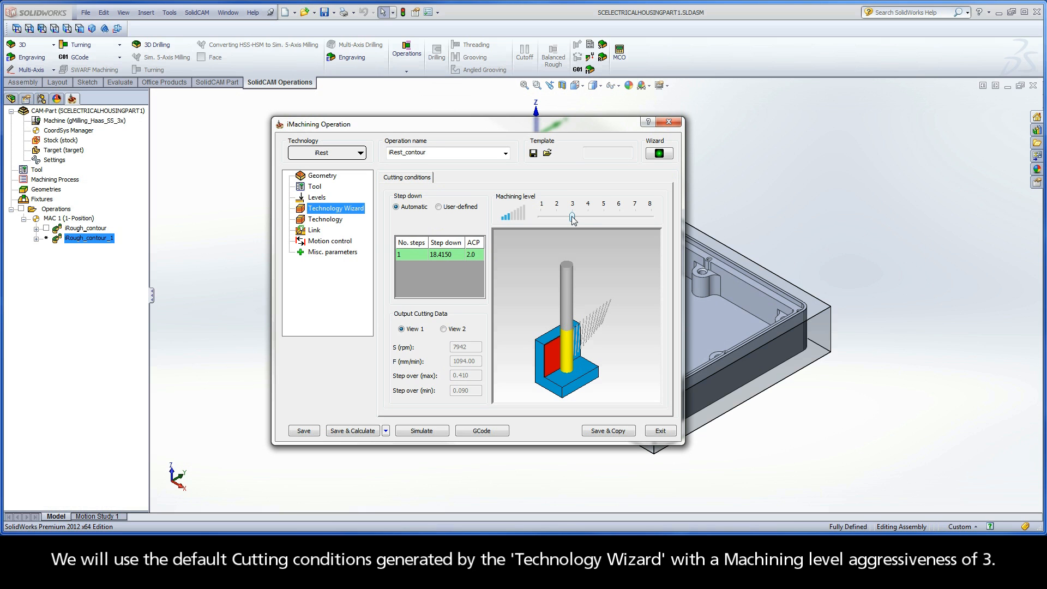
pyautogui.click(326, 220)
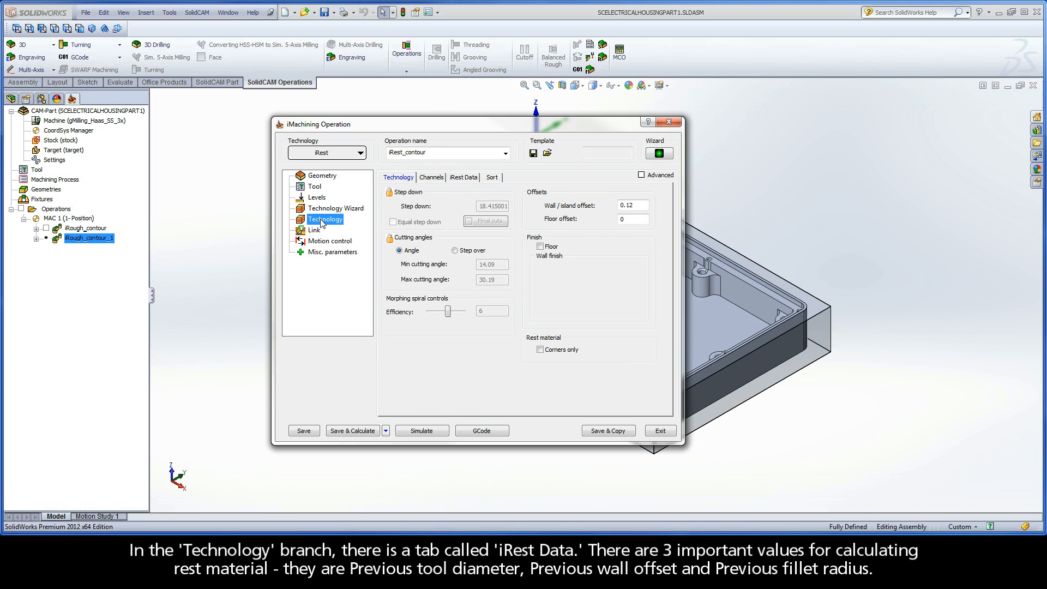
pyautogui.moveTo(462, 176)
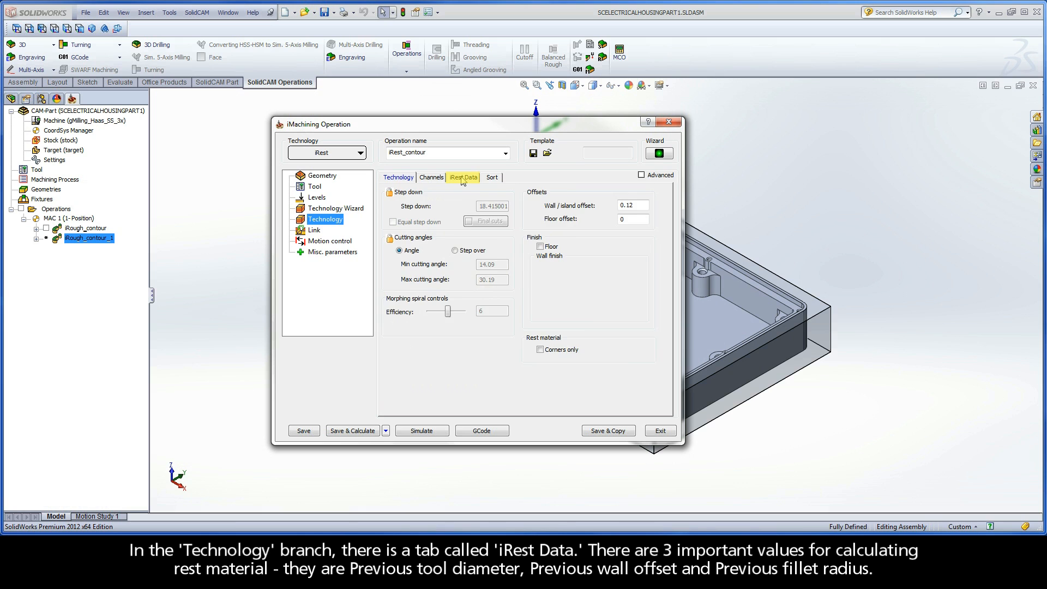
# In iRest Data, try a User-defined parent then restore iRough_contour (tool diameter 8, offset 0.12, fillet 0.8)
pyautogui.click(463, 177)
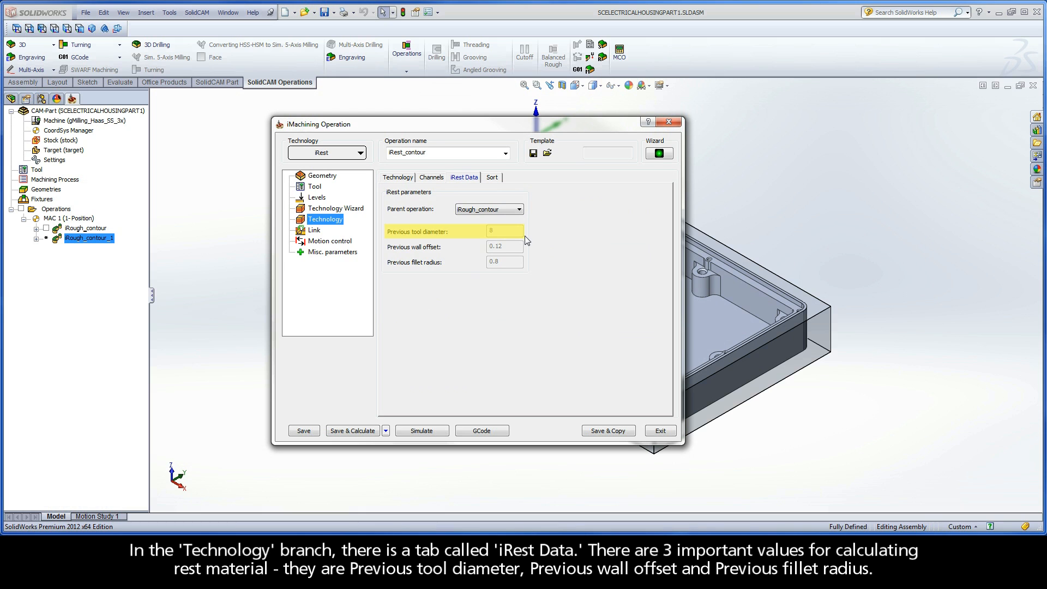
pyautogui.click(504, 246)
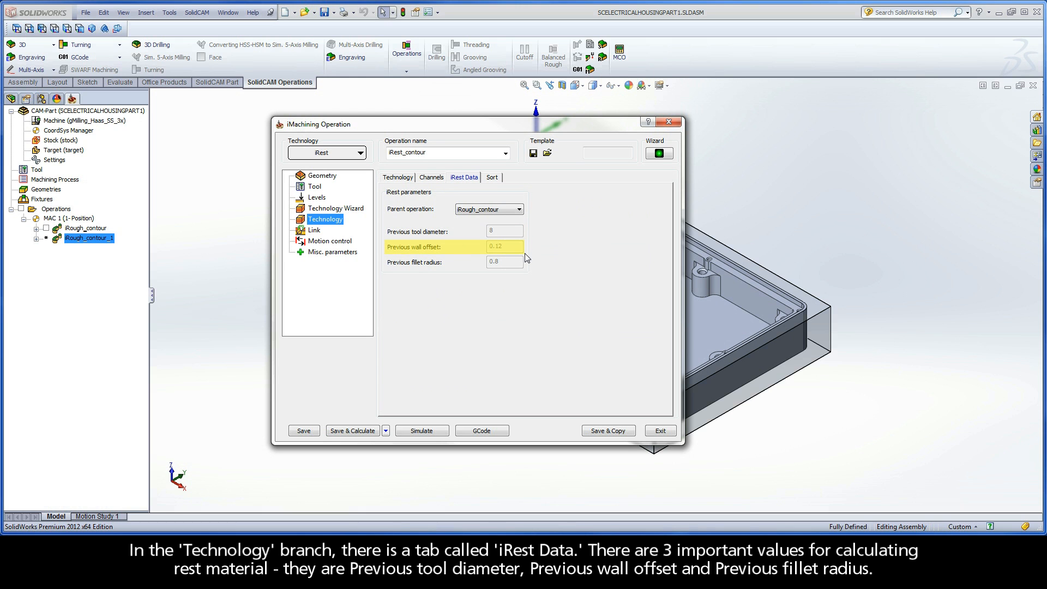
pyautogui.moveTo(525, 270)
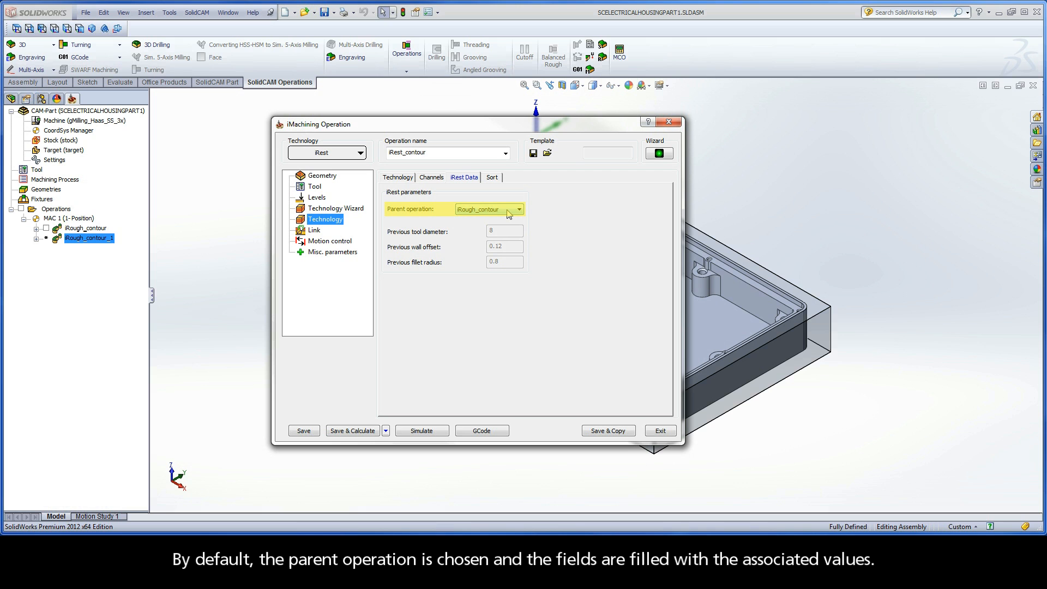
pyautogui.click(487, 209)
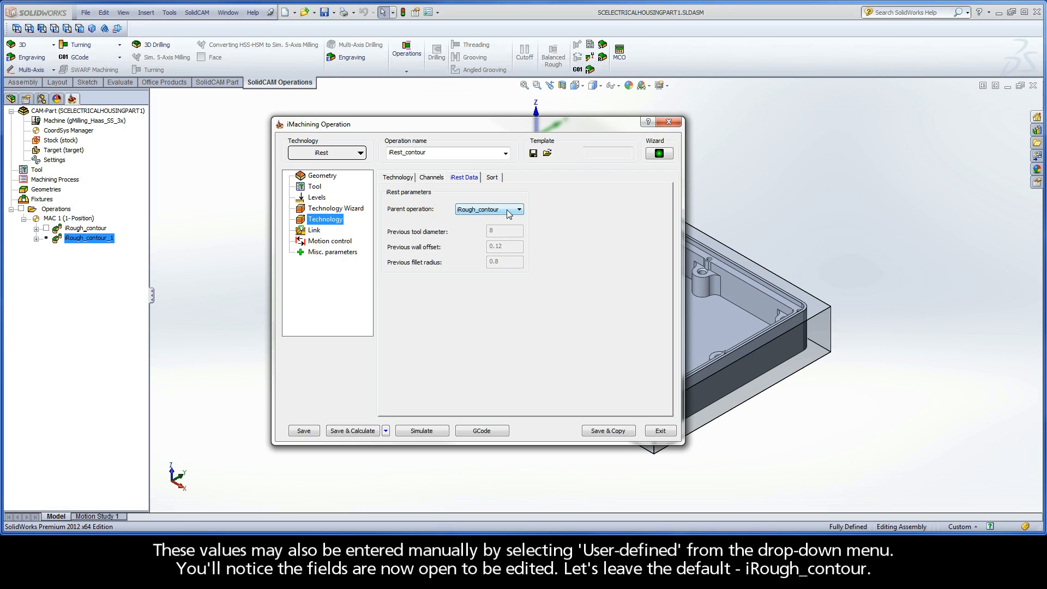
pyautogui.click(519, 210)
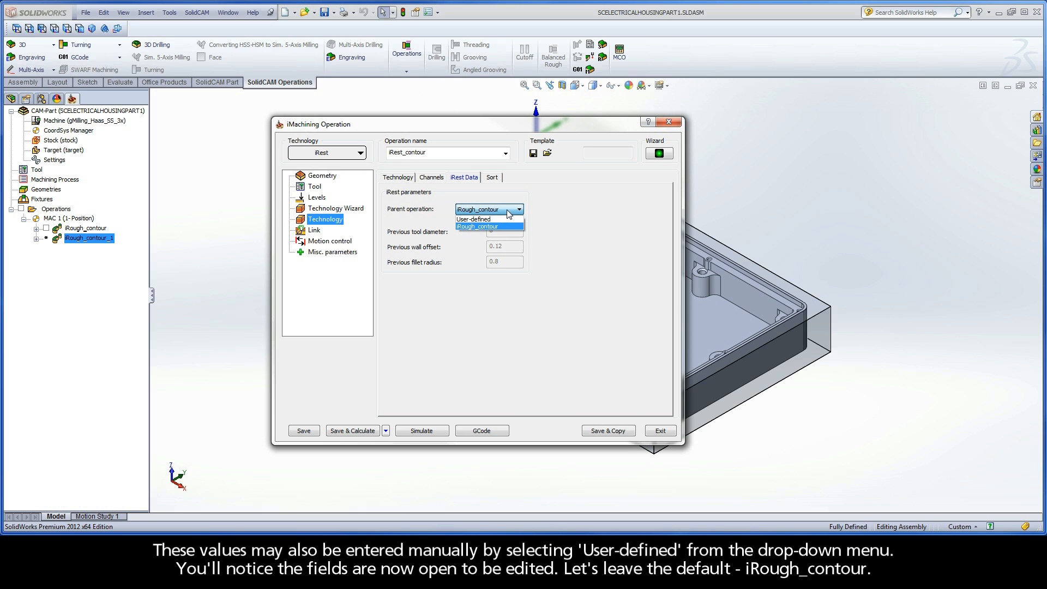
pyautogui.click(474, 219)
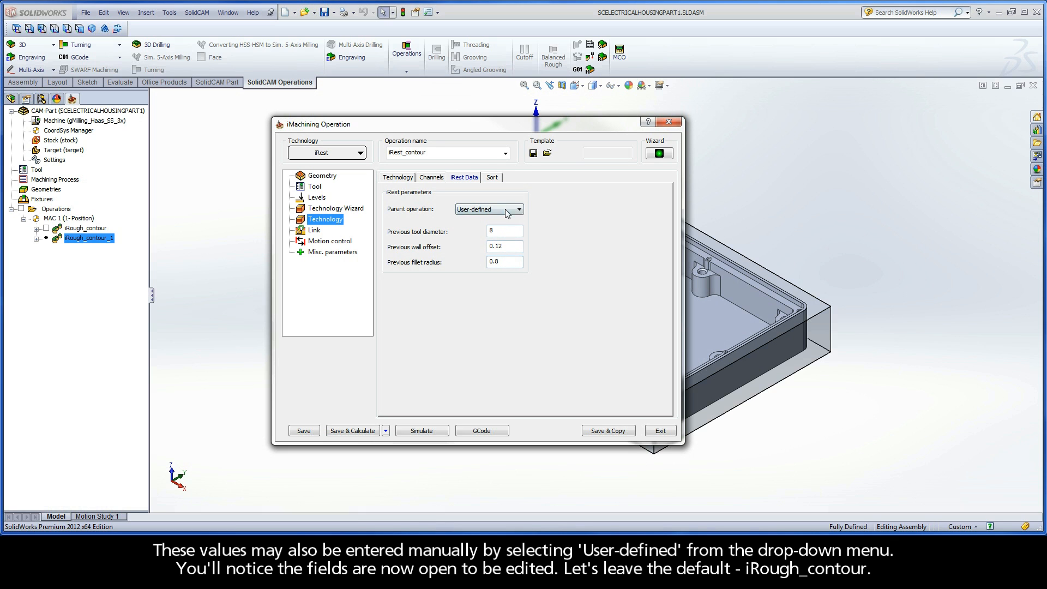
pyautogui.click(487, 209)
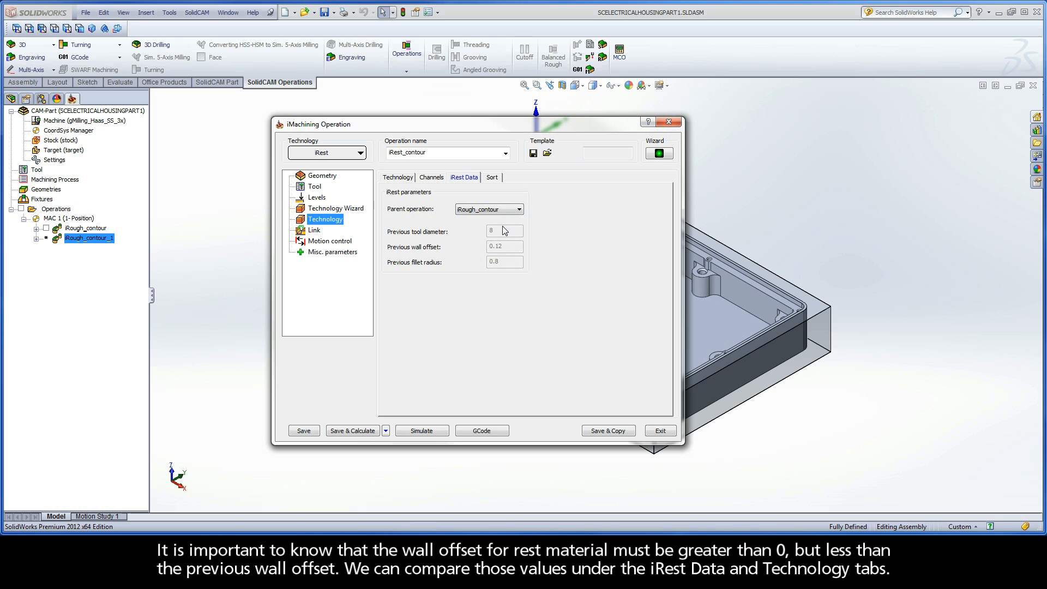
pyautogui.moveTo(489, 252)
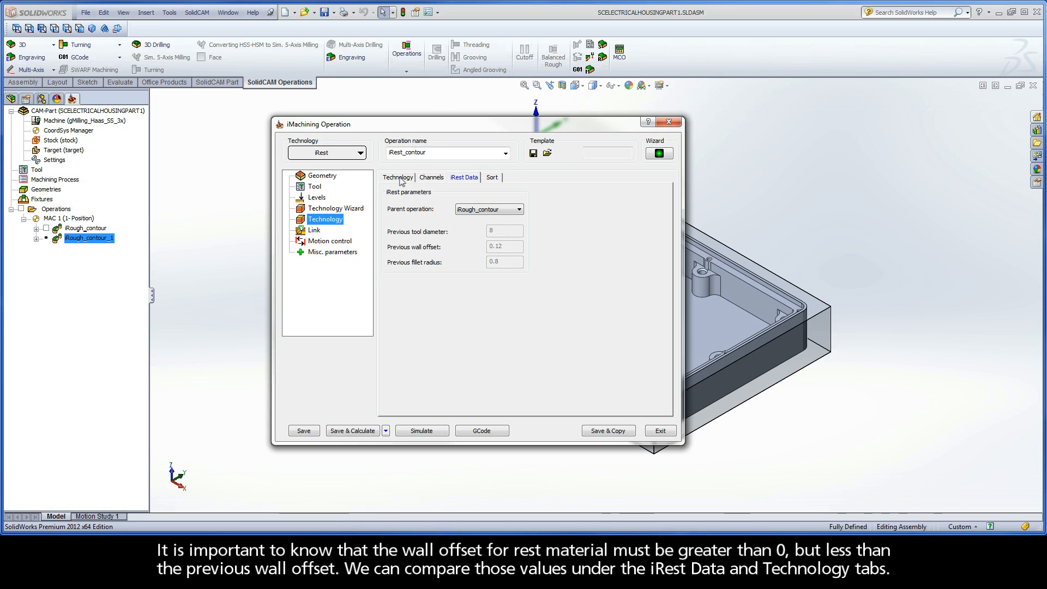
# Enable Corners only rest material, locking the wall/island offset at the inherited 0.12
pyautogui.click(397, 177)
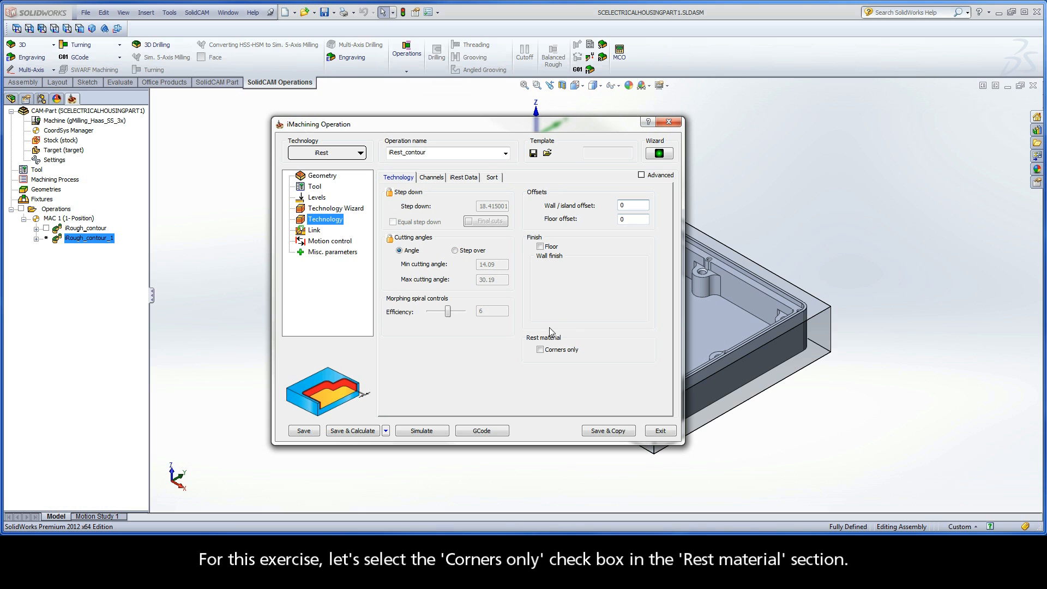
pyautogui.click(540, 349)
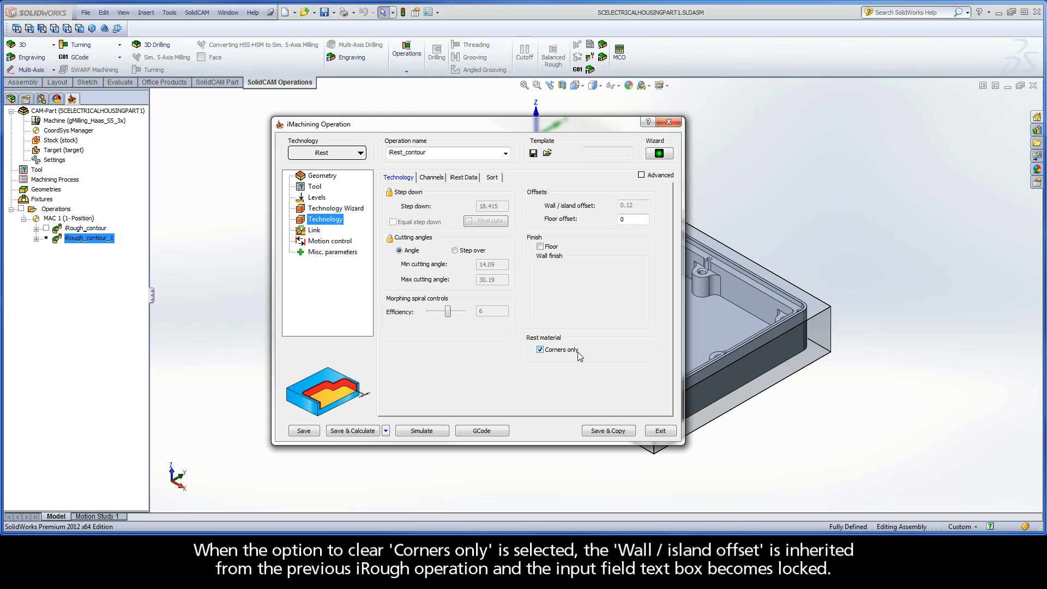
pyautogui.click(540, 349)
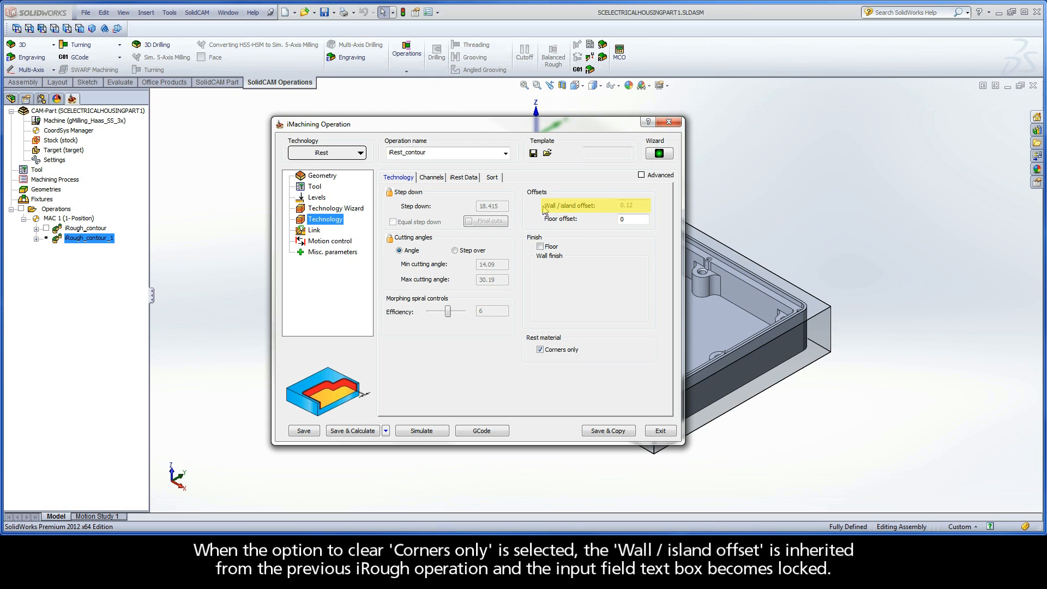
pyautogui.moveTo(639, 210)
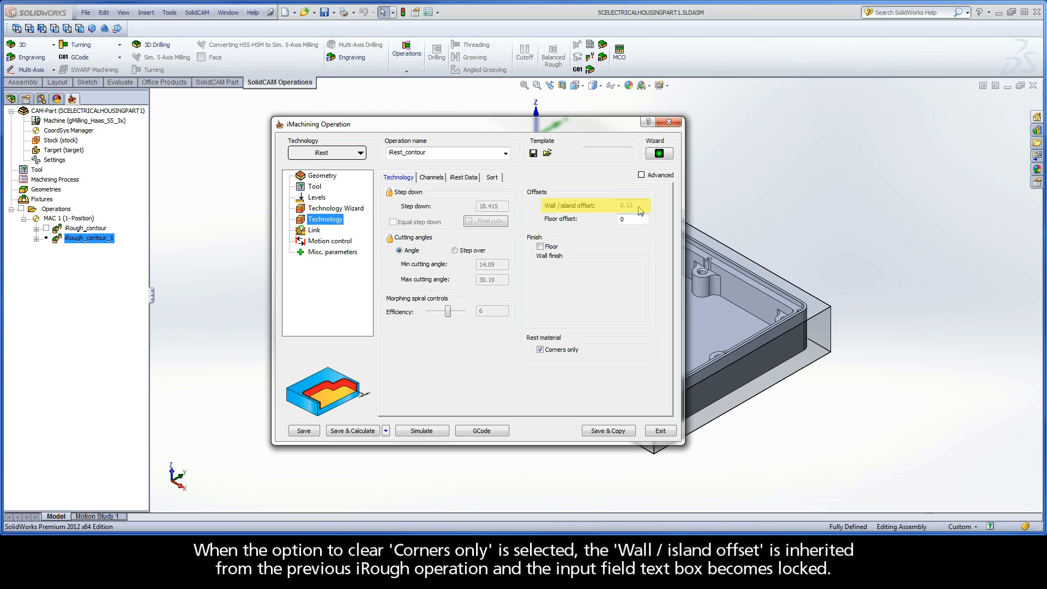
pyautogui.moveTo(640, 210)
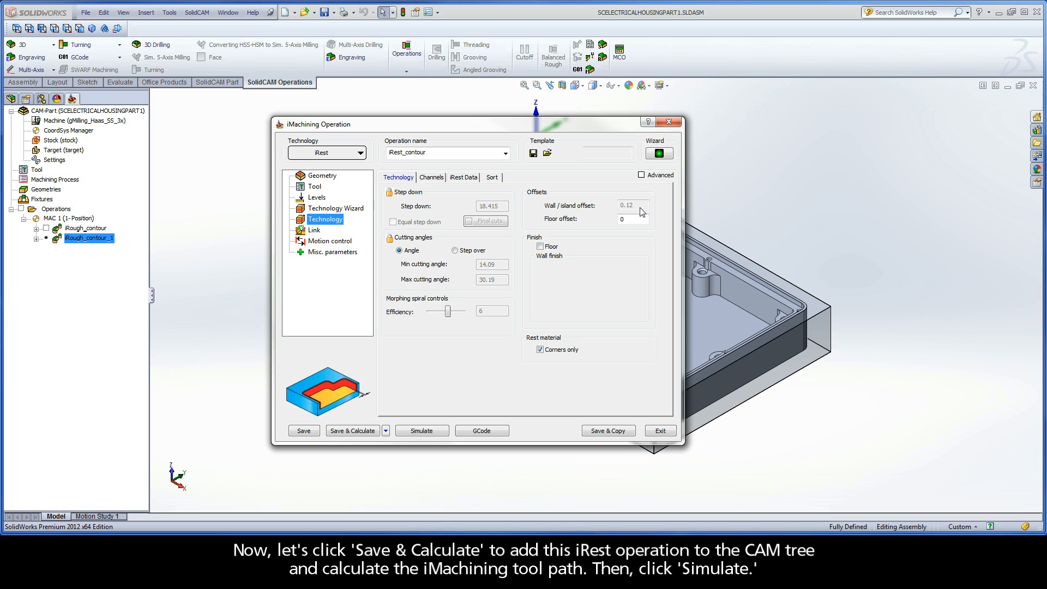
# Save and calculate iRest_contour, then launch its simulation
pyautogui.click(352, 429)
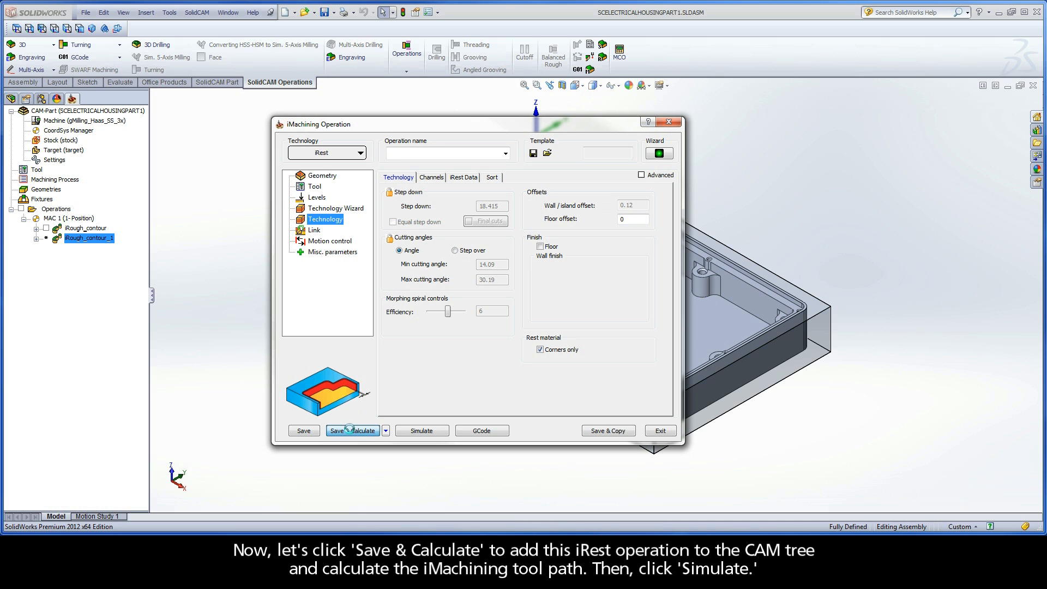
pyautogui.click(352, 429)
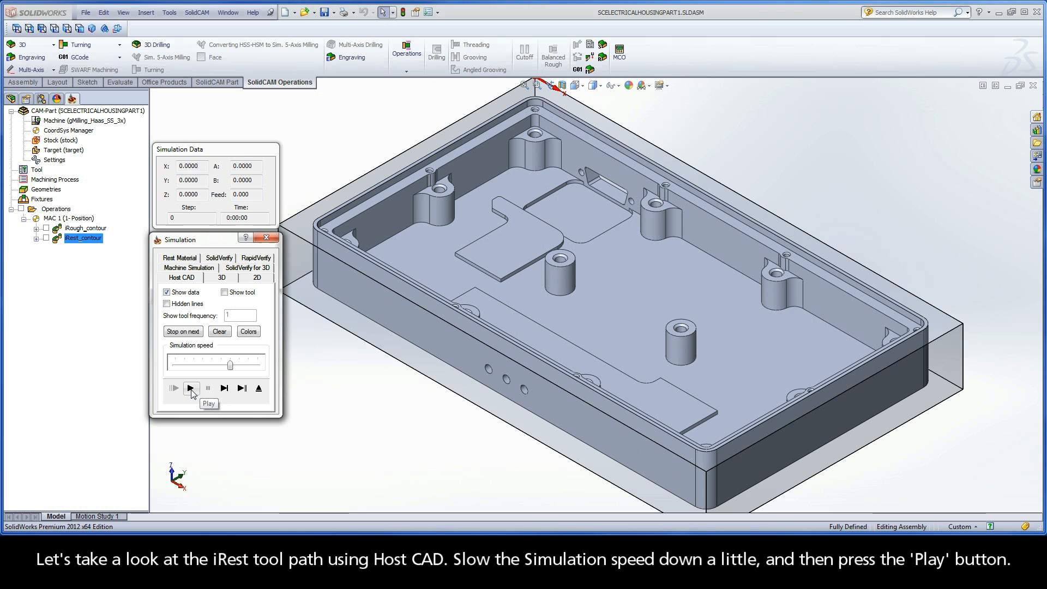
# Play the iRest_contour toolpath through the pocket corners in Host CAD simulation
pyautogui.click(190, 388)
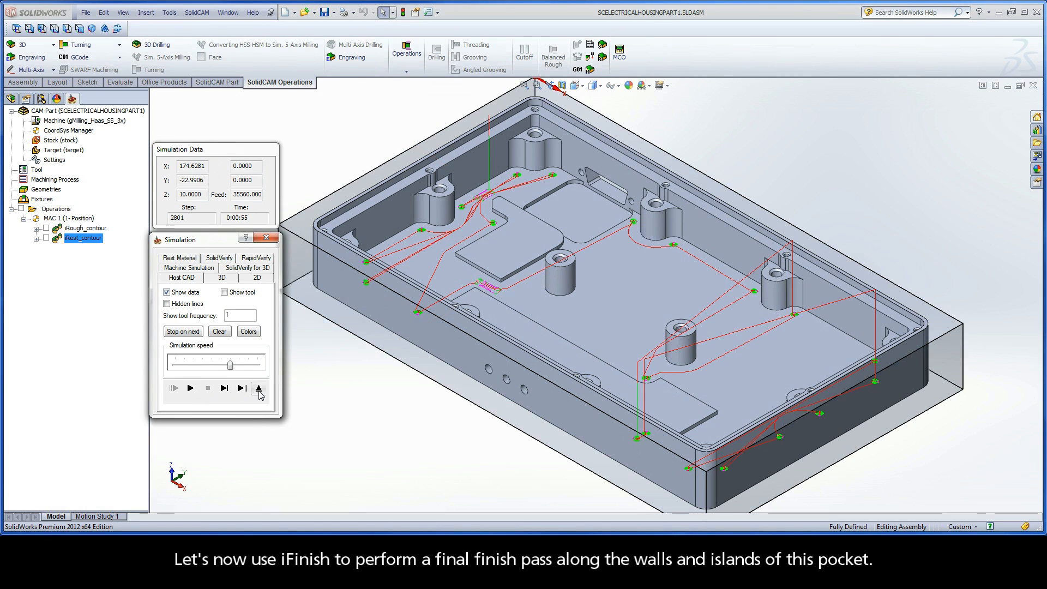
pyautogui.moveTo(259, 388)
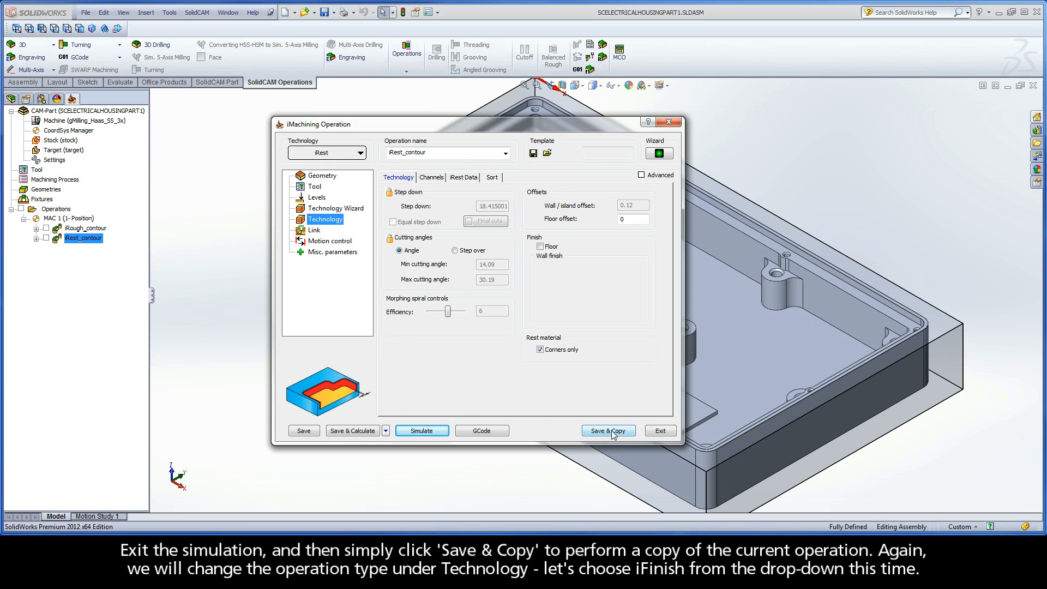
# Duplicate iRest_contour as an iFinish operation and review its tool, levels and cutting conditions
pyautogui.click(607, 430)
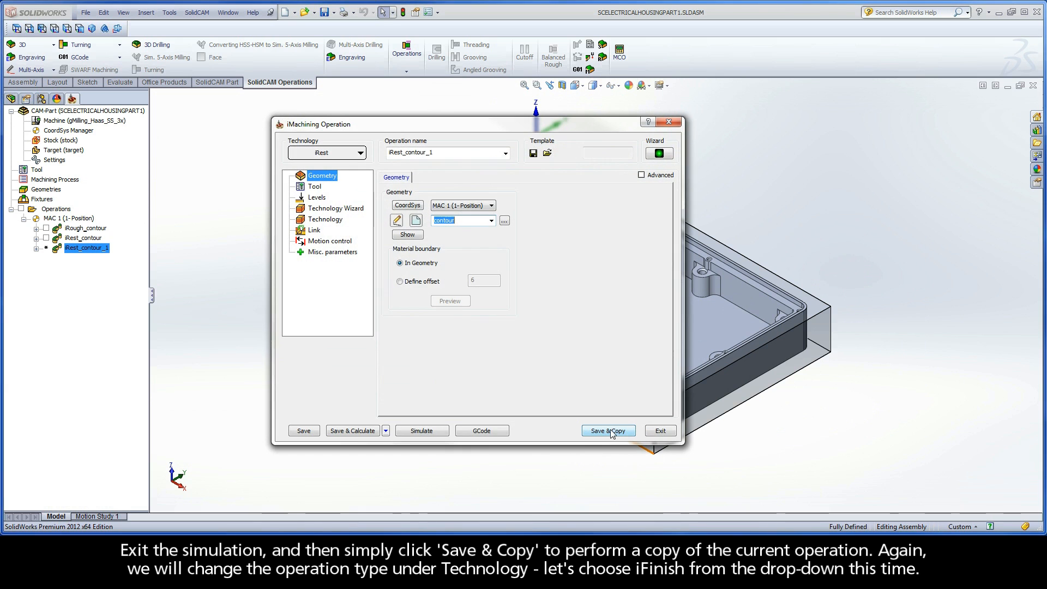
pyautogui.click(607, 429)
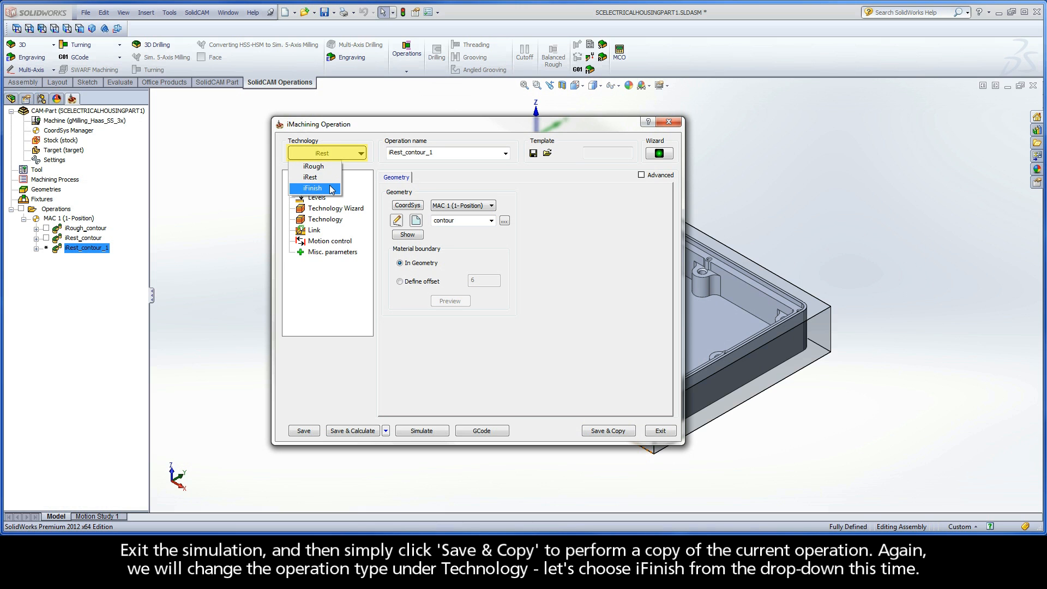
pyautogui.click(312, 187)
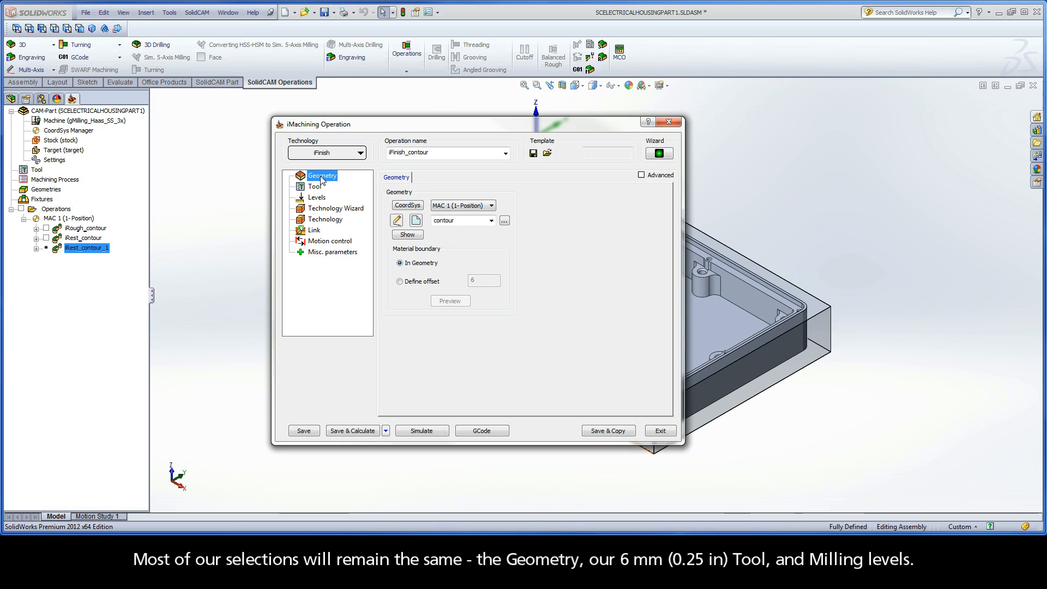
pyautogui.click(313, 187)
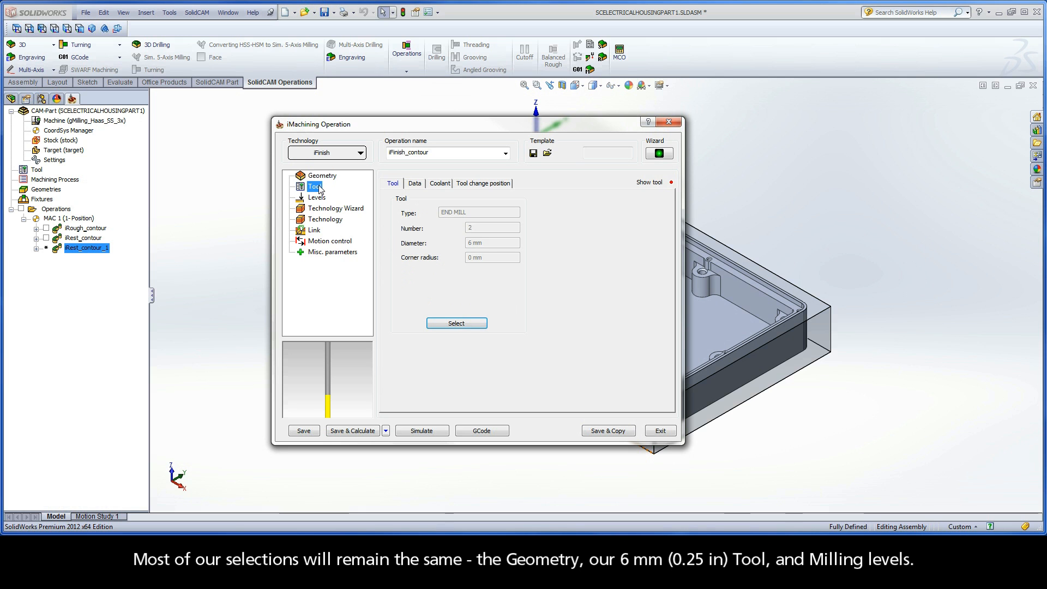
pyautogui.click(316, 197)
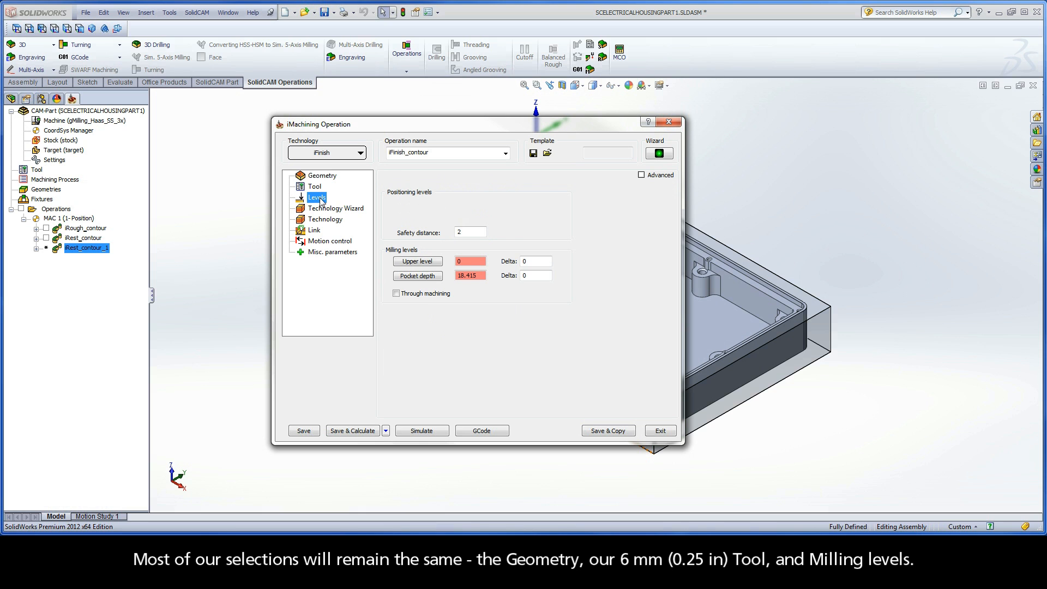
pyautogui.click(336, 209)
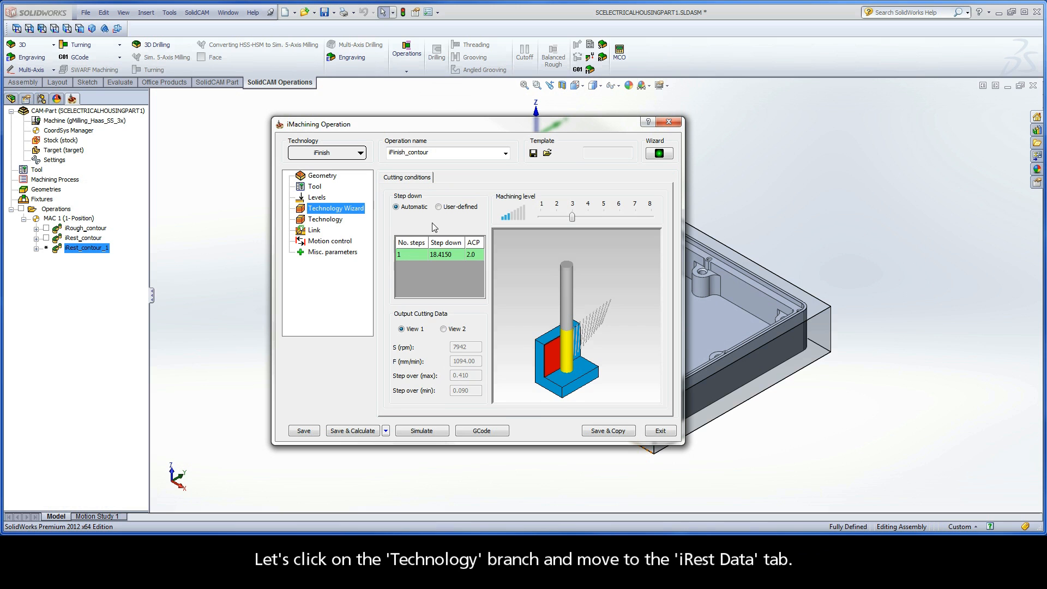
# Confirm iRest_contour as parent in iRest Data and return to the main technology parameters
pyautogui.click(325, 220)
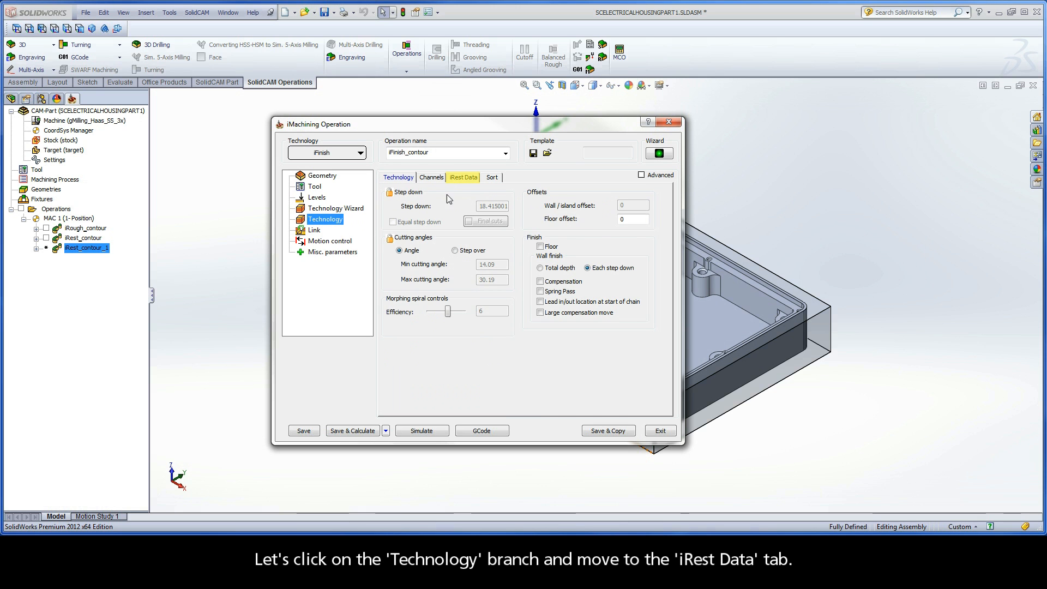
pyautogui.click(462, 176)
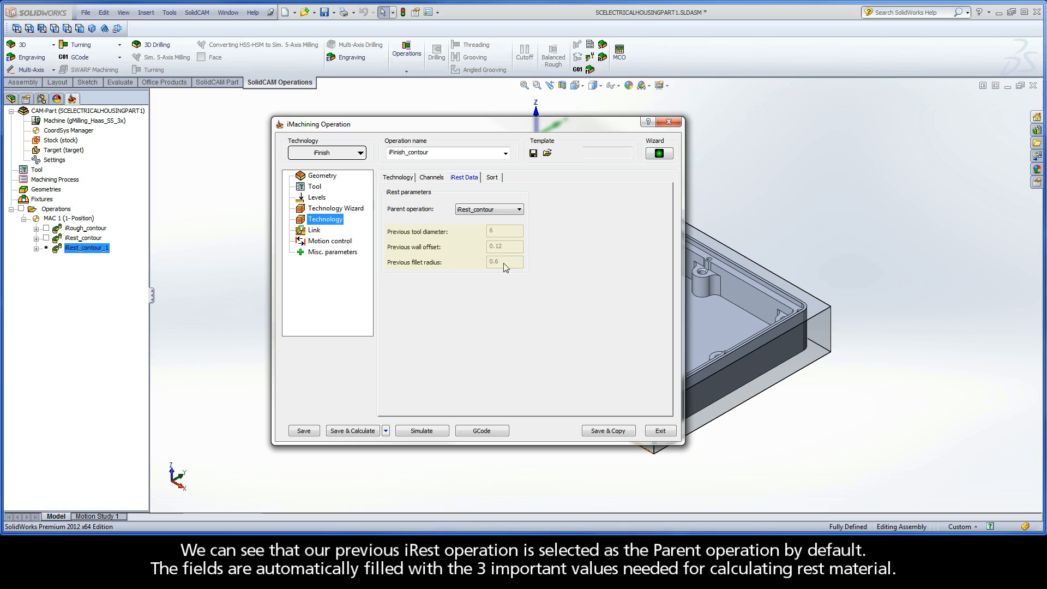
pyautogui.click(396, 176)
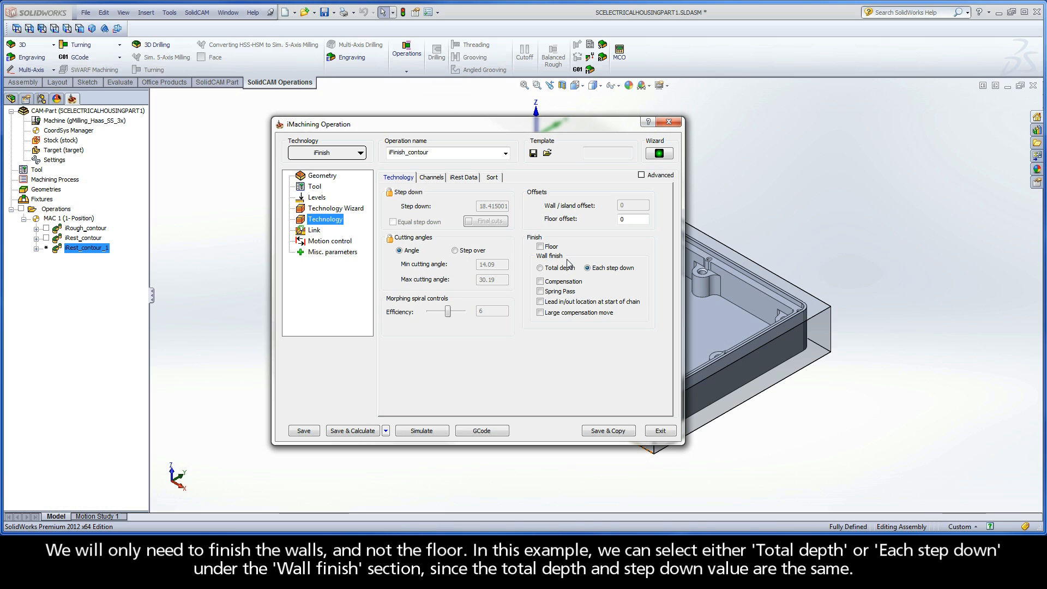
# Finish walls only at each step down, leaving Floor off, with Spring Pass enabled
pyautogui.click(540, 268)
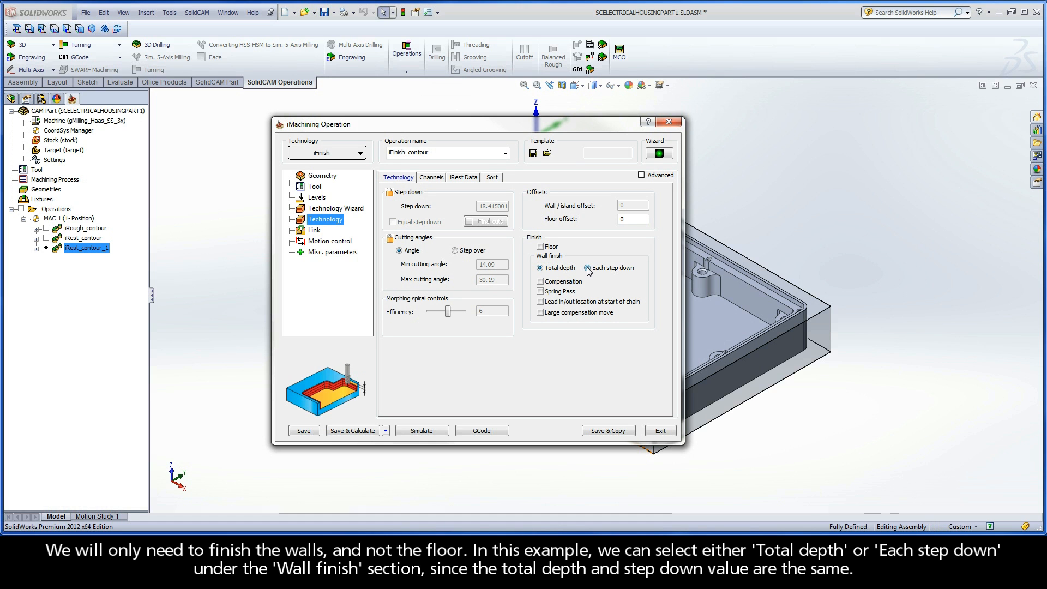
pyautogui.click(586, 268)
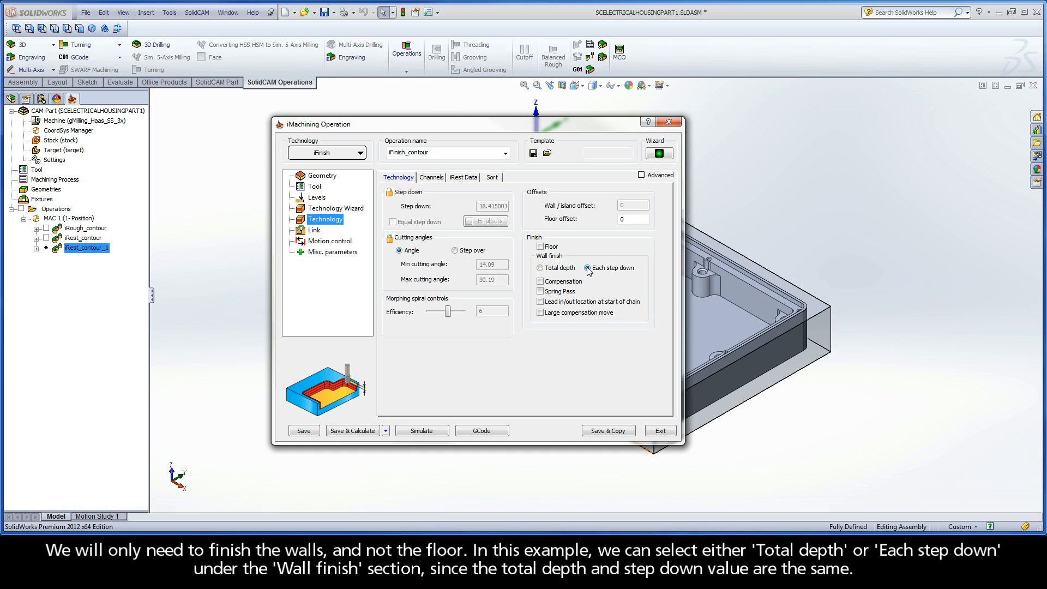
pyautogui.click(540, 292)
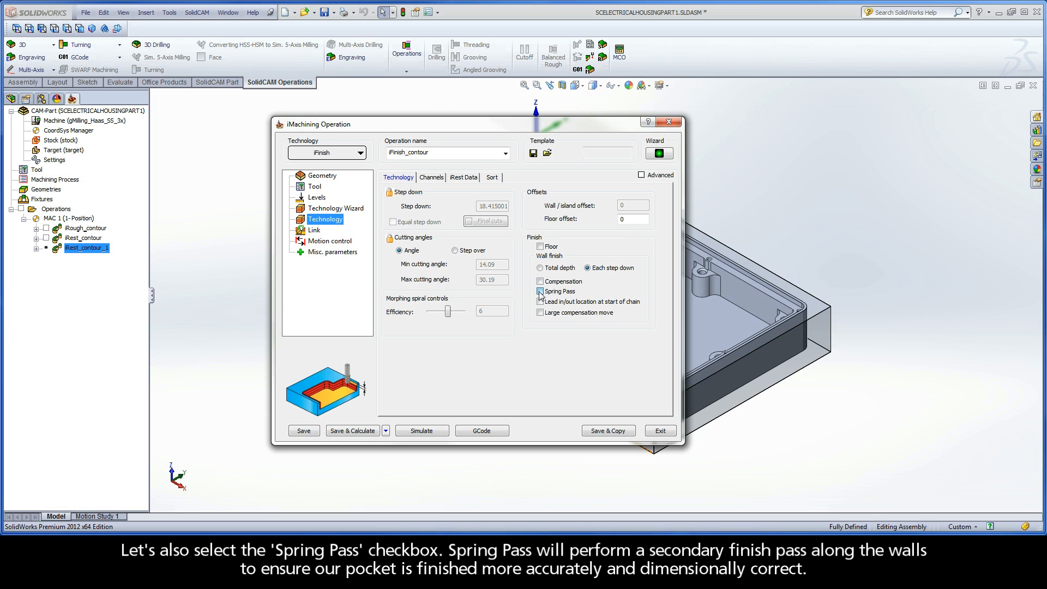
pyautogui.click(539, 292)
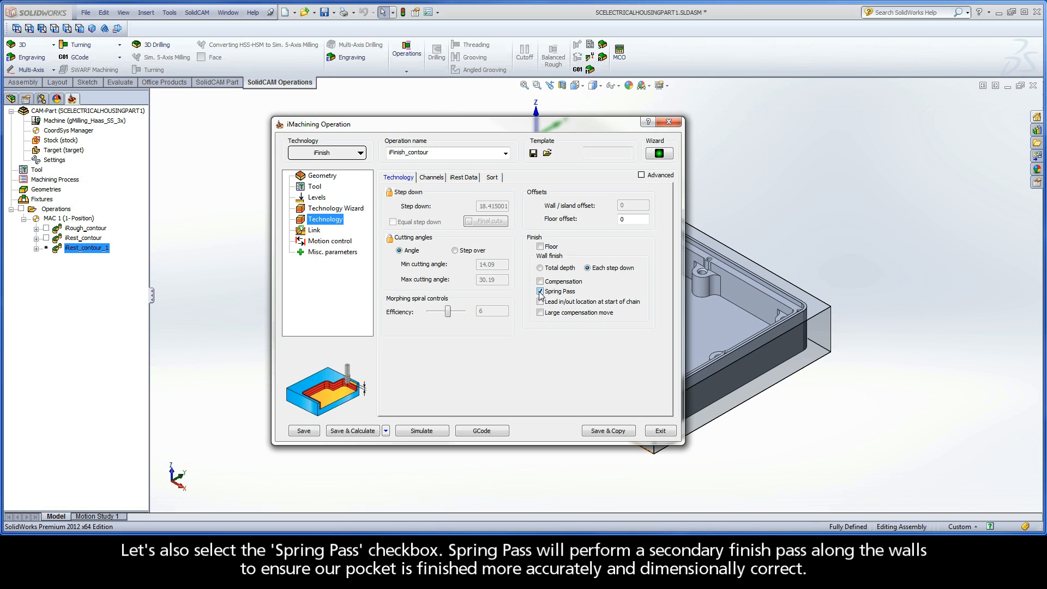
pyautogui.click(540, 290)
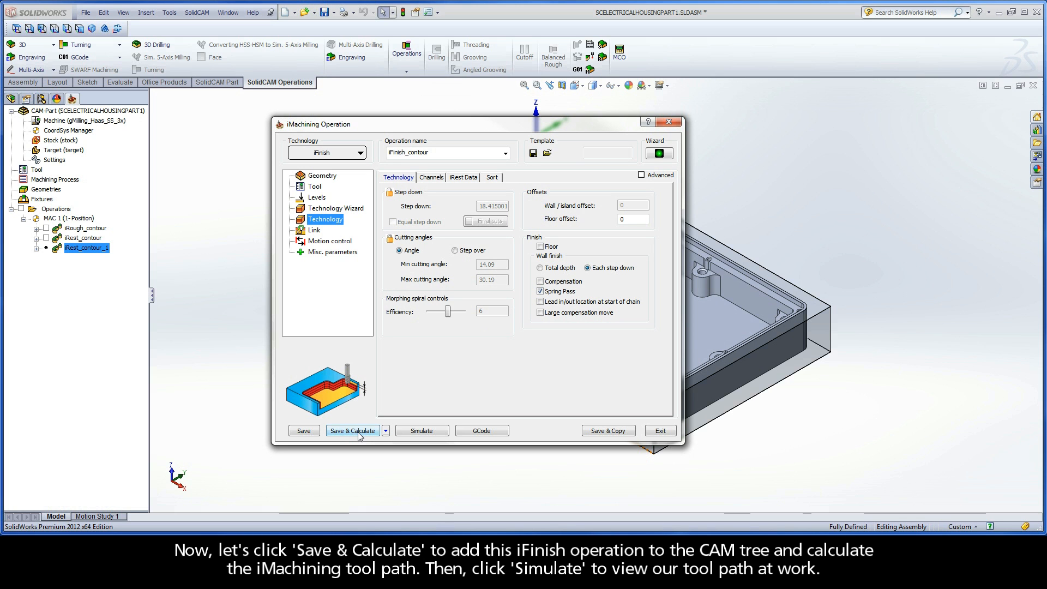
# Save and calculate iFinish_contour, then launch its simulation
pyautogui.click(352, 429)
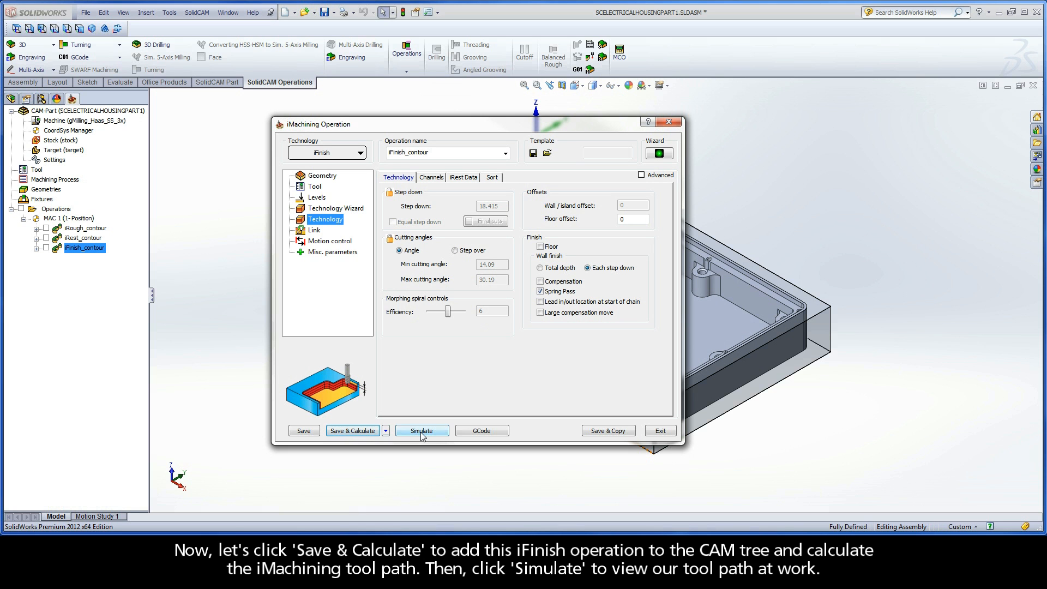
pyautogui.click(421, 429)
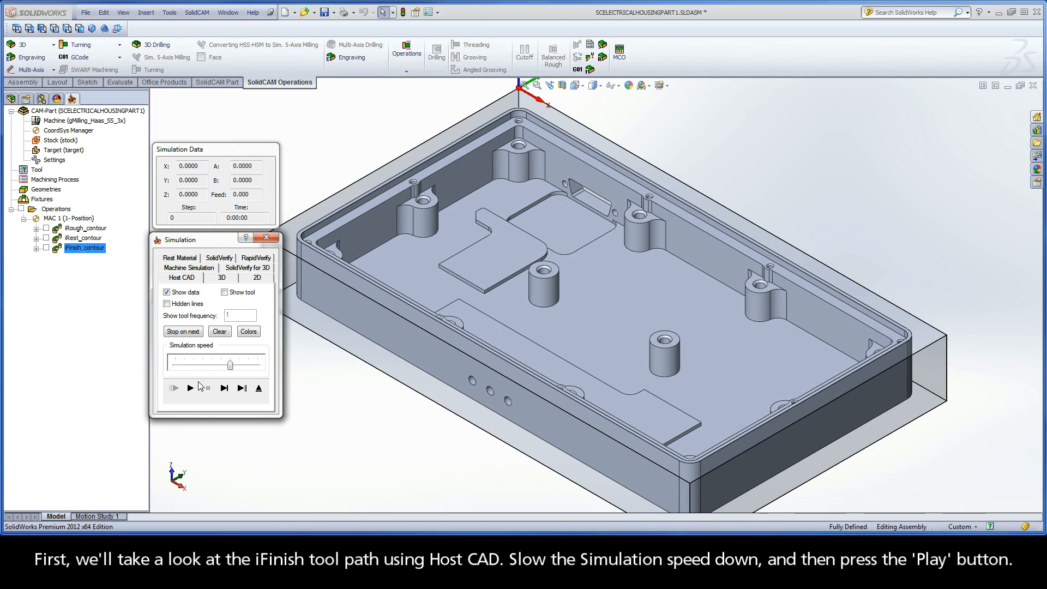
# Play the iFinish_contour wall pass in the SolidVerify 3D material-removal simulation
pyautogui.click(174, 388)
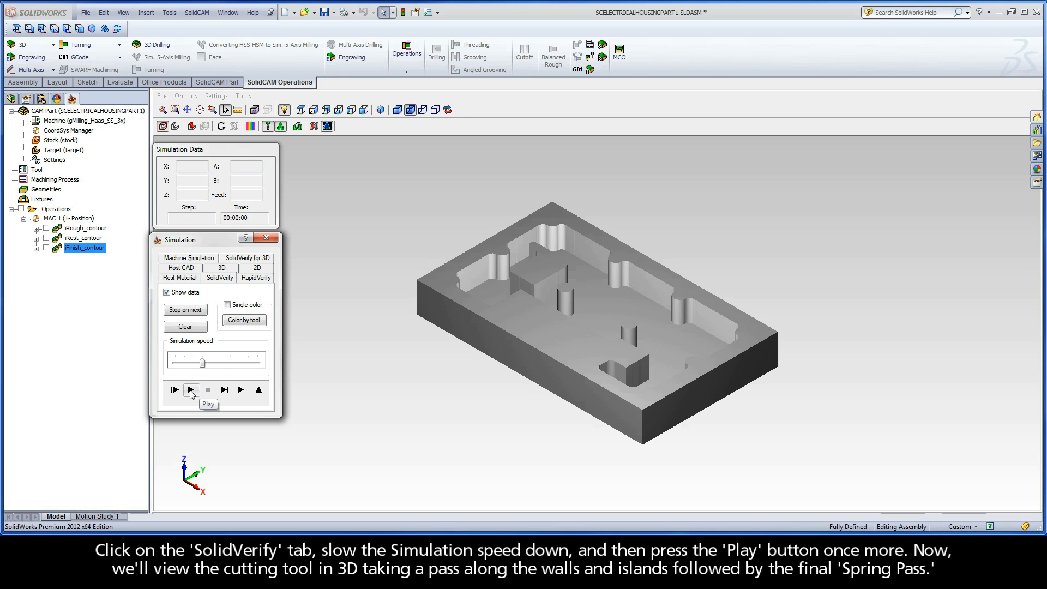
pyautogui.click(191, 390)
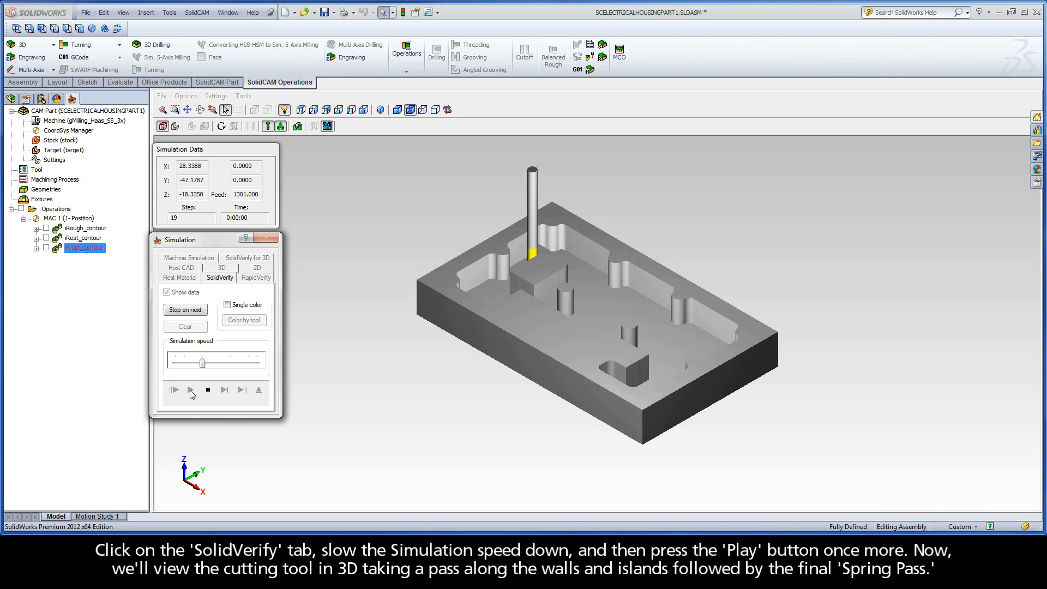
pyautogui.click(173, 389)
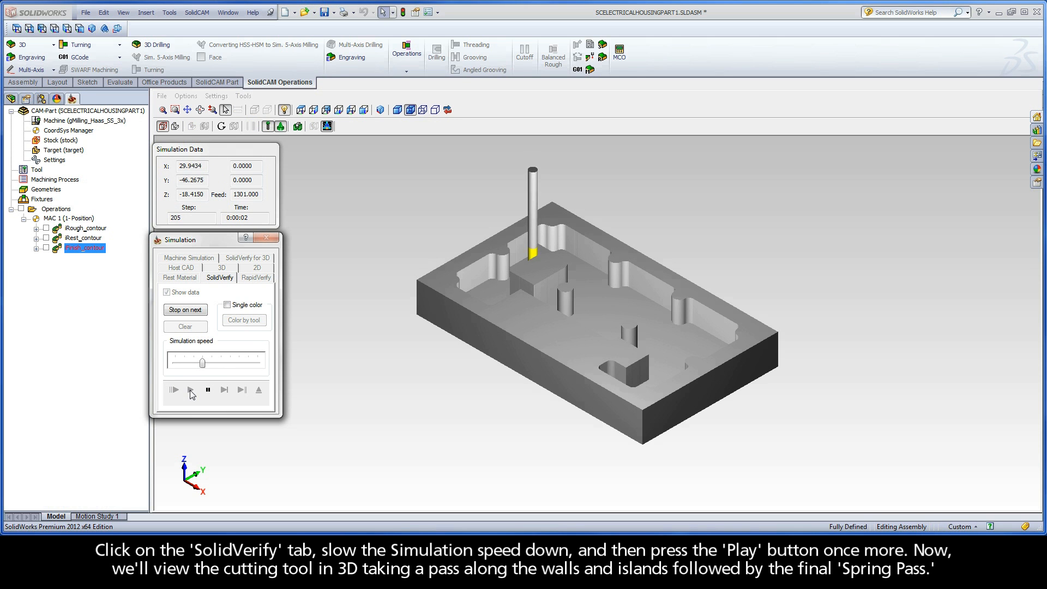
pyautogui.click(173, 391)
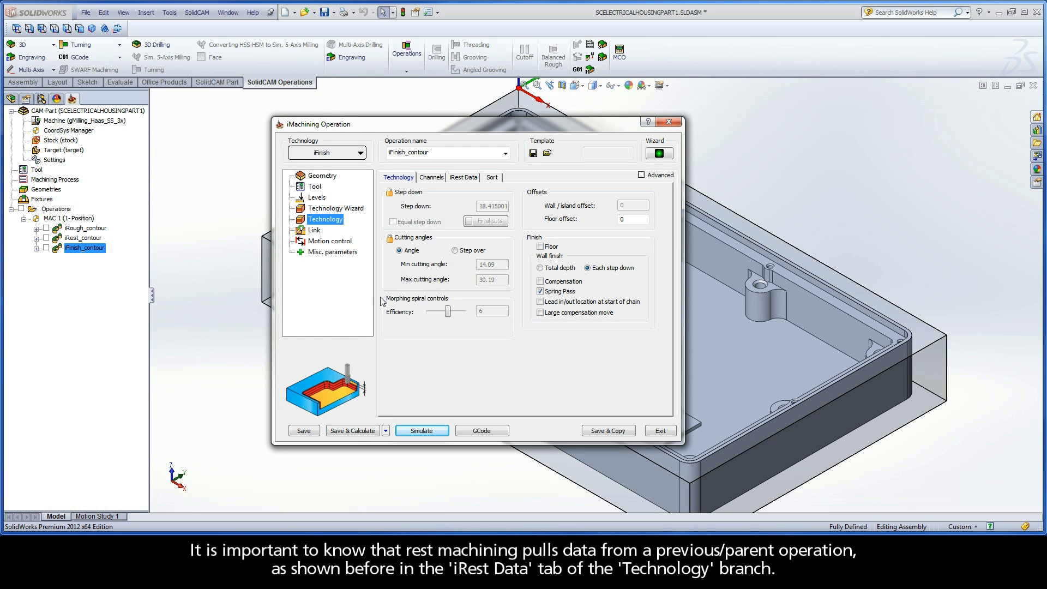
# Confirm iRest Data shows iRest_contour as parent with tool diameter 6, then select iRough_contour
pyautogui.click(463, 177)
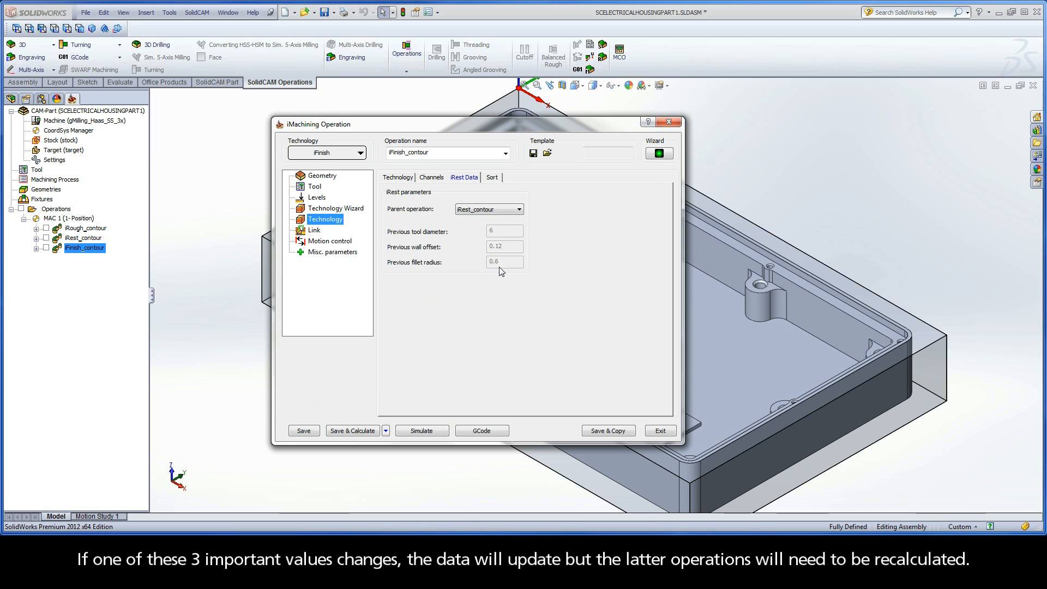
pyautogui.moveTo(626, 403)
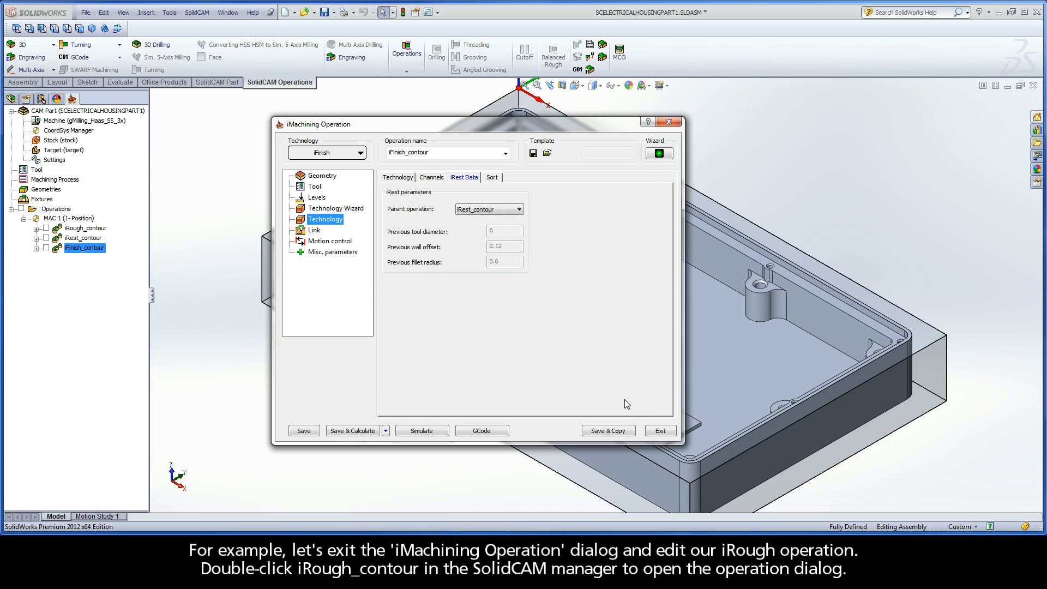
pyautogui.click(658, 429)
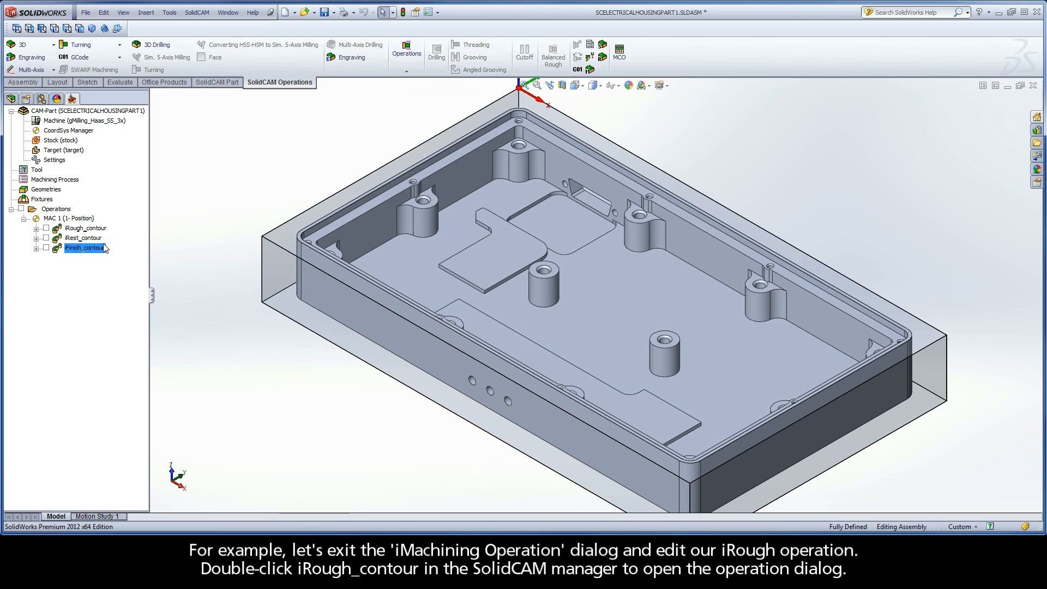
pyautogui.click(85, 228)
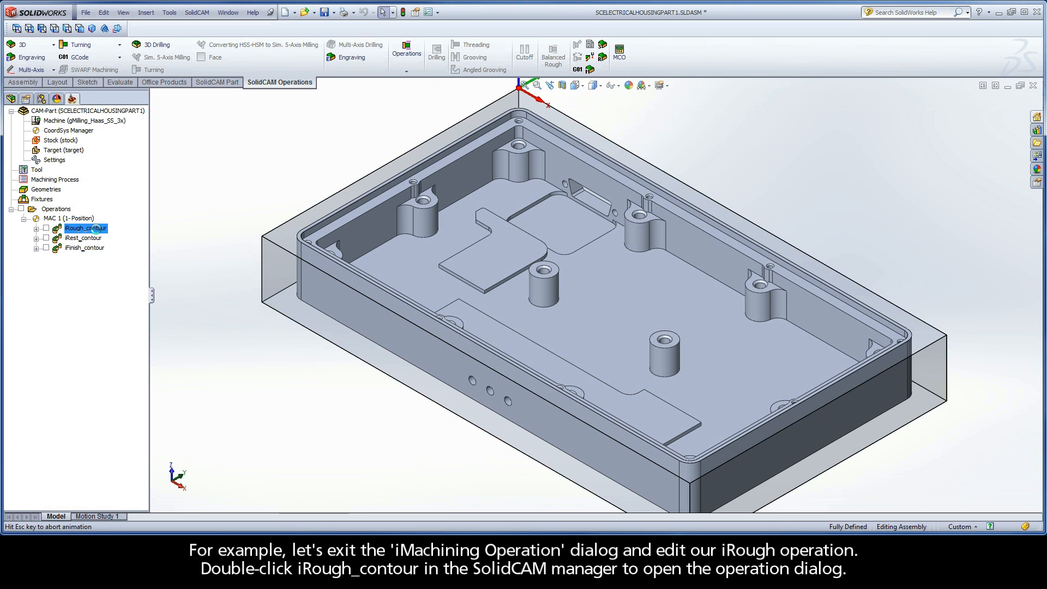
# Raise iRough_contour's wall/island offset to 0.24 in Technology and save and recalculate it
pyautogui.doubleClick(81, 228)
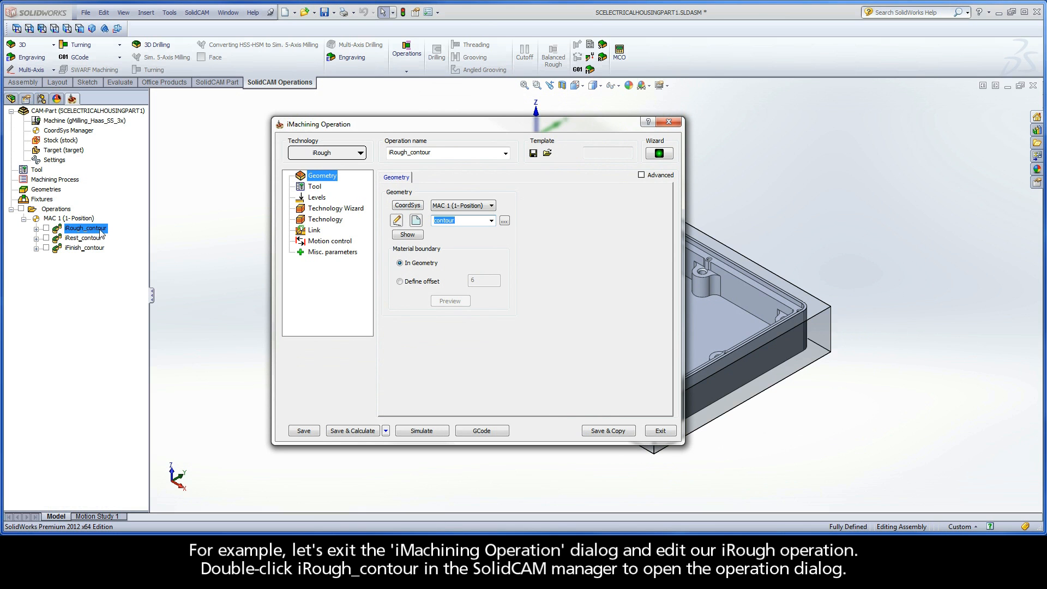
pyautogui.click(326, 219)
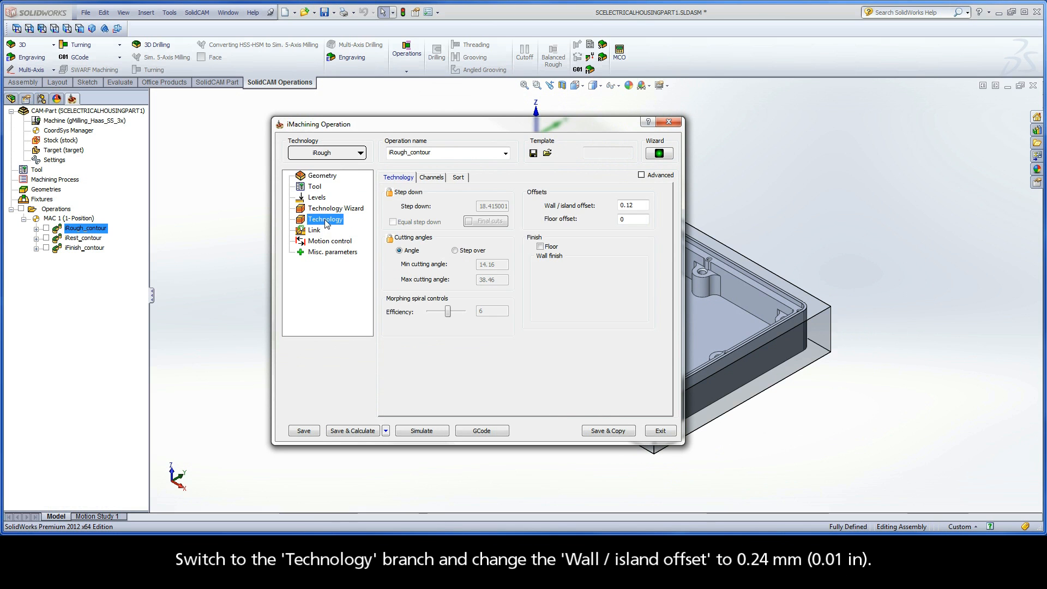
pyautogui.click(632, 205)
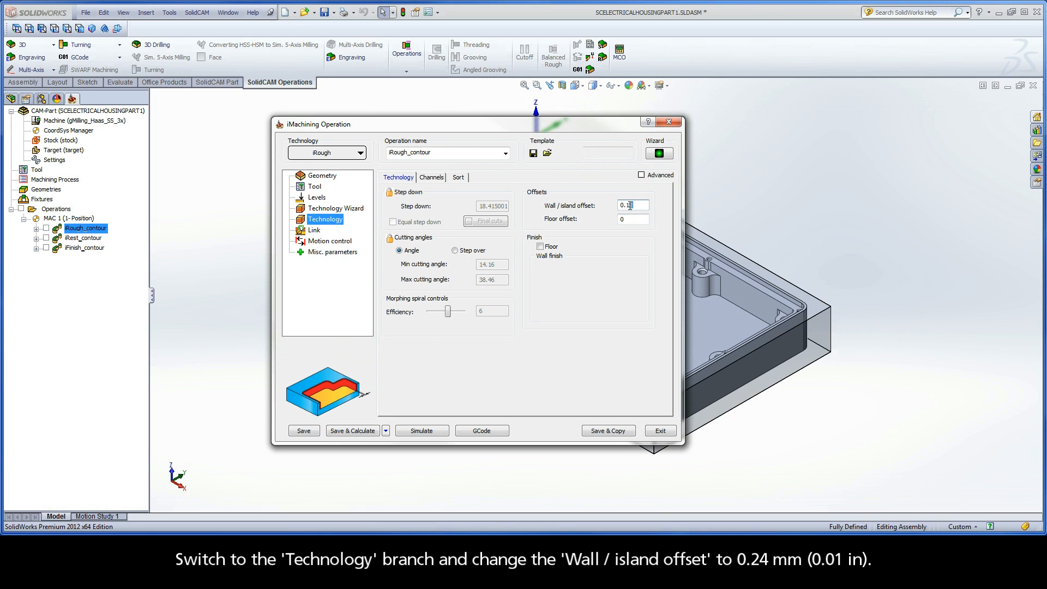
pyautogui.write('0.2')
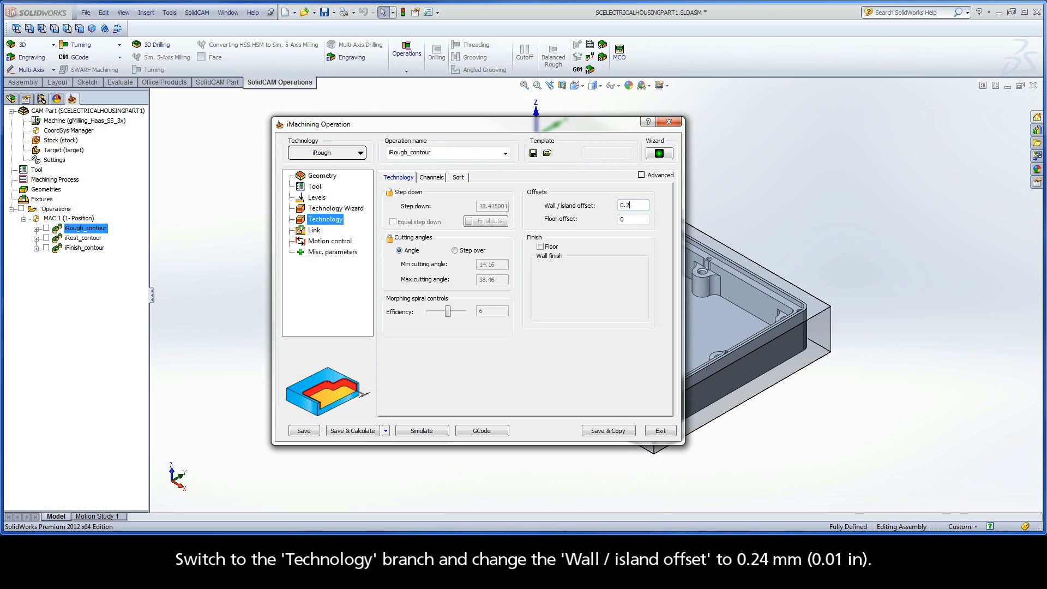
pyautogui.write('0.24')
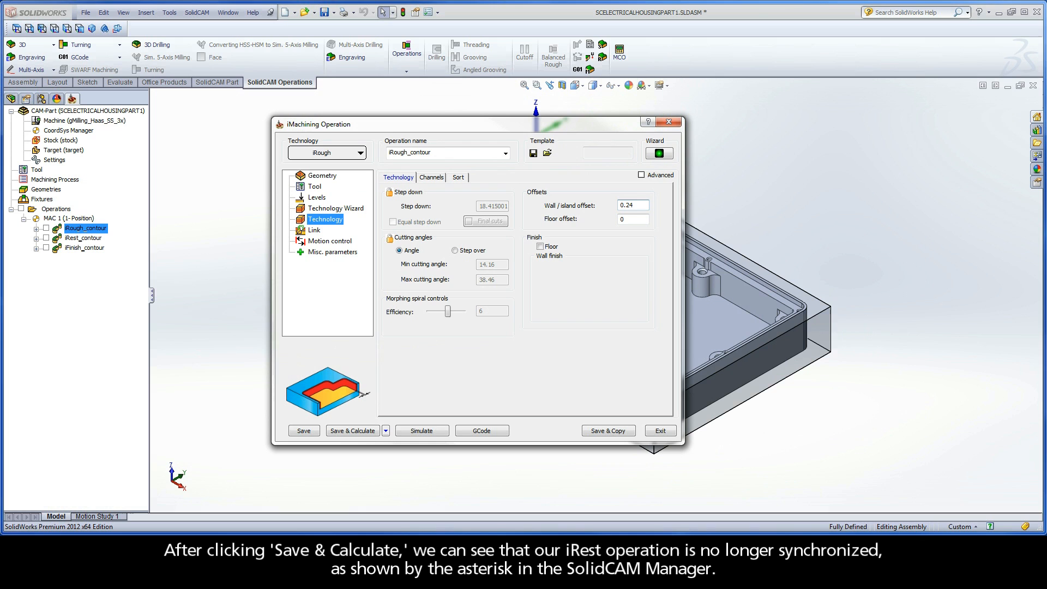
pyautogui.click(352, 429)
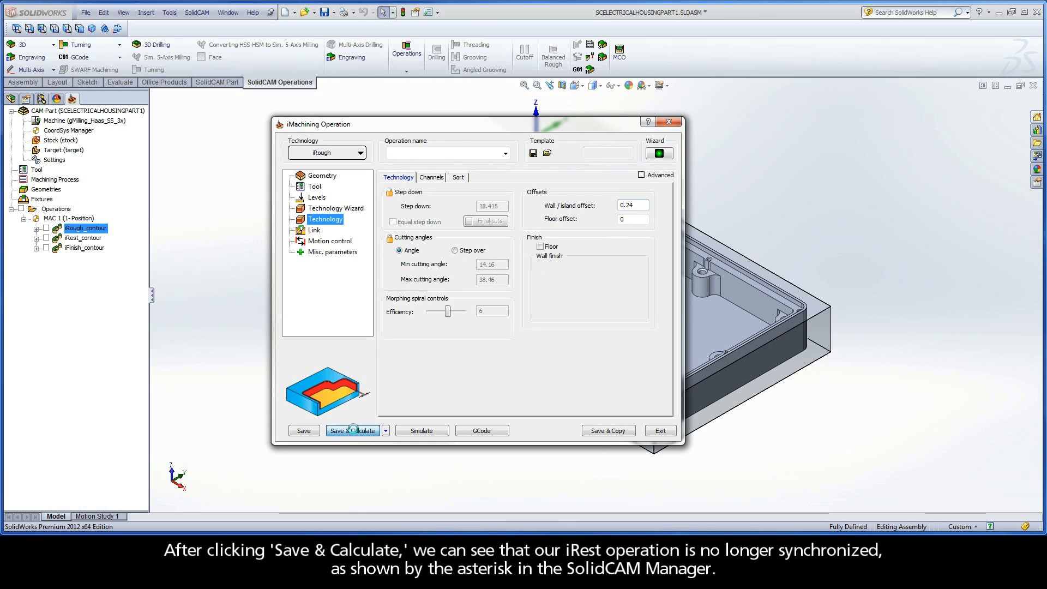
pyautogui.click(352, 430)
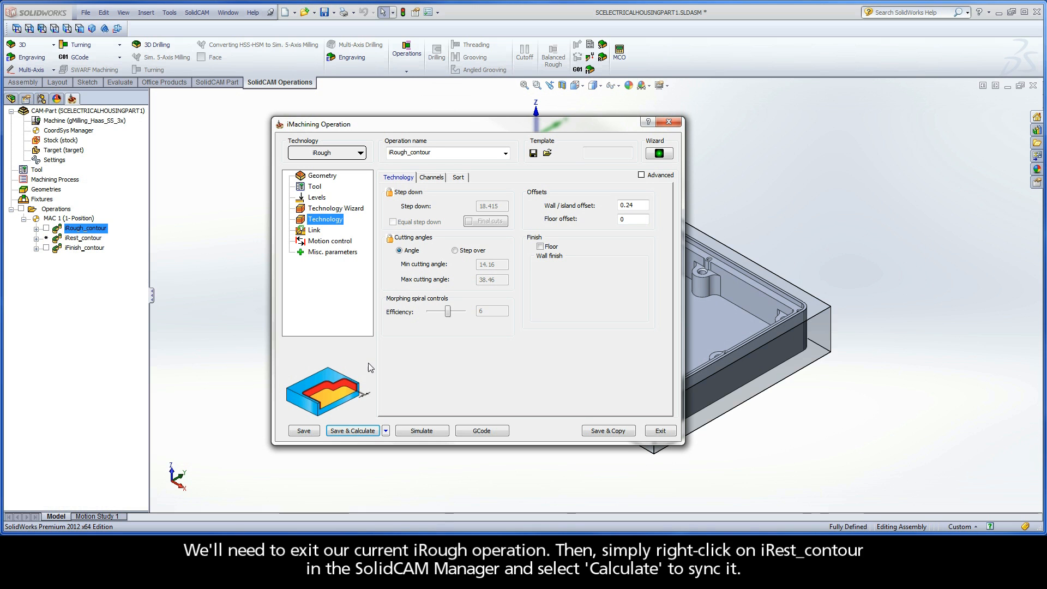
# Exit the iRough settings and recalculate iRest_contour to resync it with the new offset
pyautogui.click(659, 429)
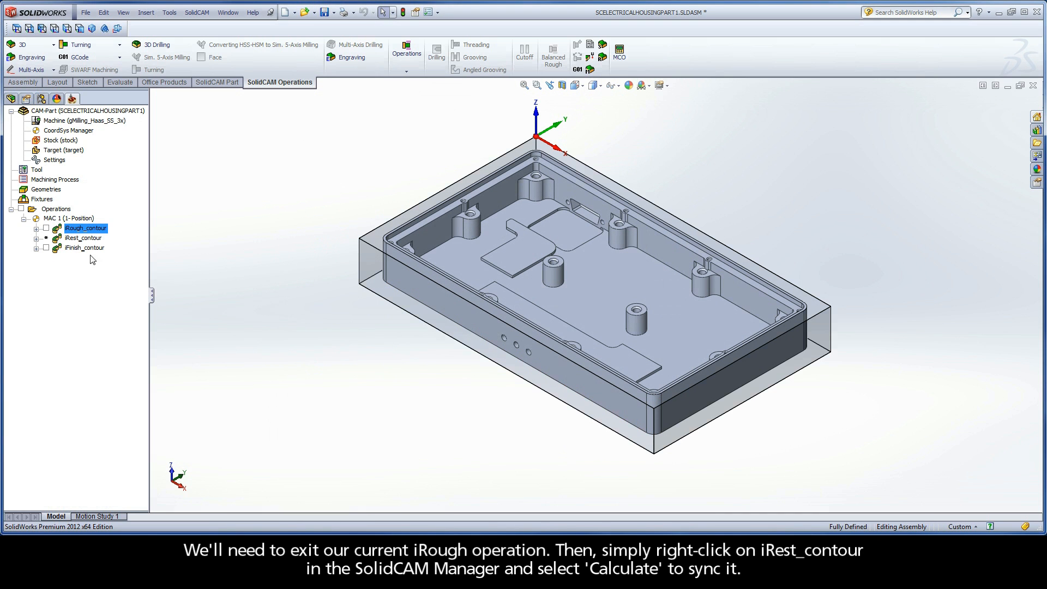
pyautogui.rightClick(84, 238)
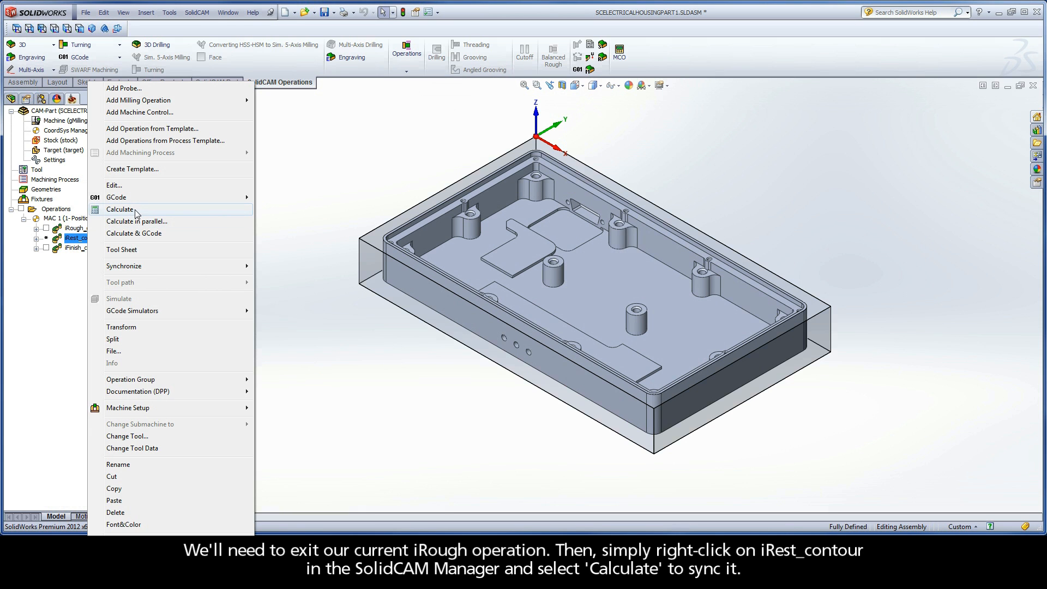
pyautogui.click(120, 209)
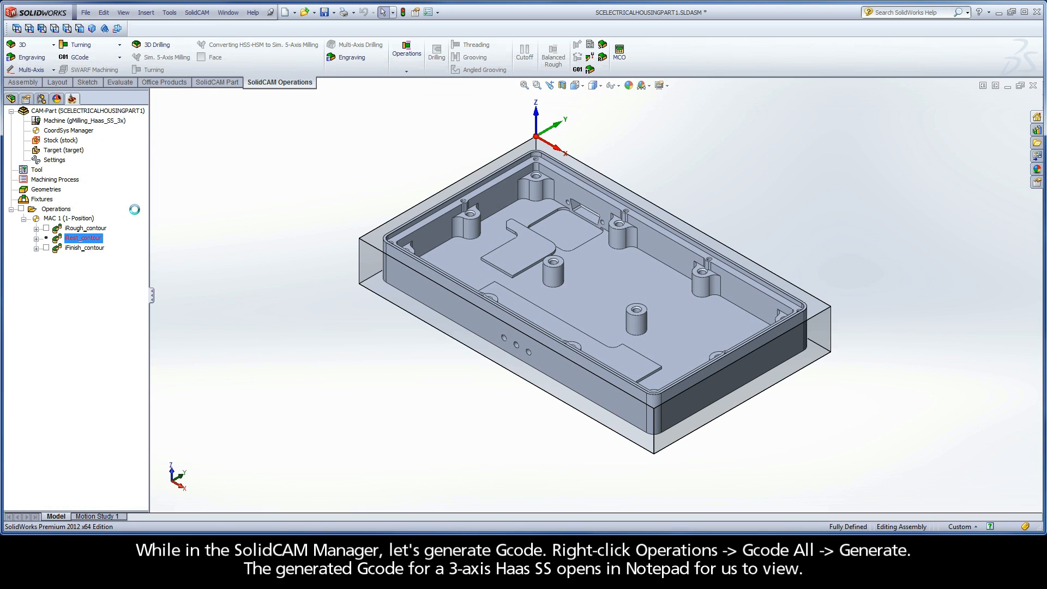
# Generate G-code for all operations via GCode All on the Operations node
pyautogui.rightClick(56, 208)
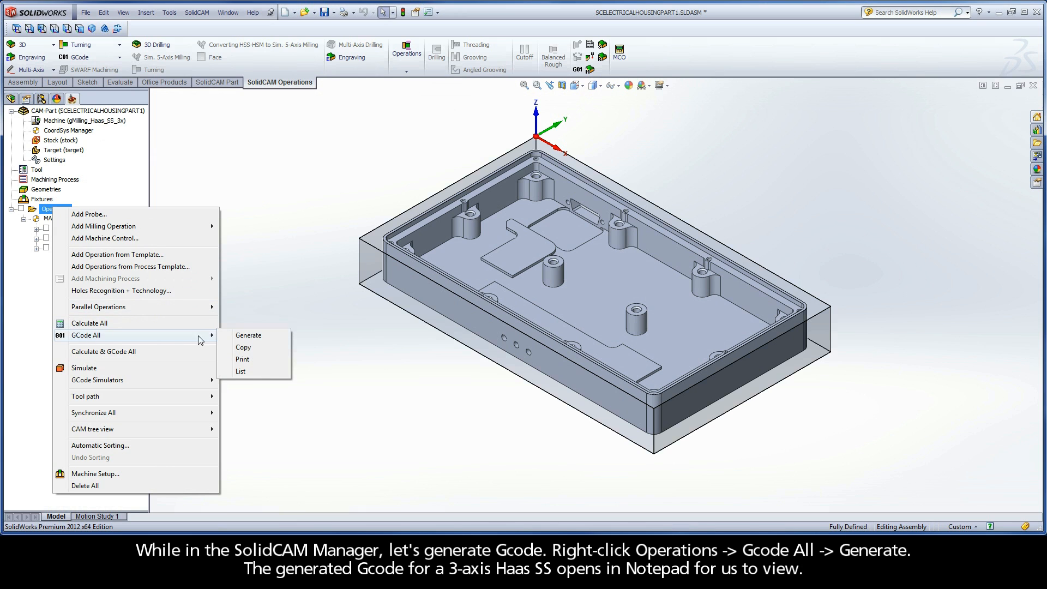
pyautogui.click(248, 335)
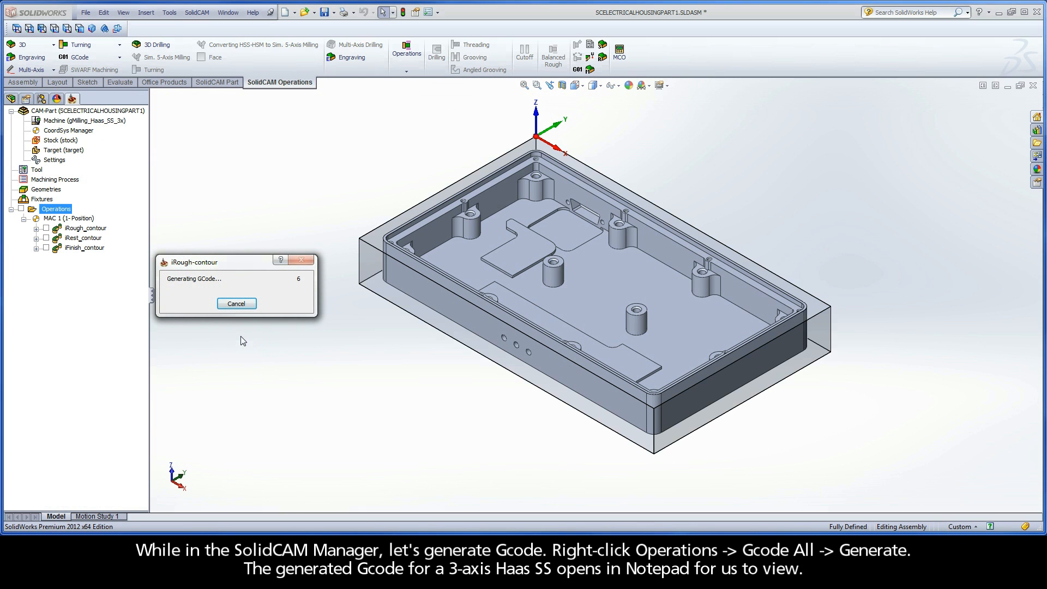